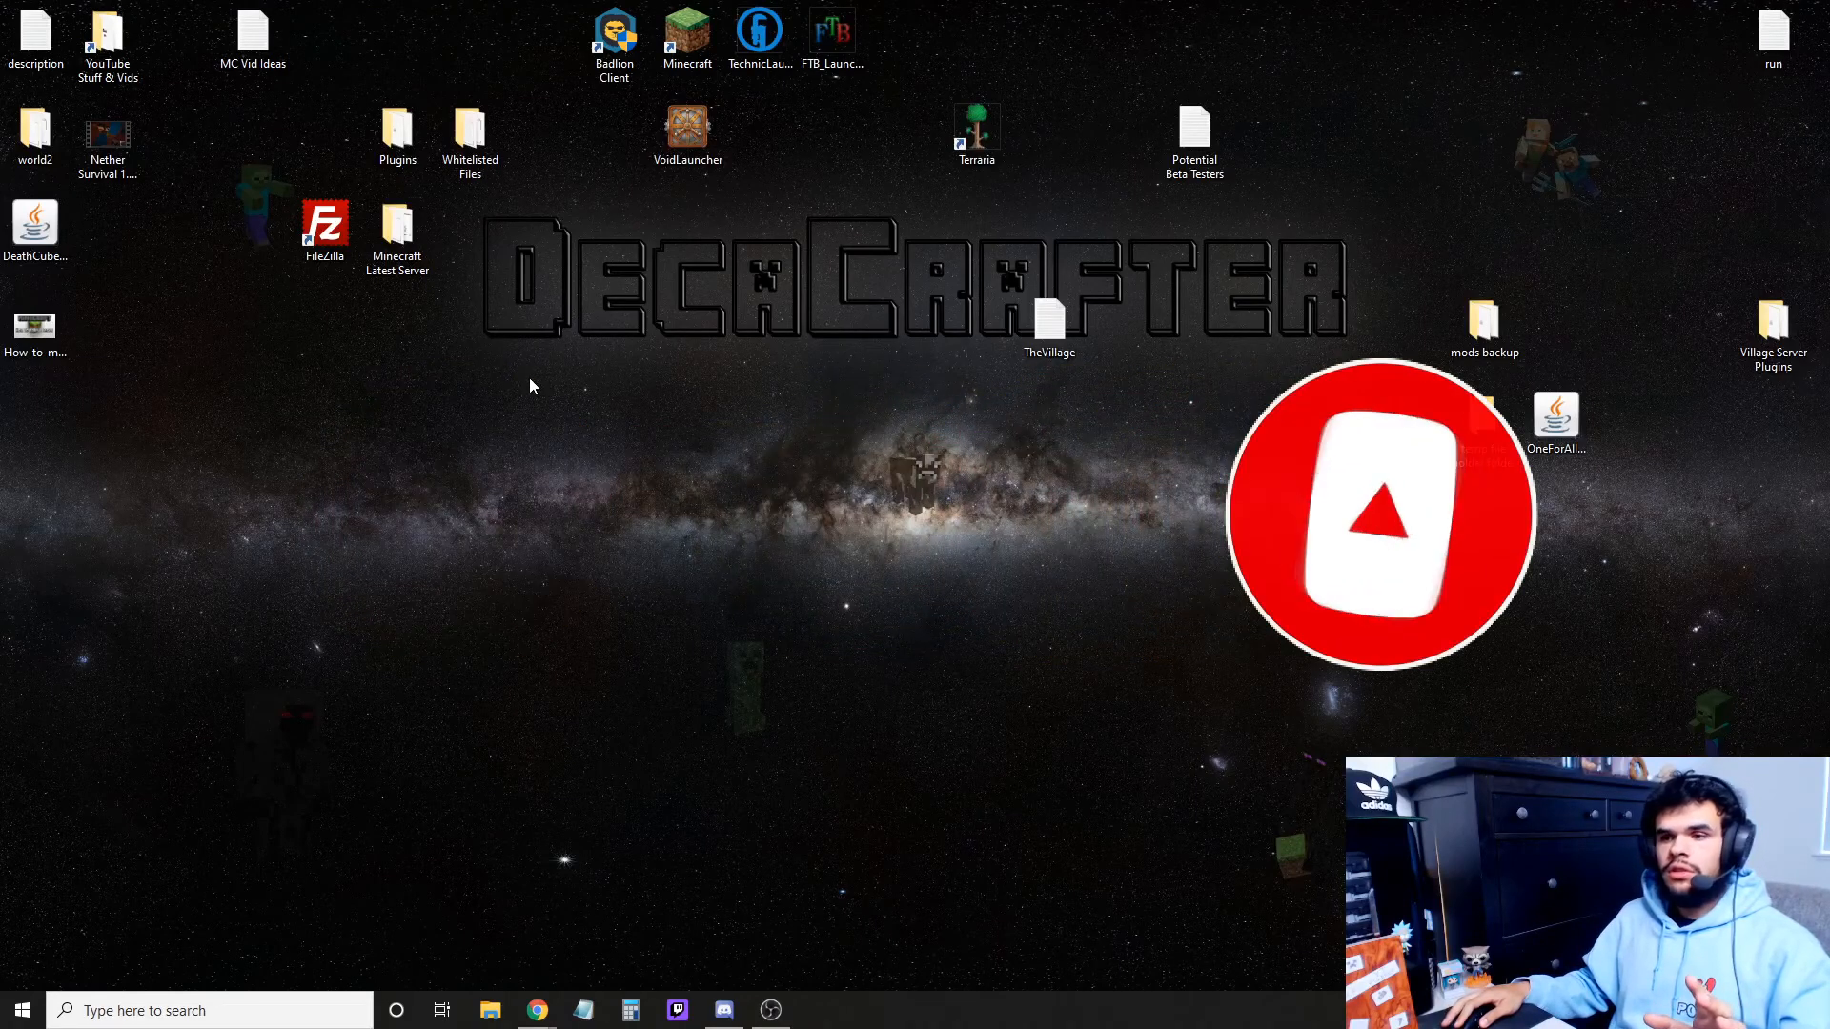
Create a desktop folder named 'minecraft server'.
right_click(531, 386)
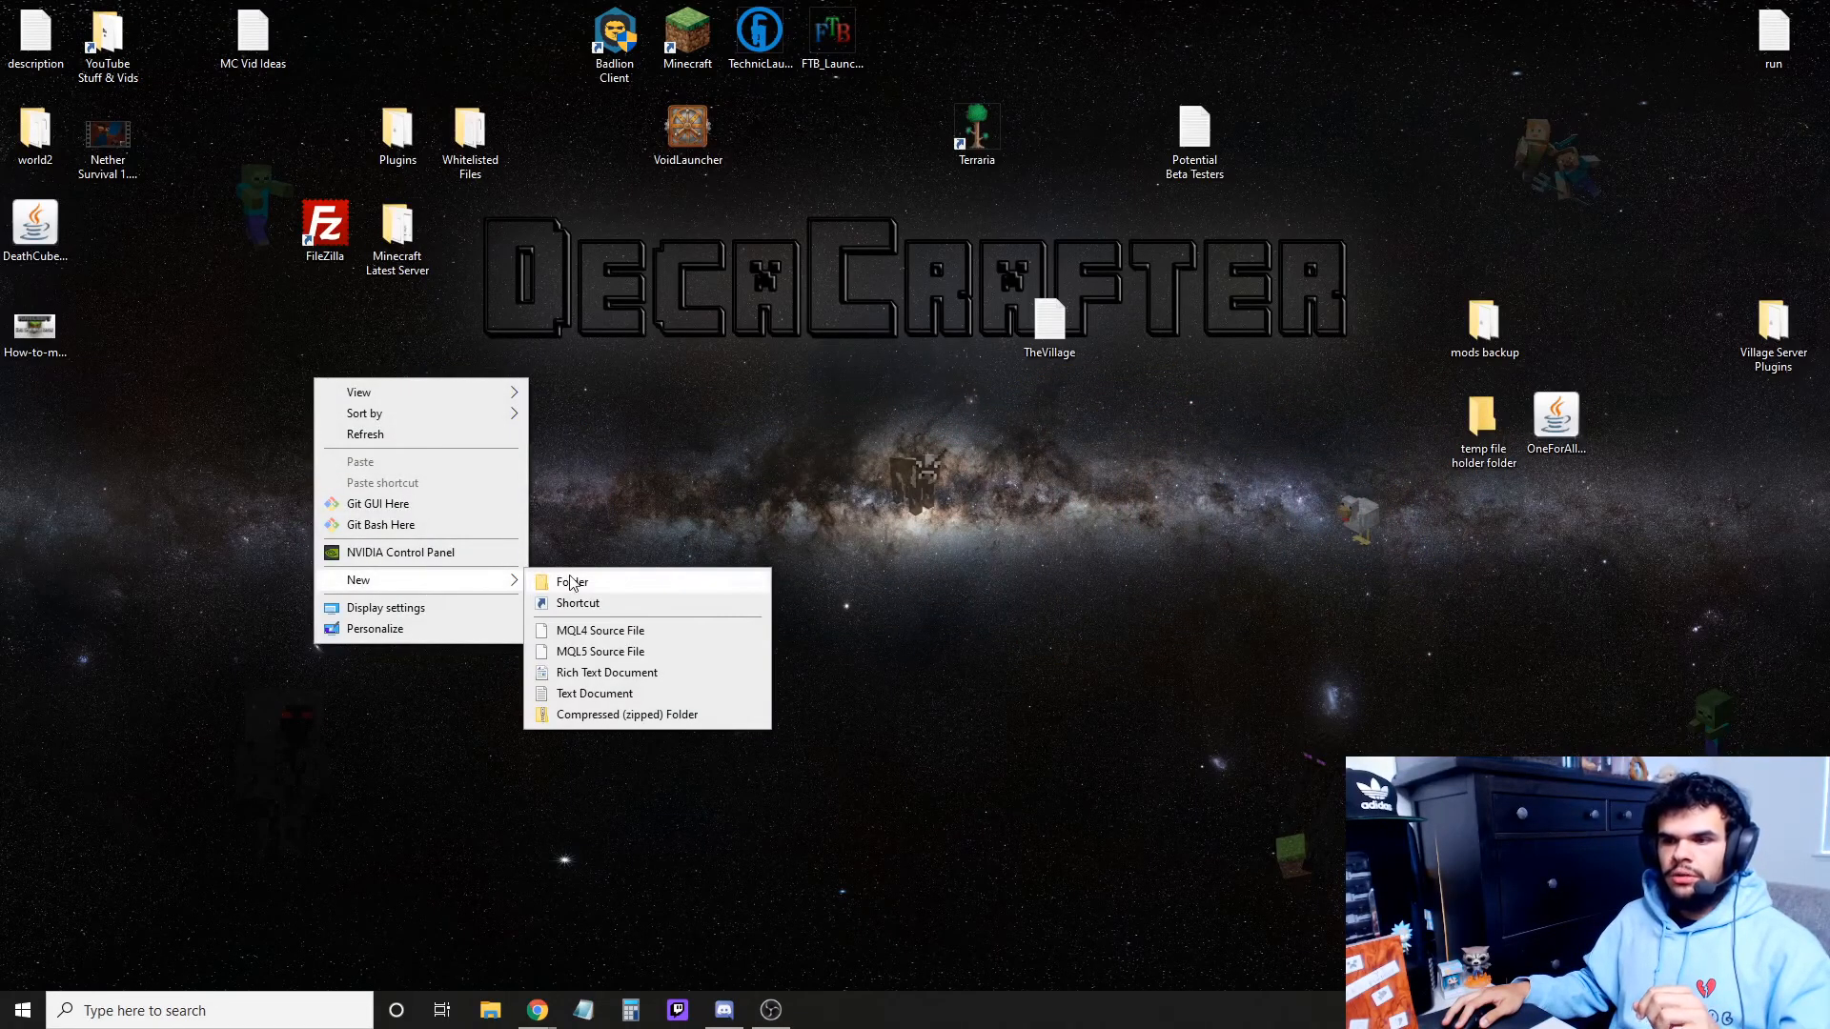
click(572, 581)
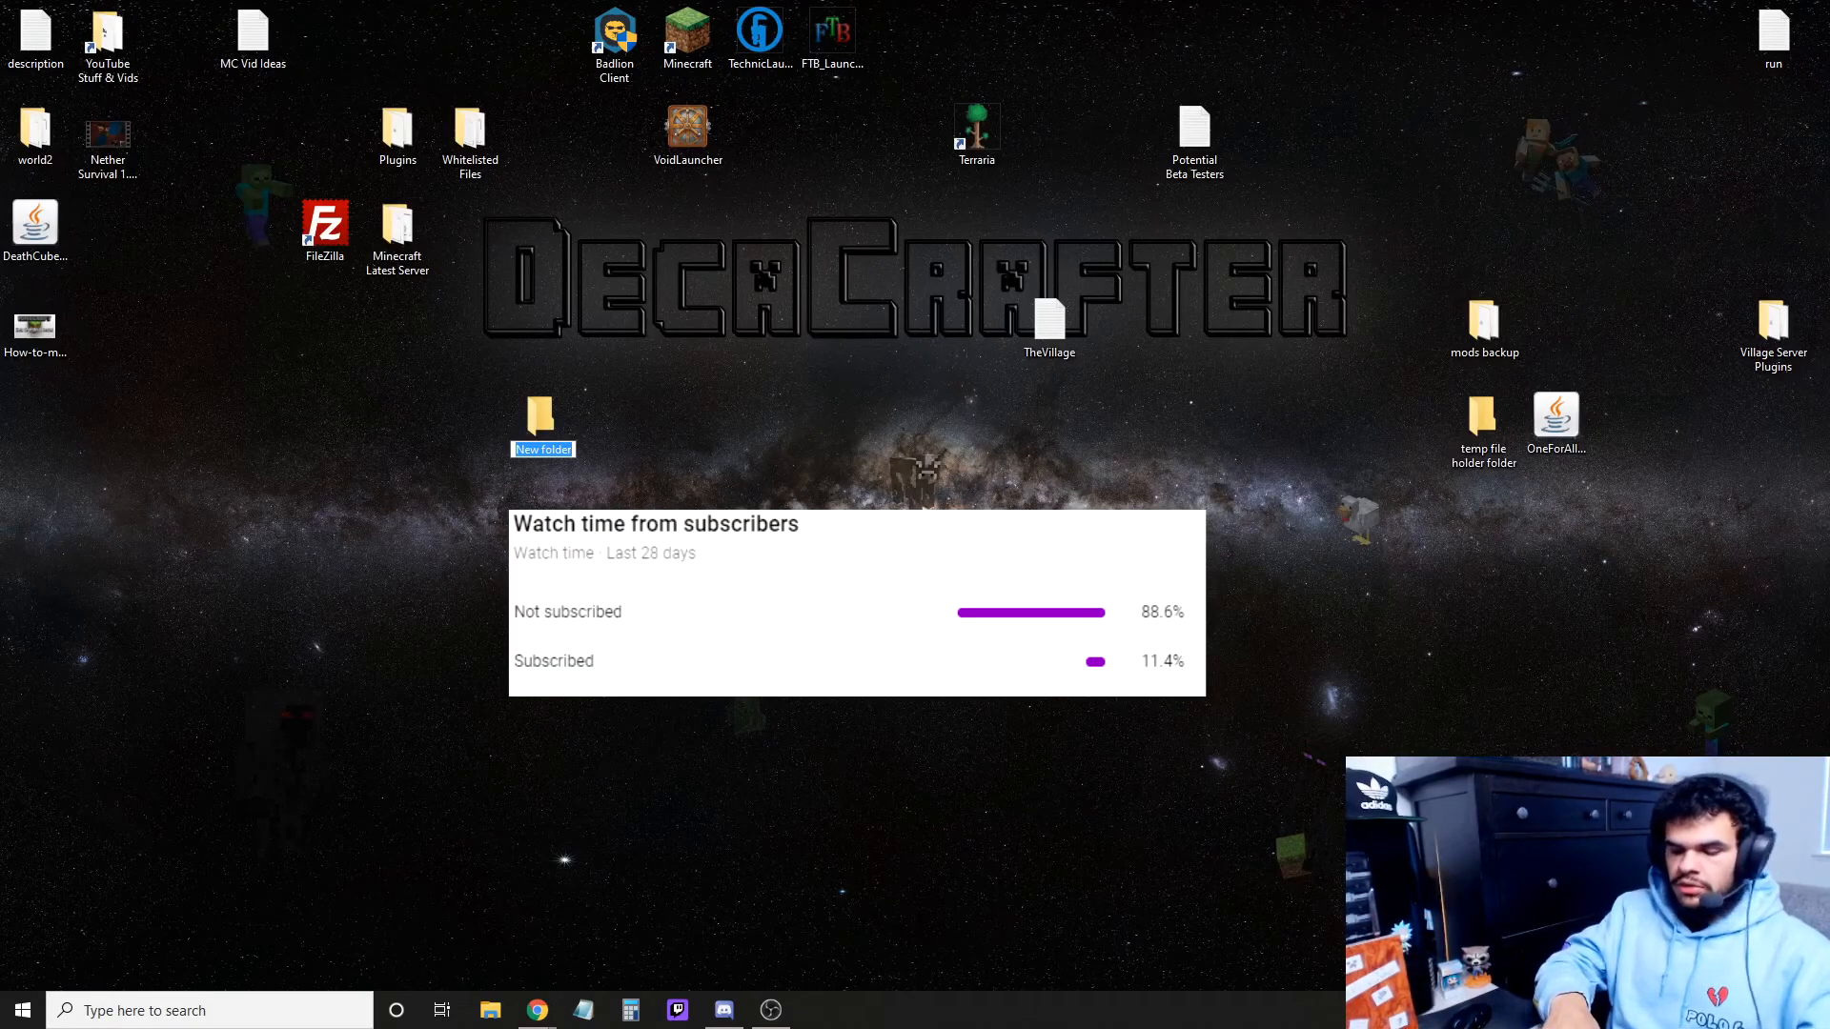
text(minecraft serv)
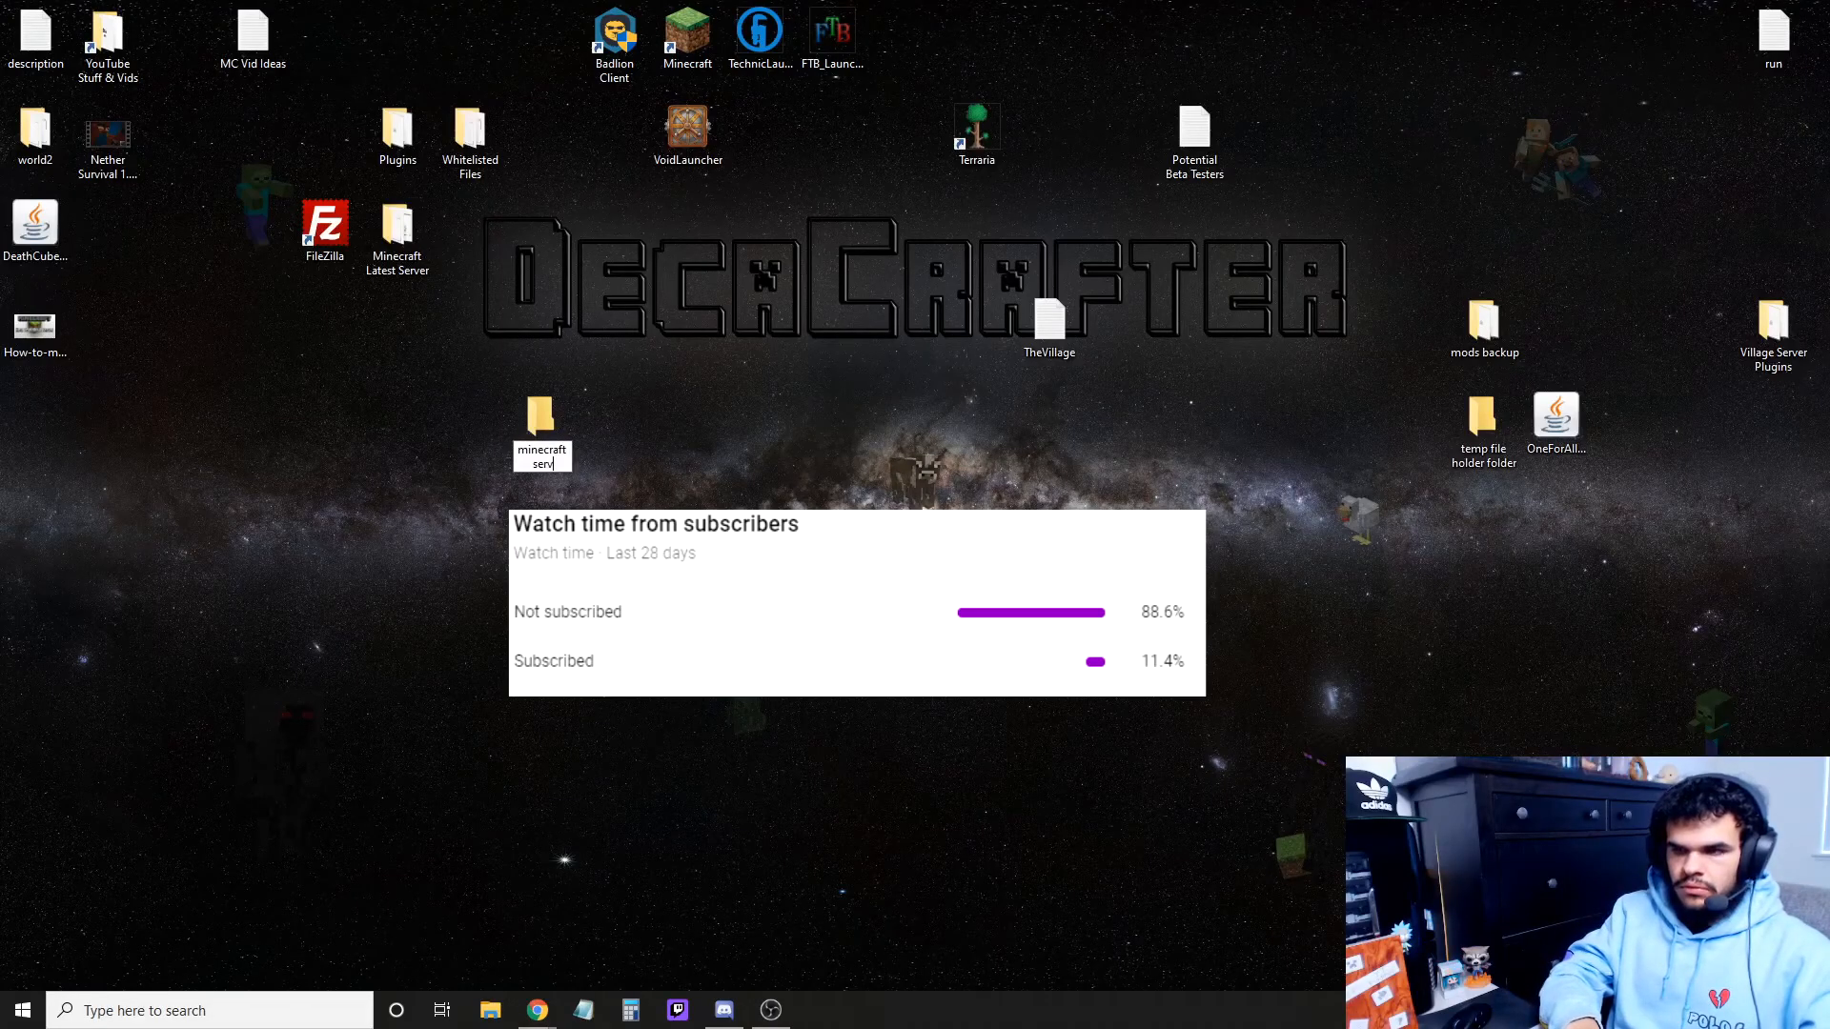
click(542, 421)
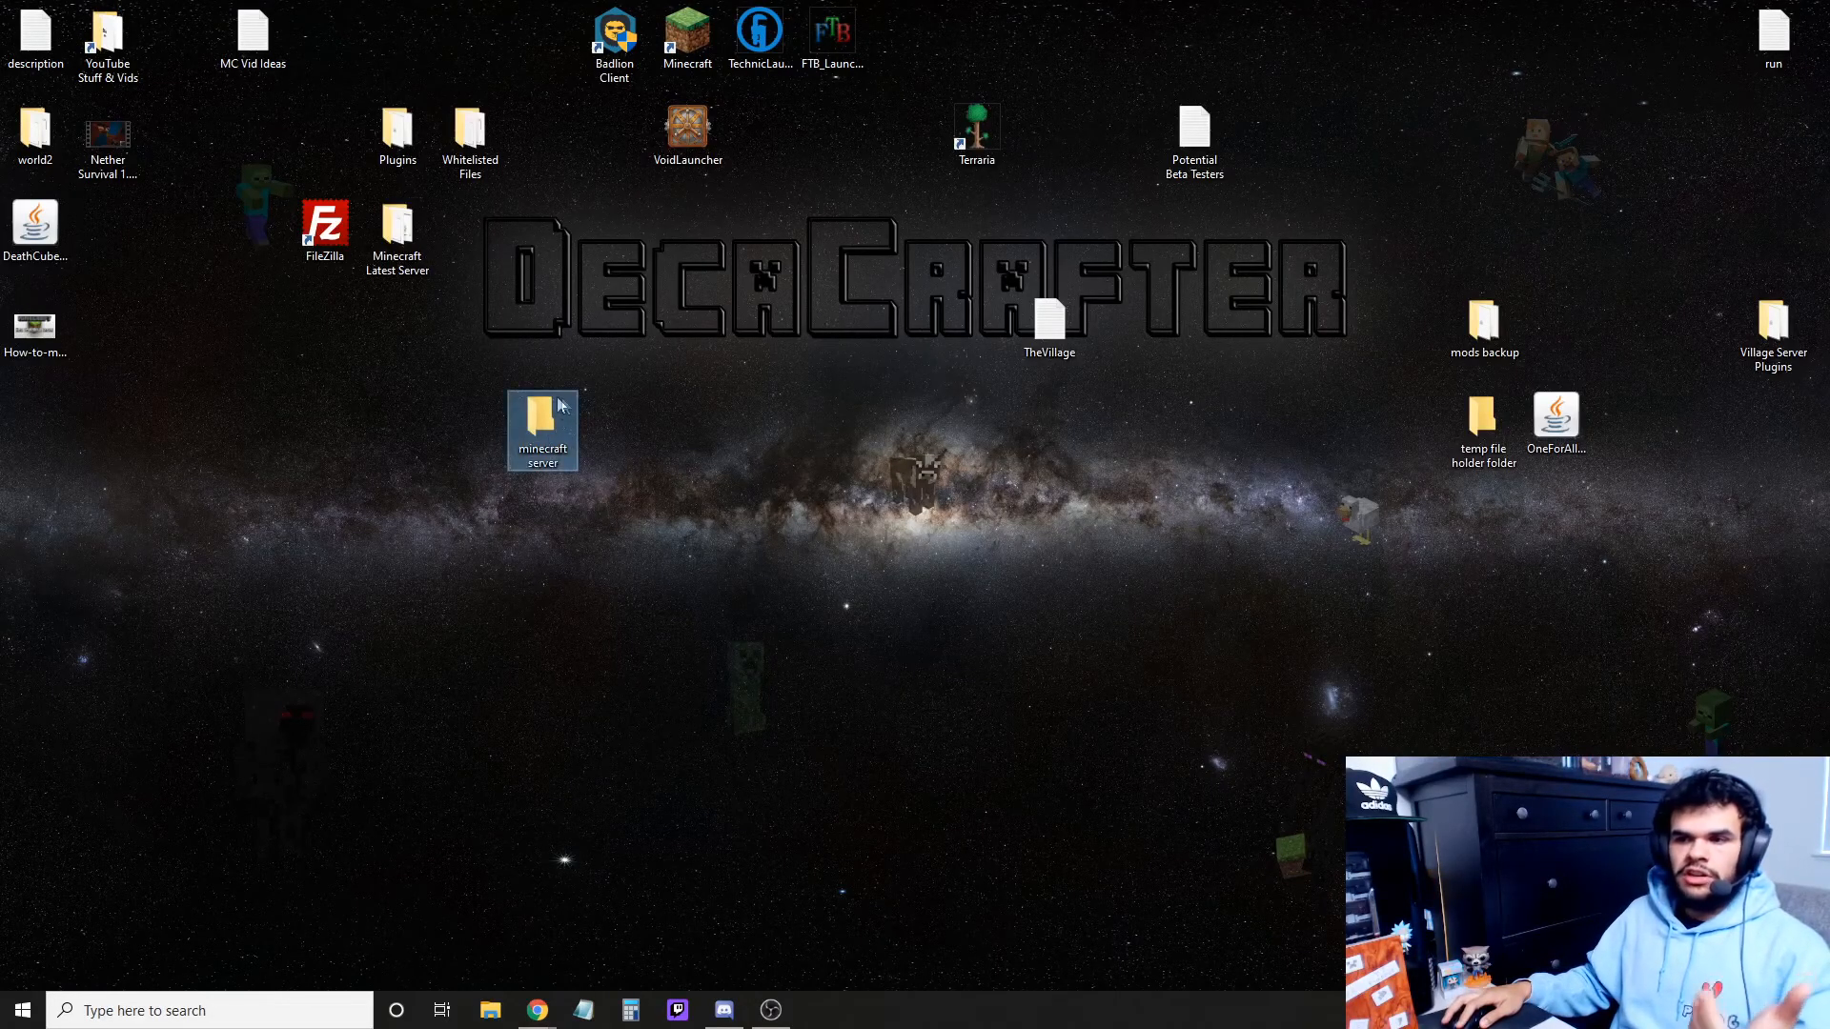
mouse_move(543, 443)
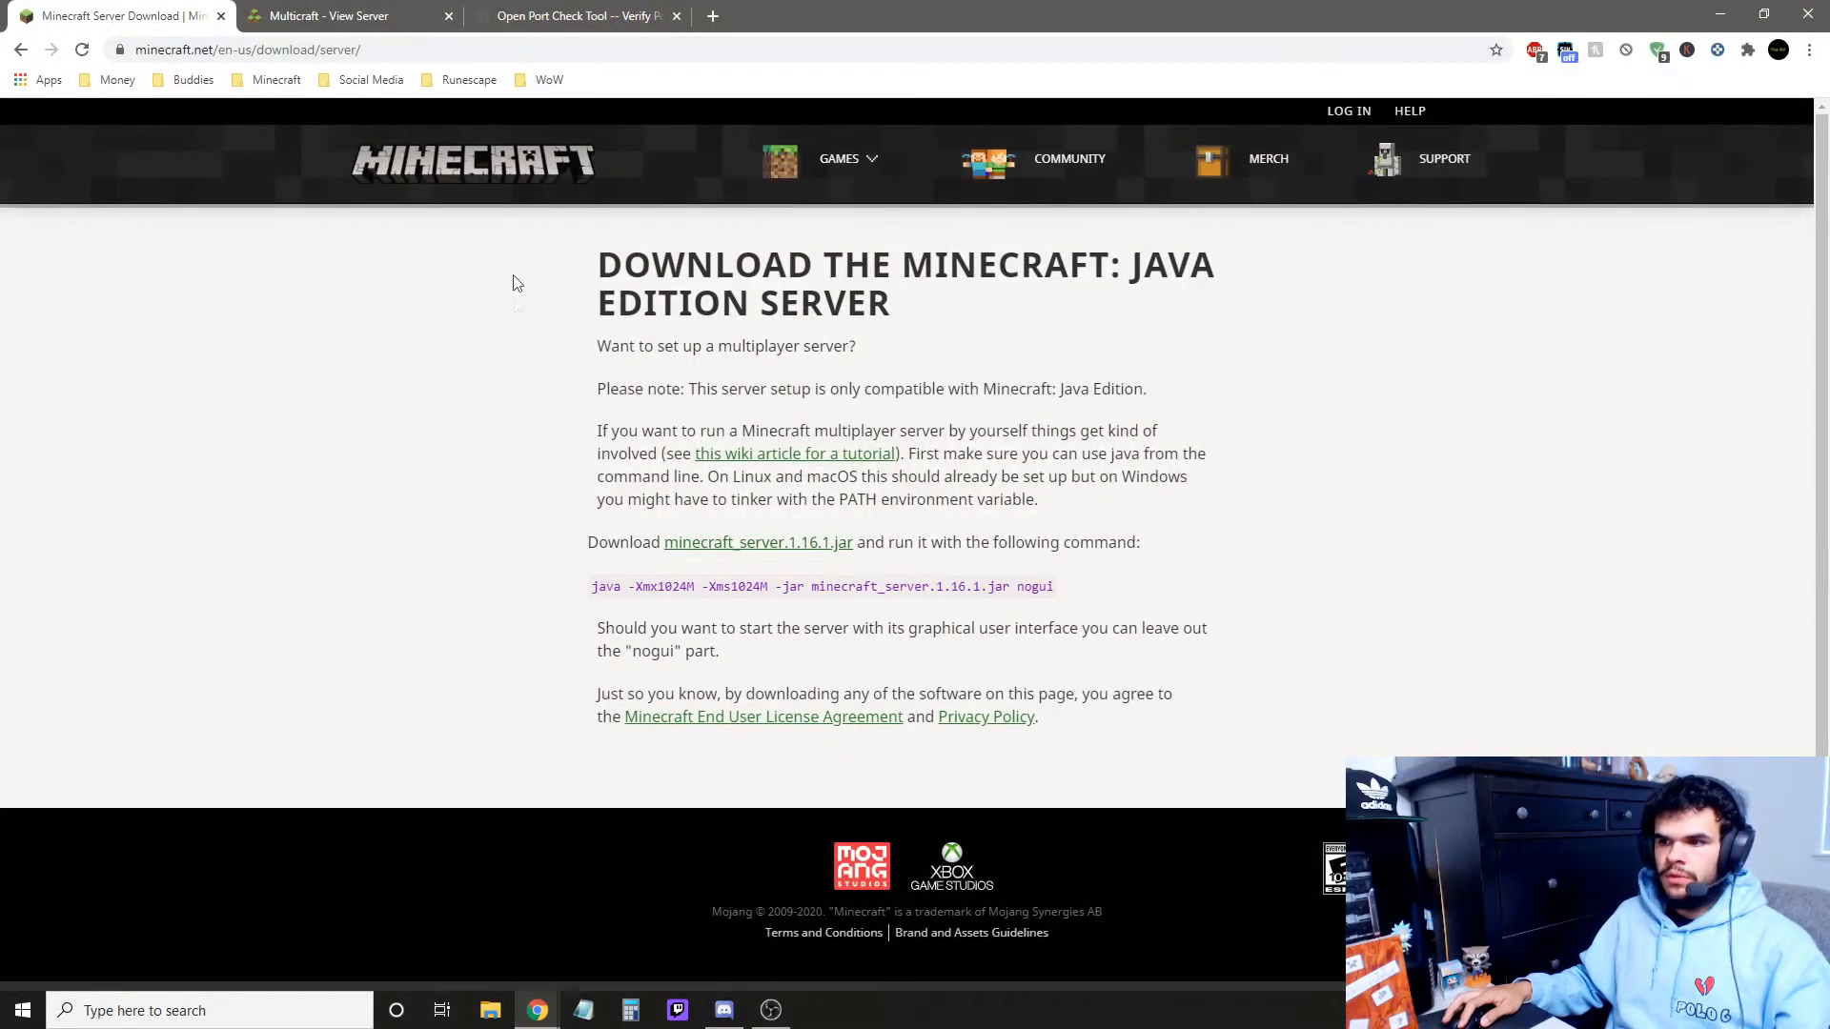
Download minecraft_server.1.16.1.jar and keep it past Chrome's warning.
double_click(758, 541)
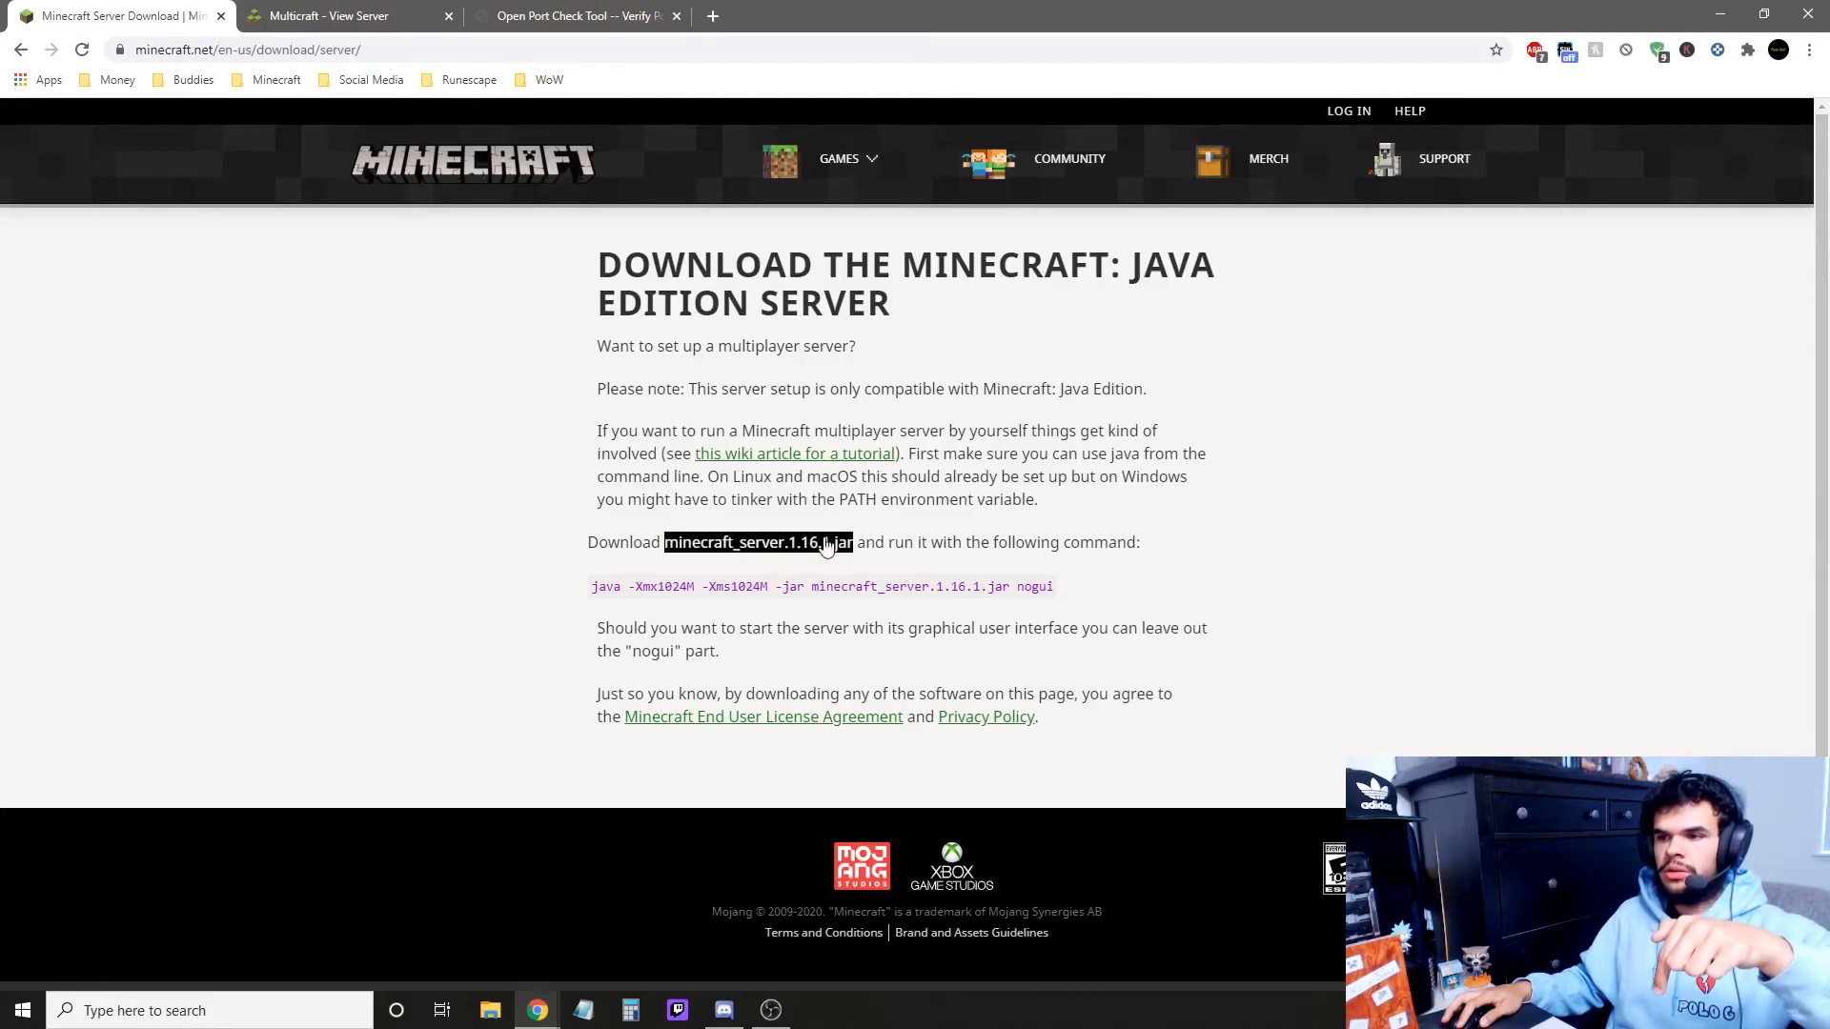
click(758, 541)
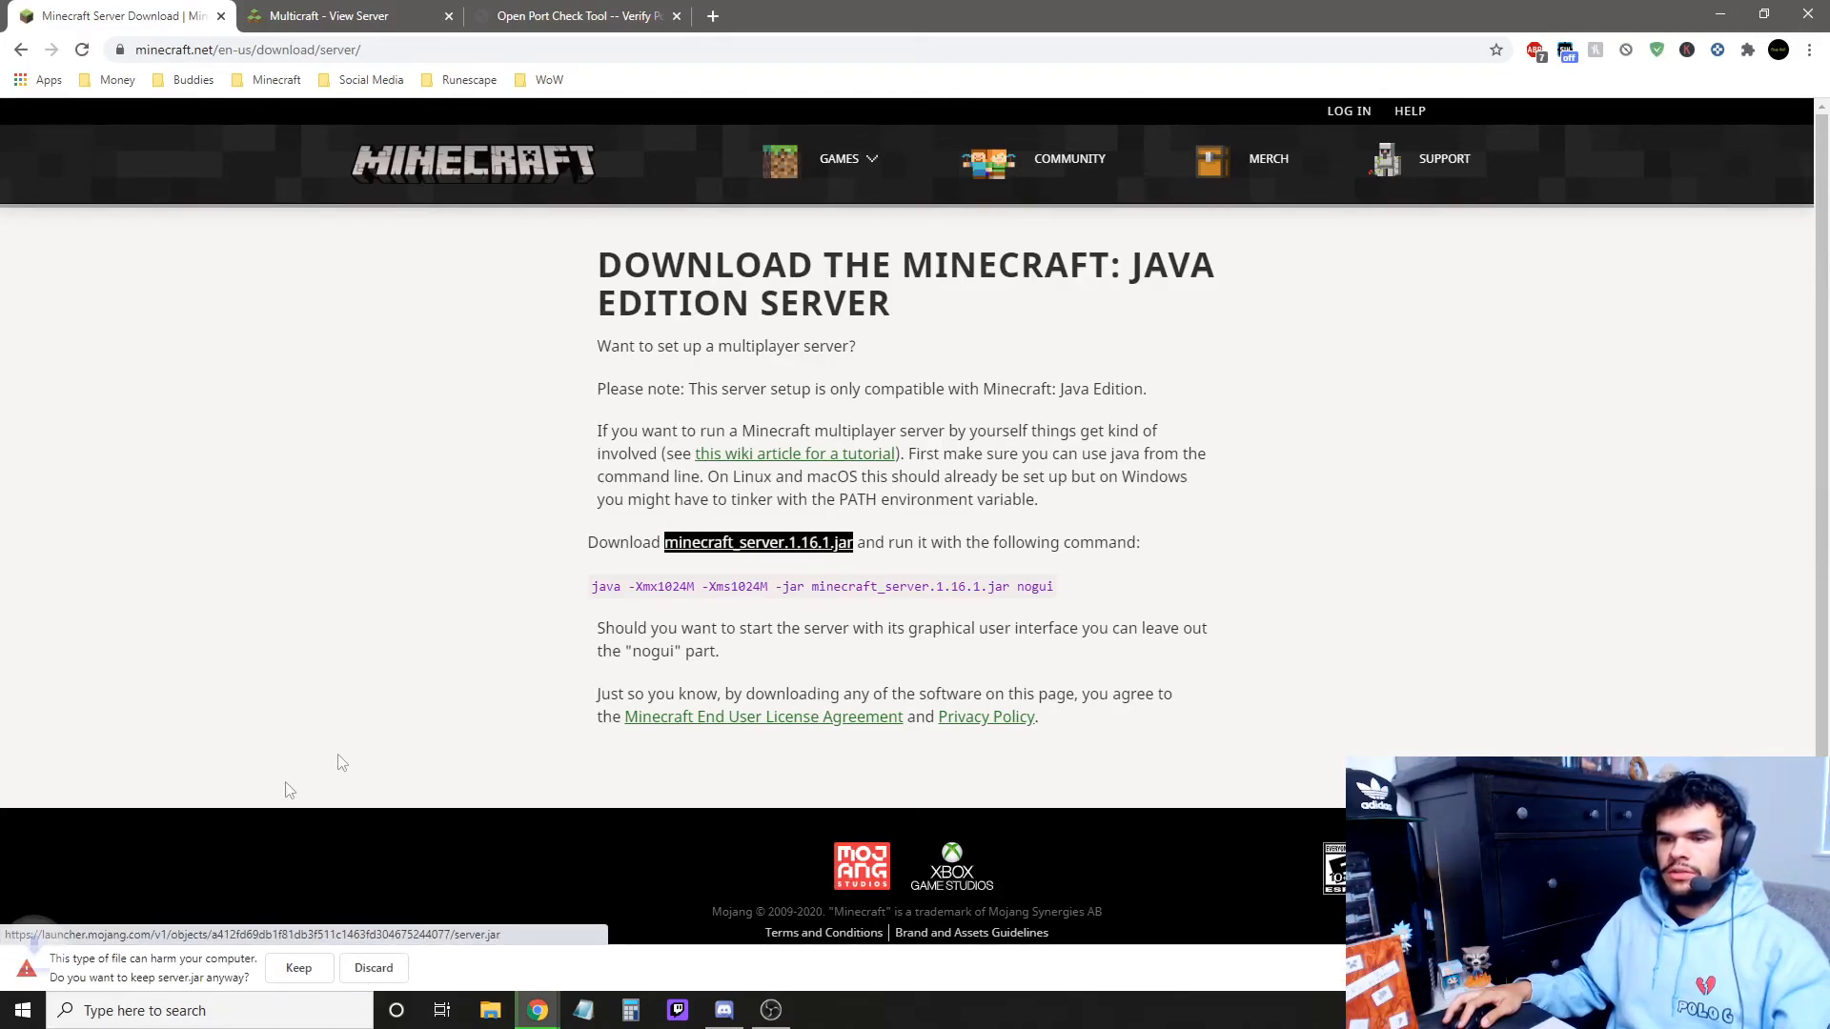
click(299, 967)
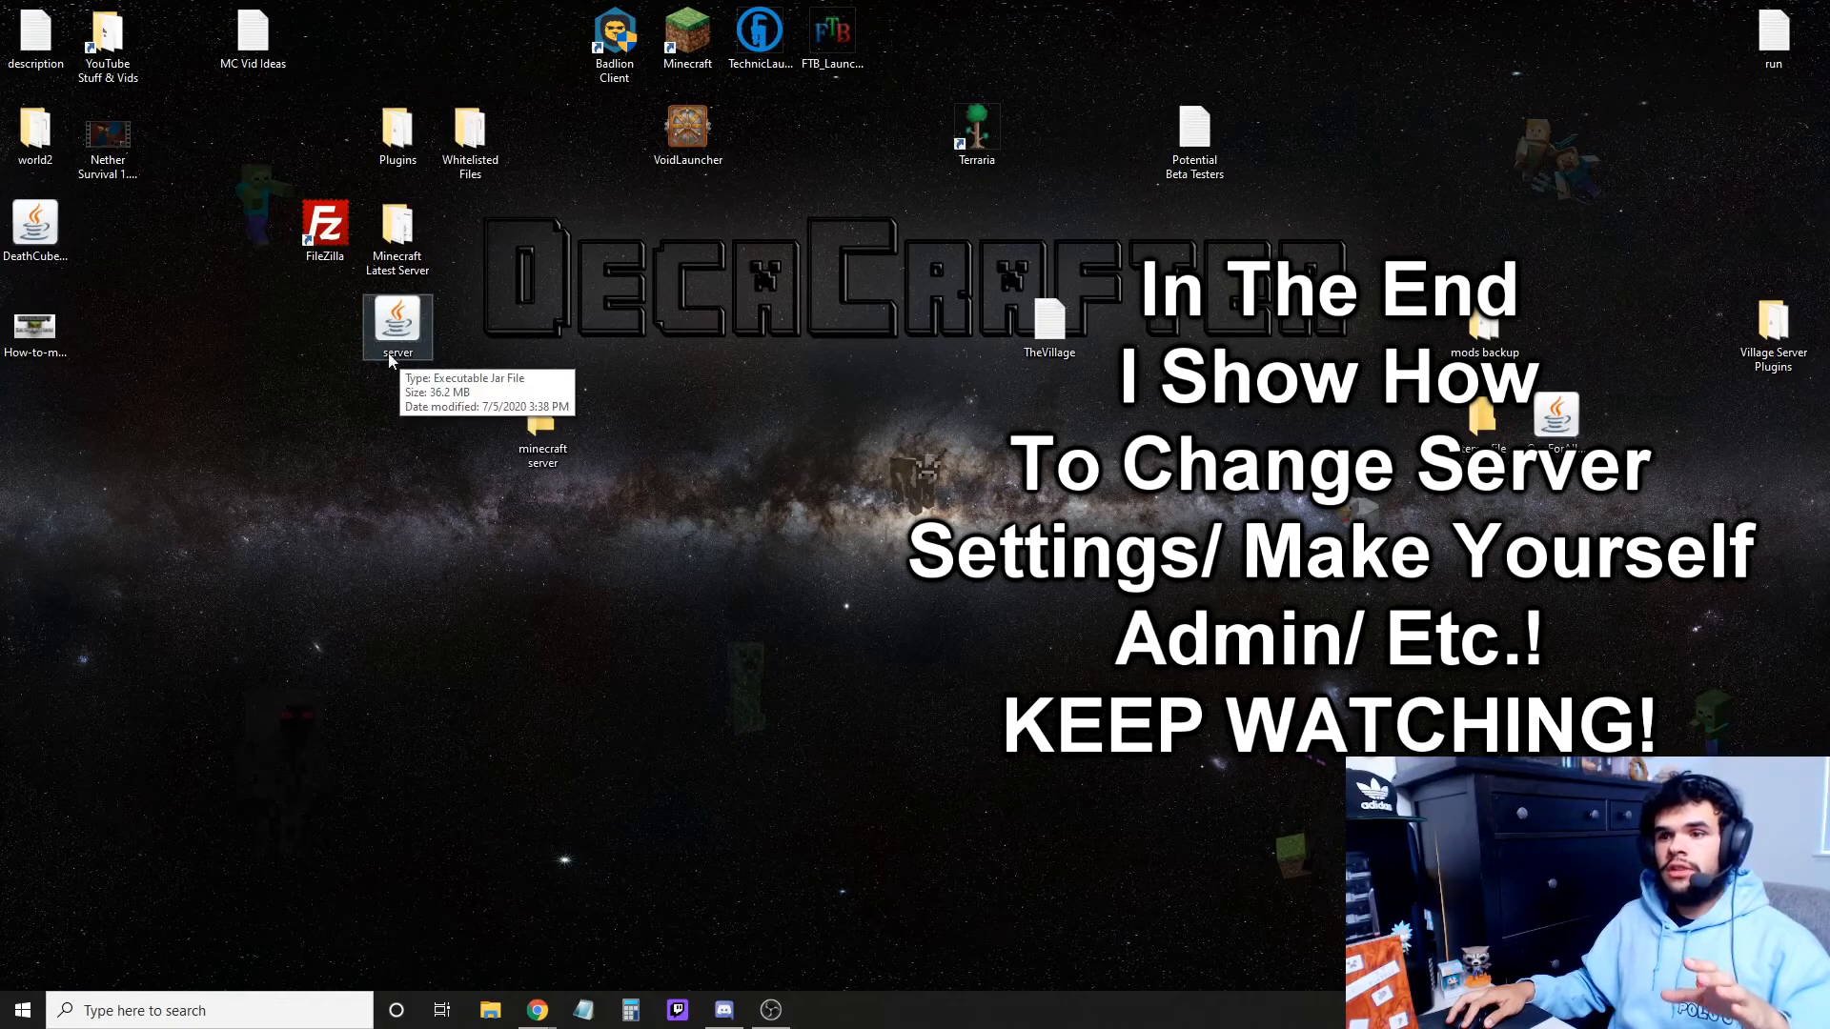
Rename the server jar, move it into 'minecraft server', and open that folder.
right_click(397, 327)
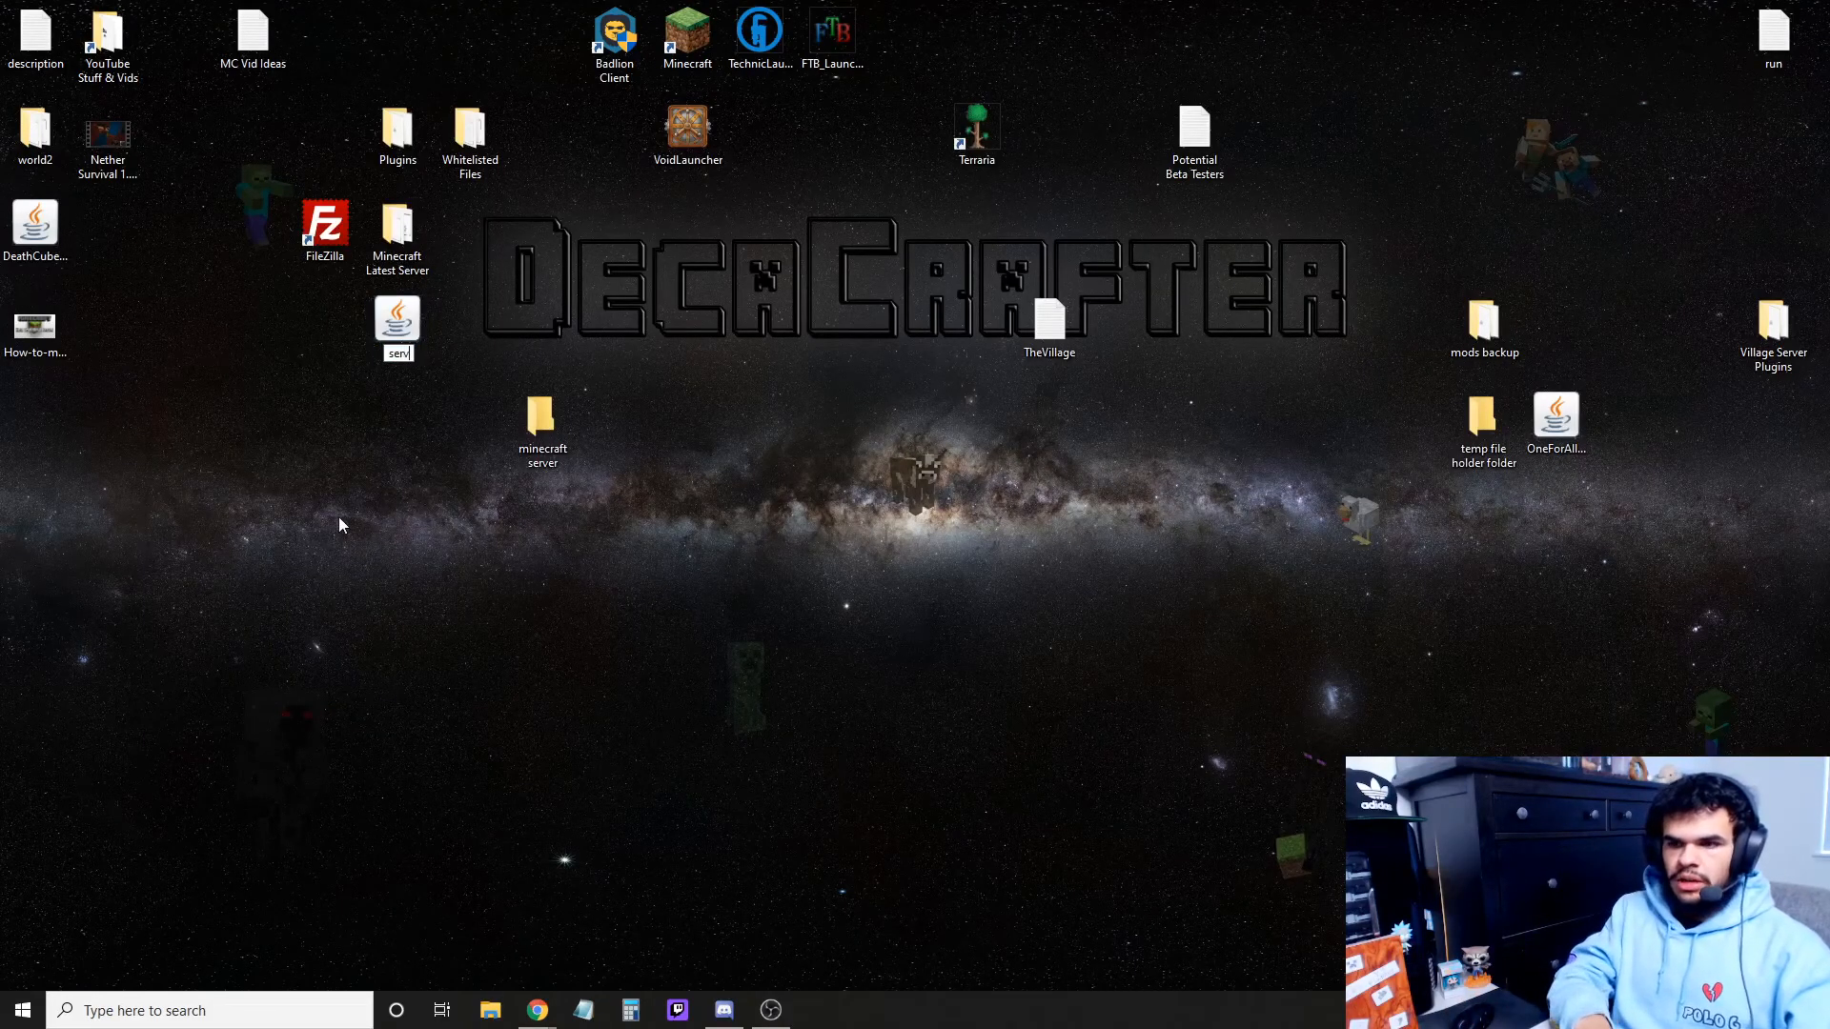
click(396, 322)
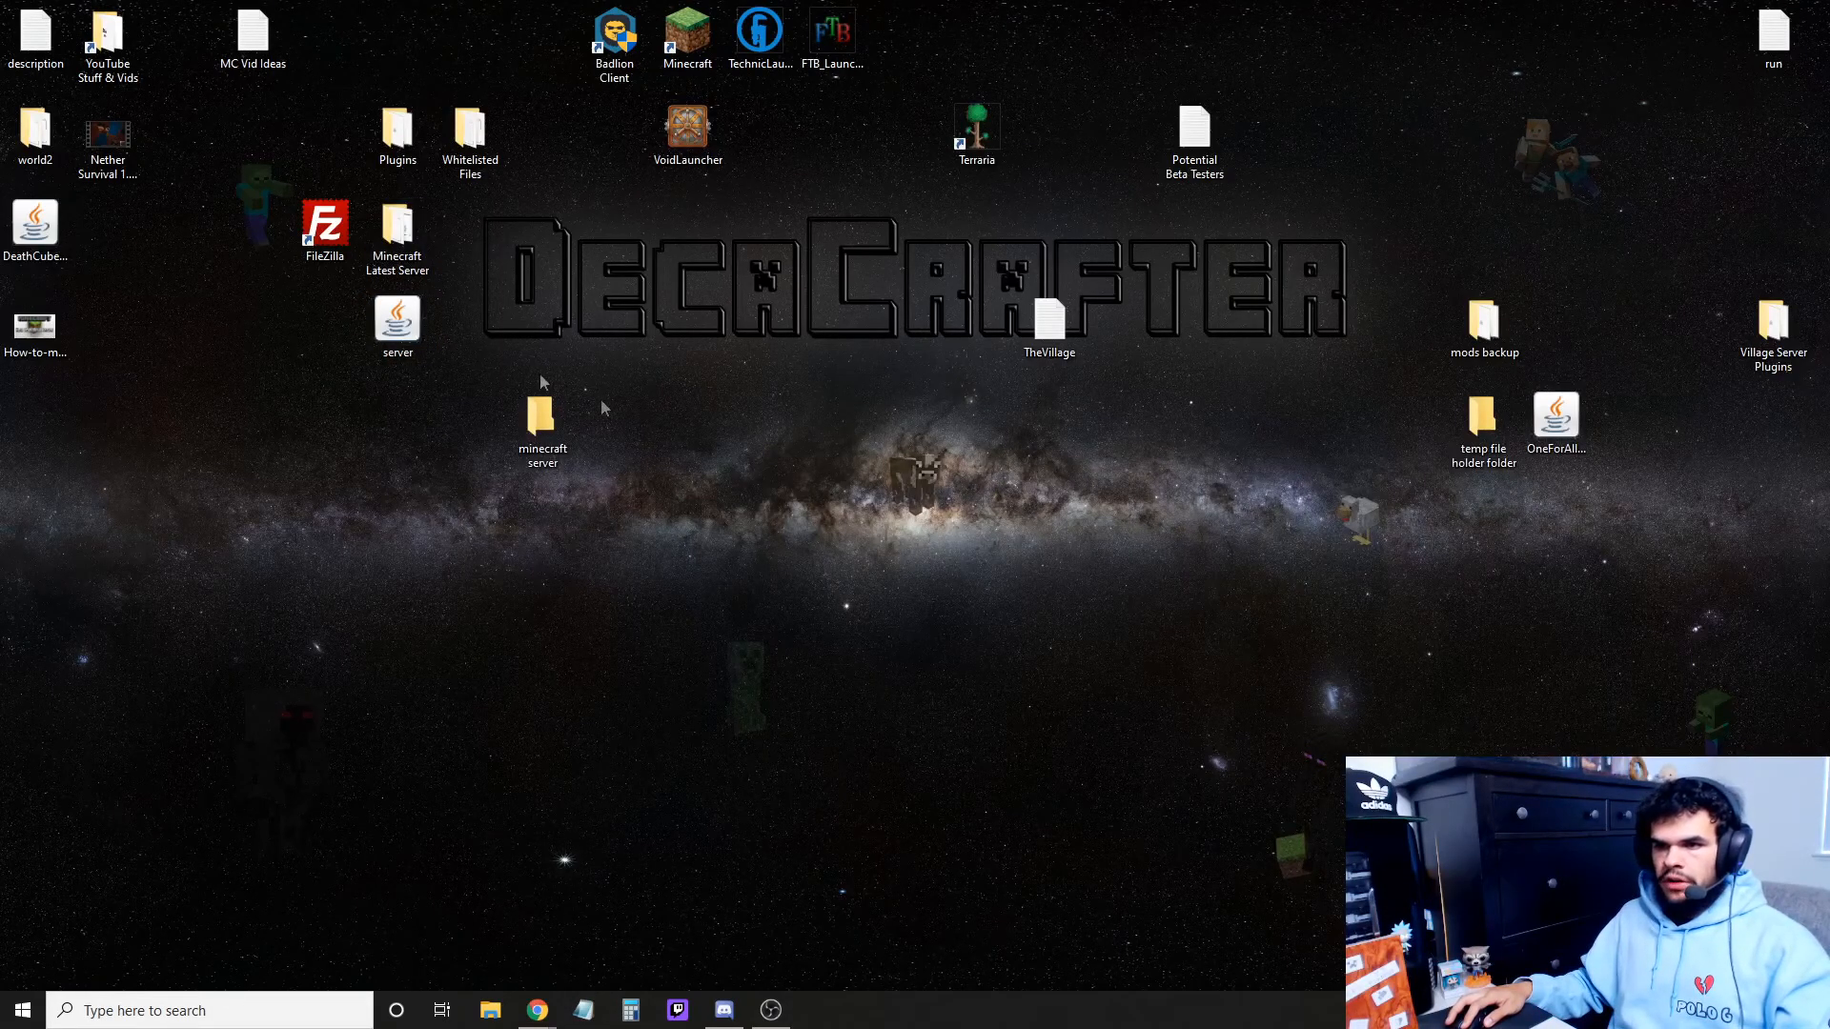
click(541, 420)
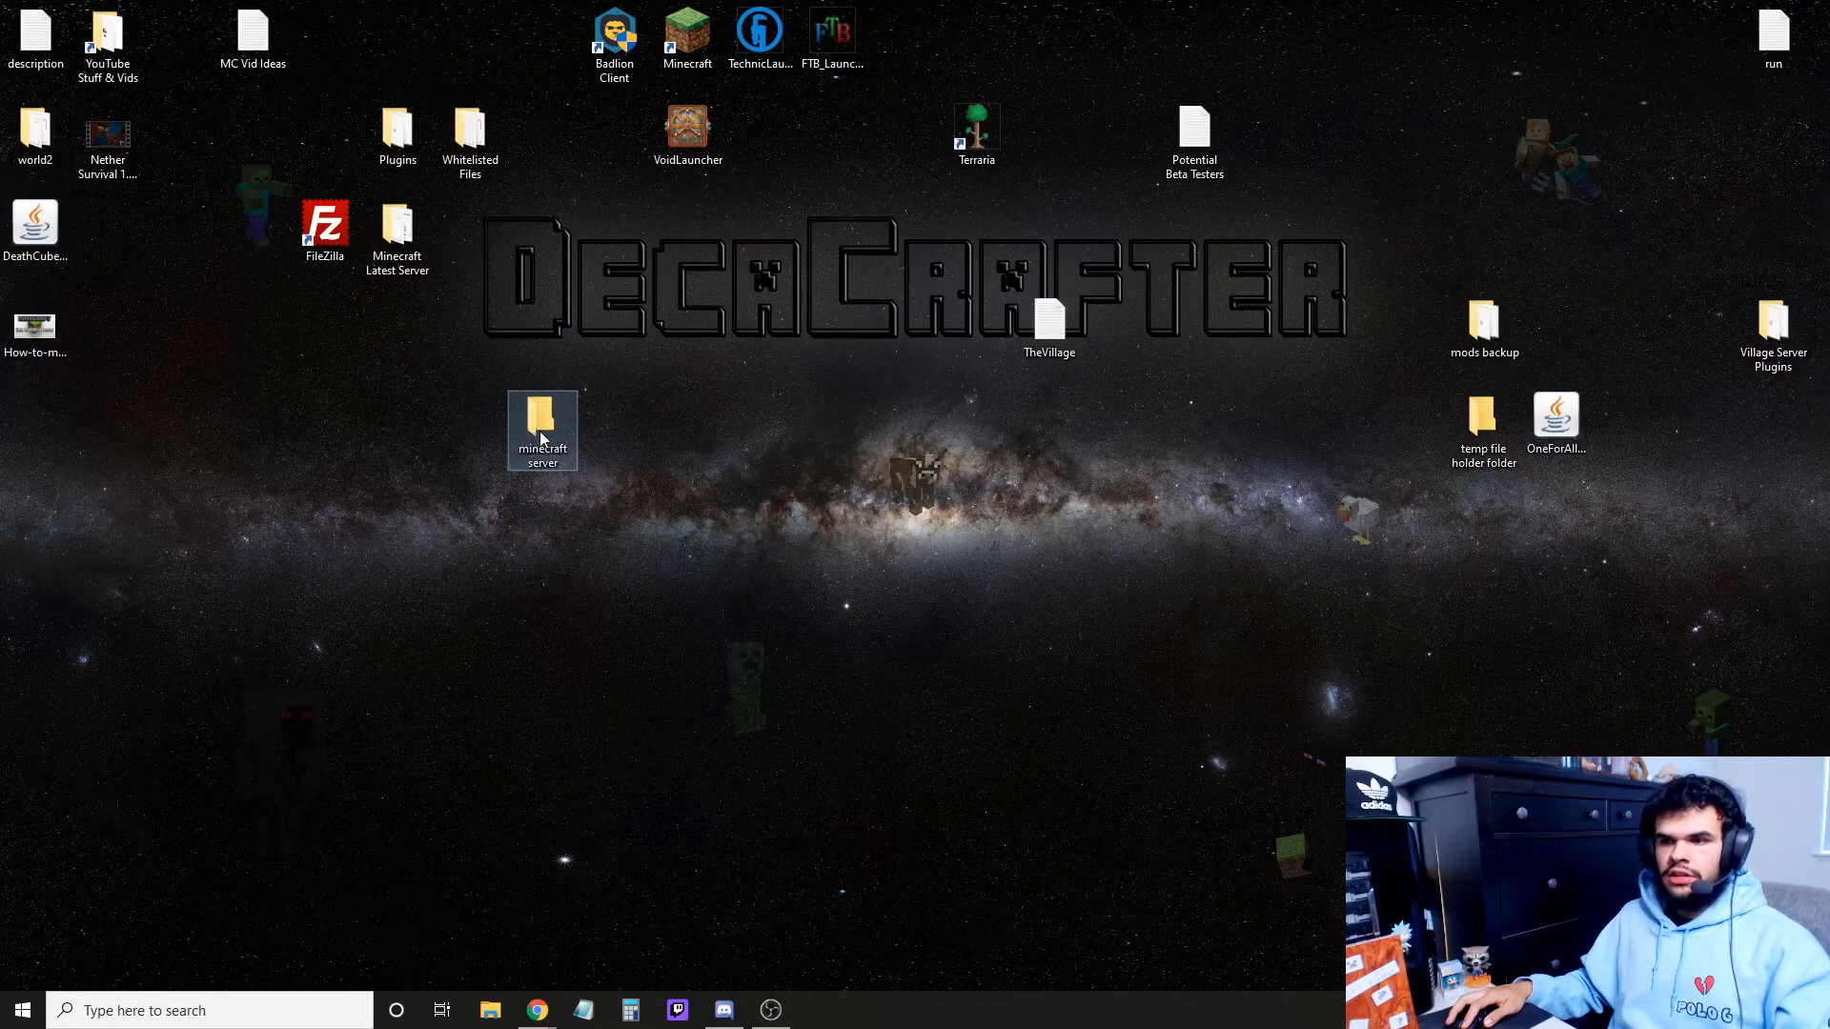
double_click(541, 430)
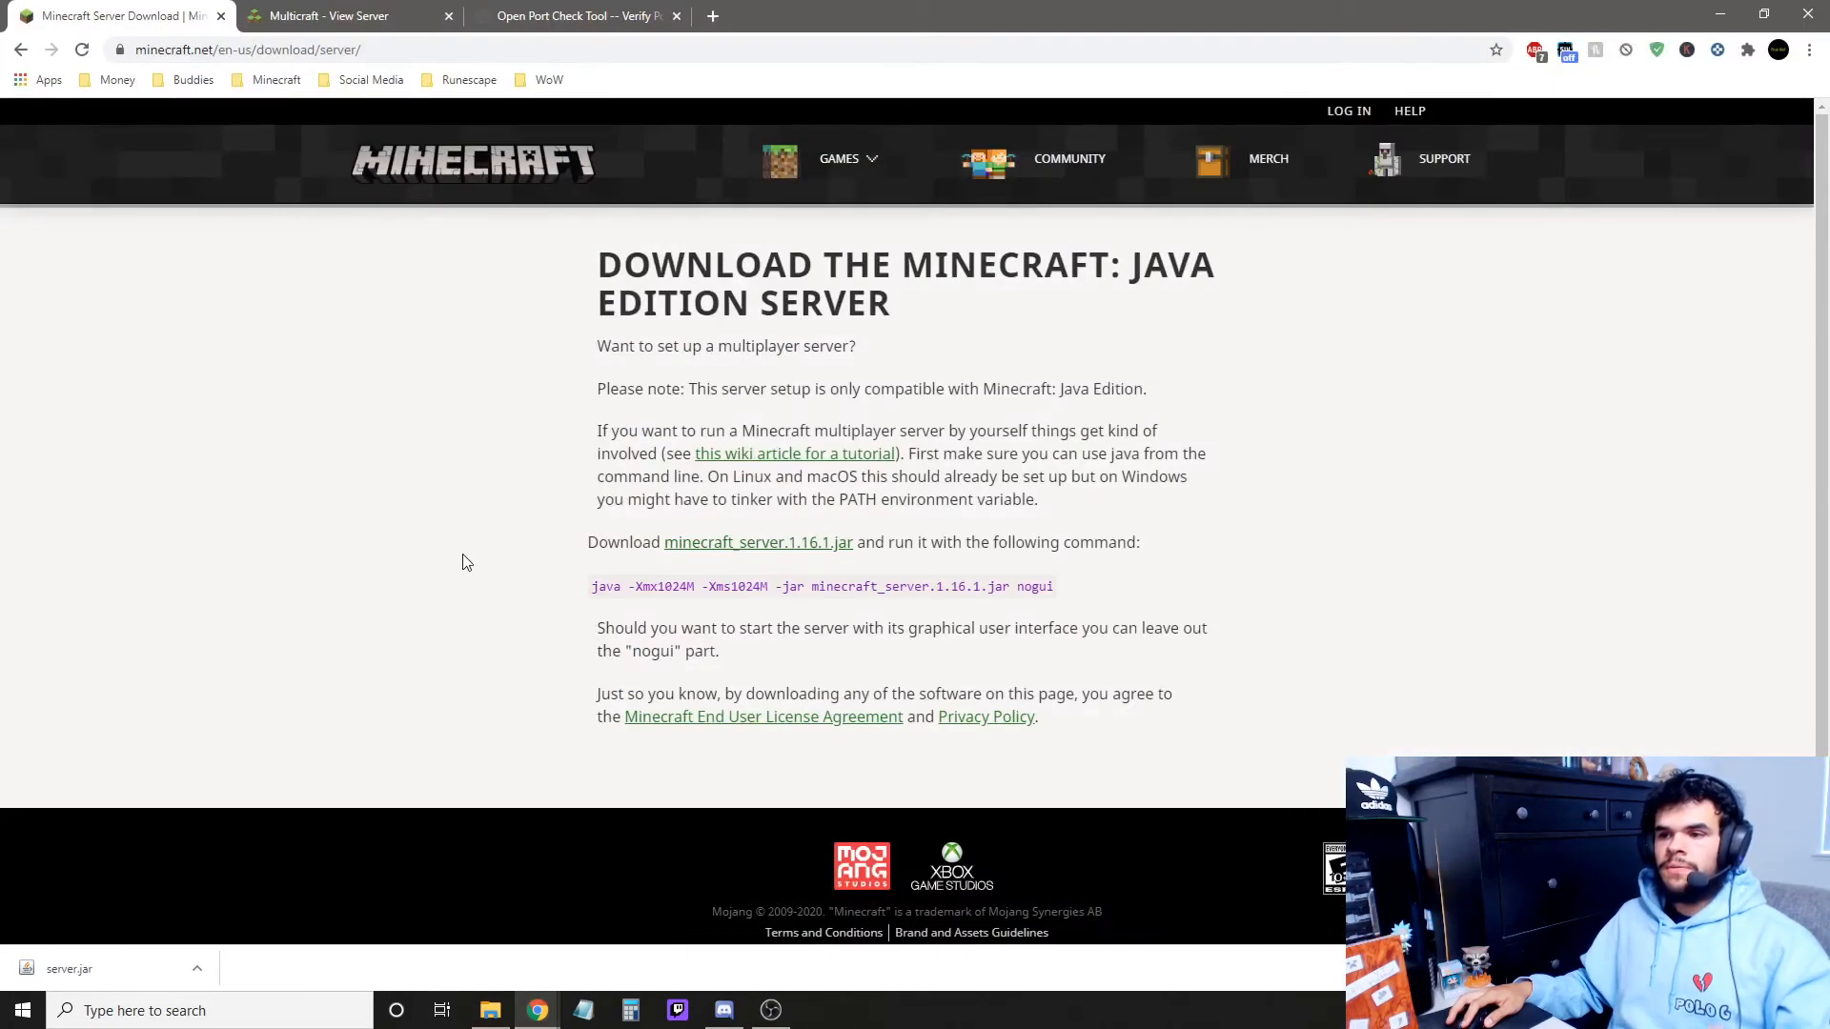
mouse_move(344, 15)
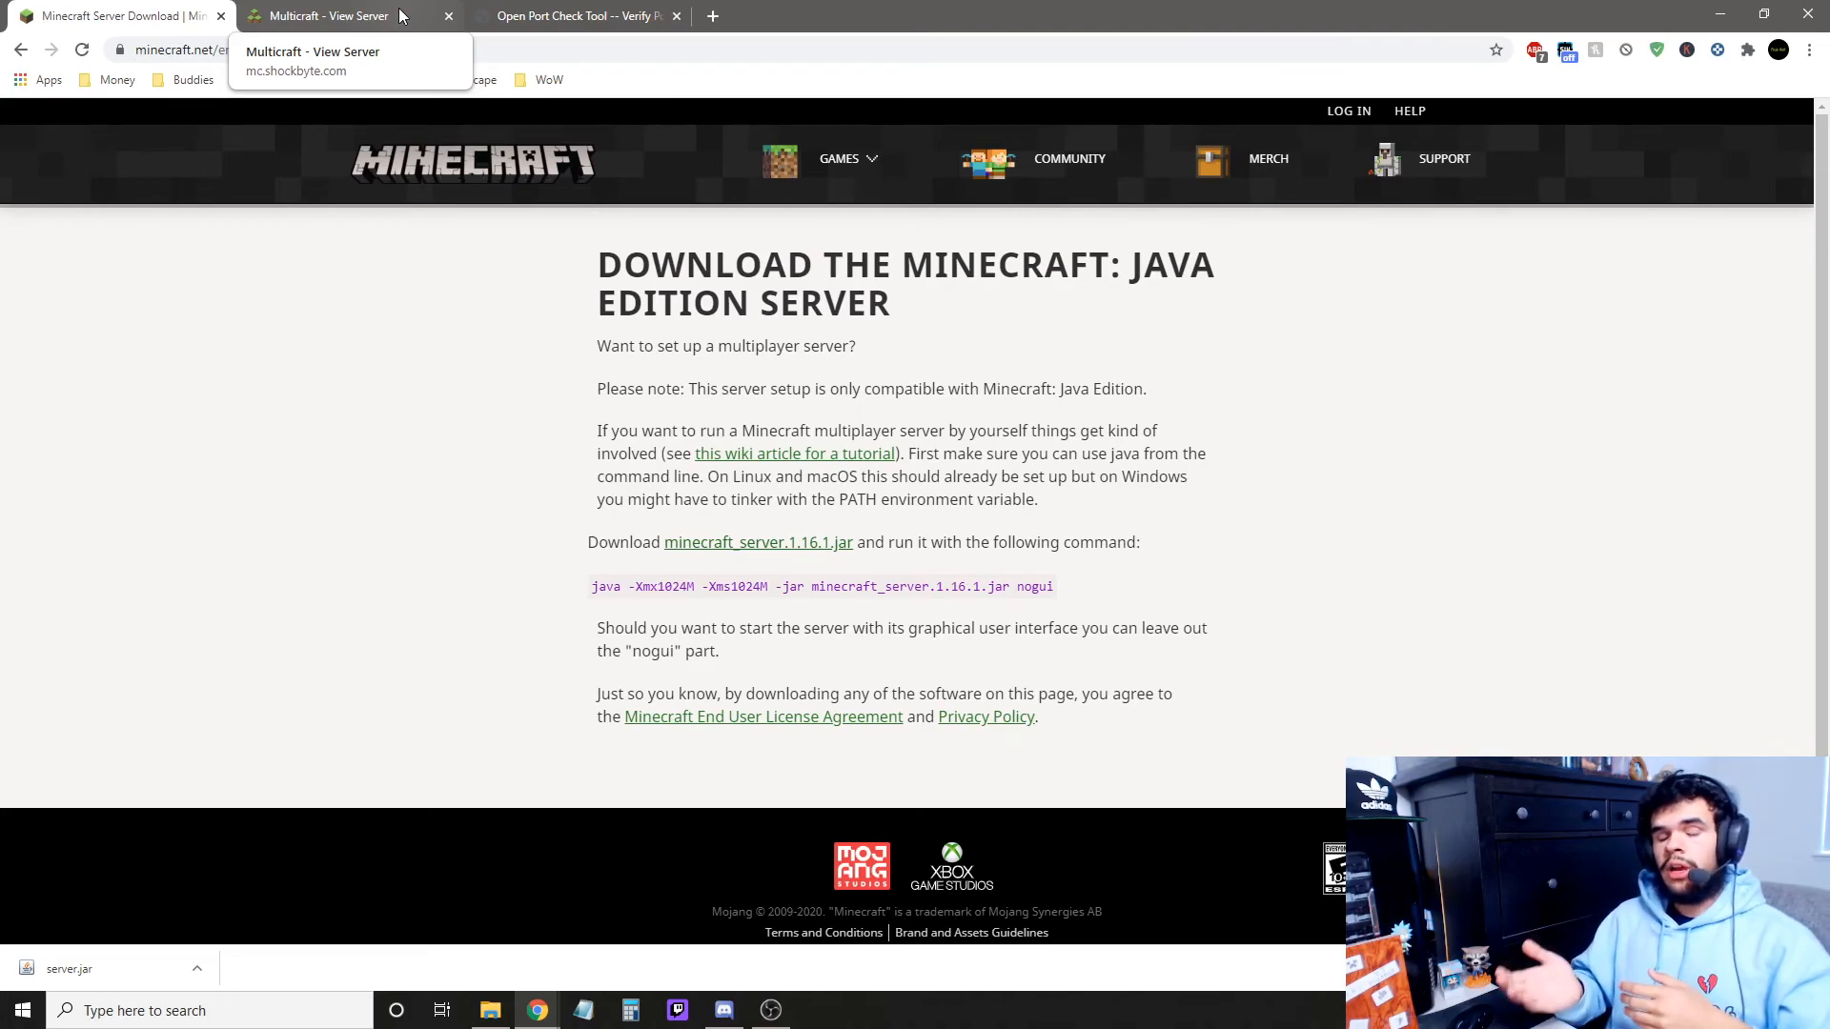
mouse_move(396, 15)
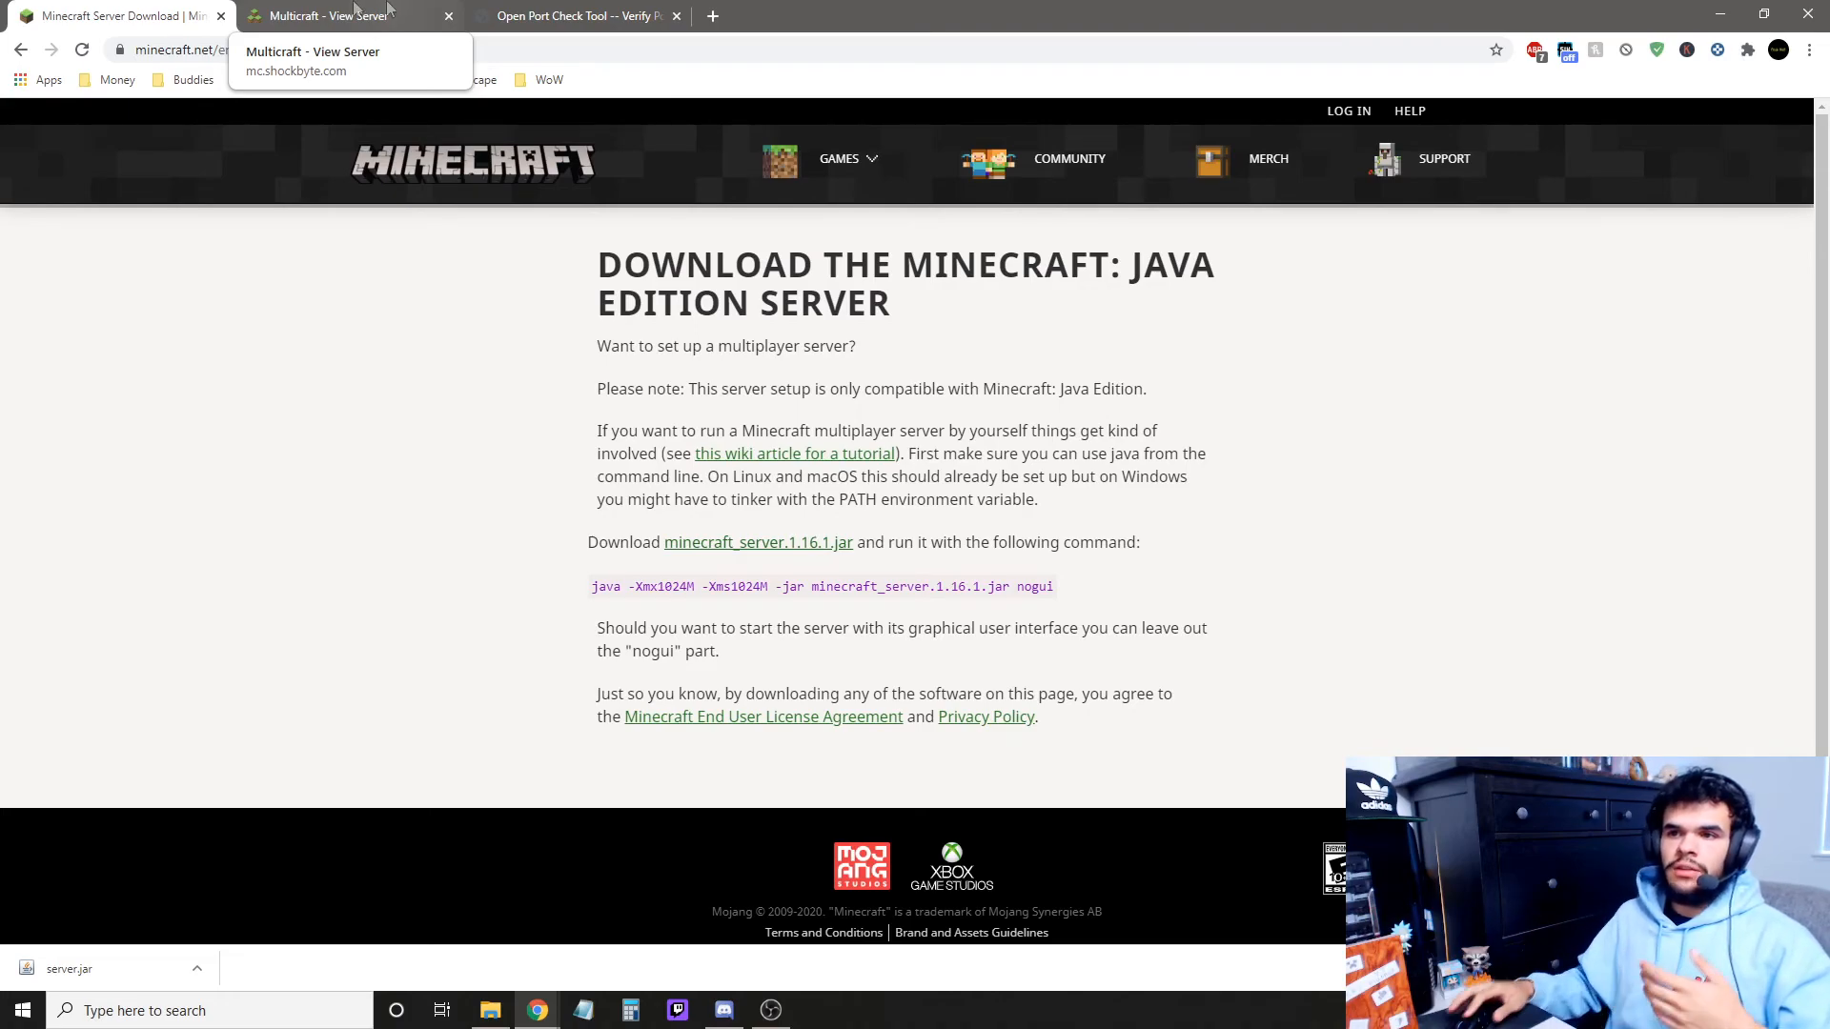
View the Shockbyte panel for Deca's Private Pixelmon running vanilla 1.16.1.
click(338, 15)
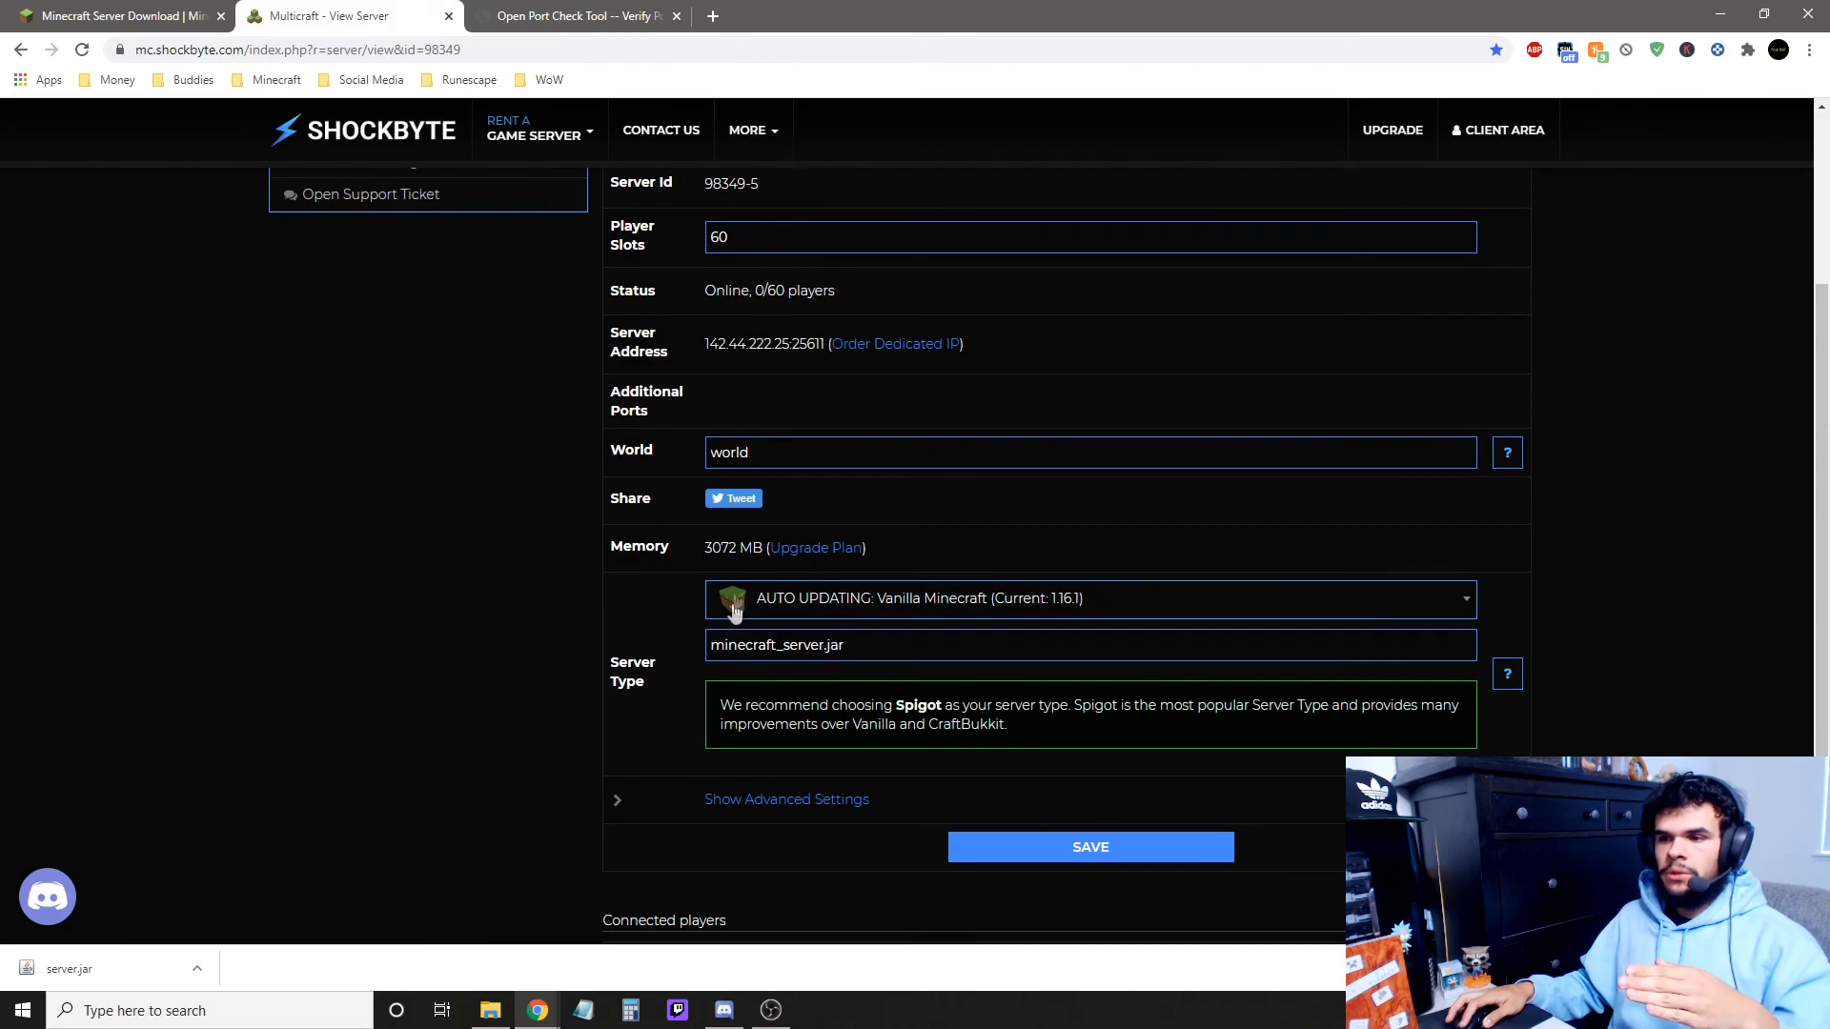
mouse_move(835, 615)
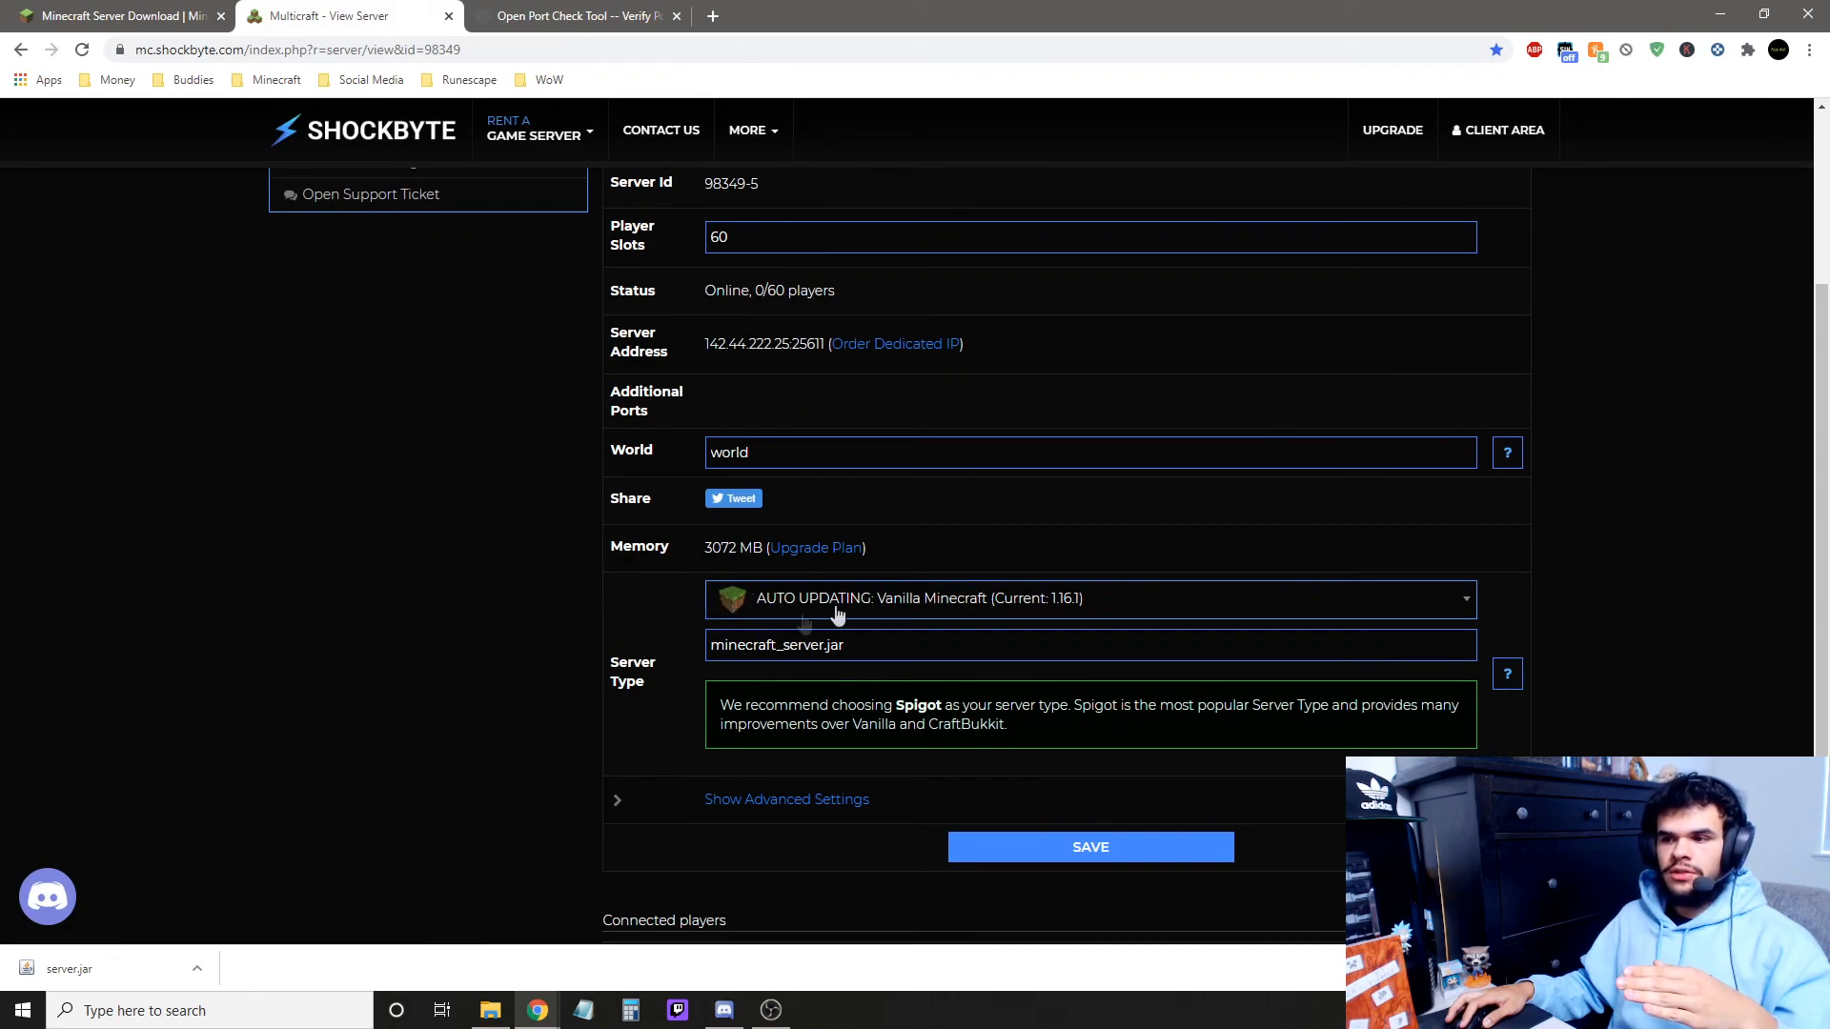
mouse_move(1050, 601)
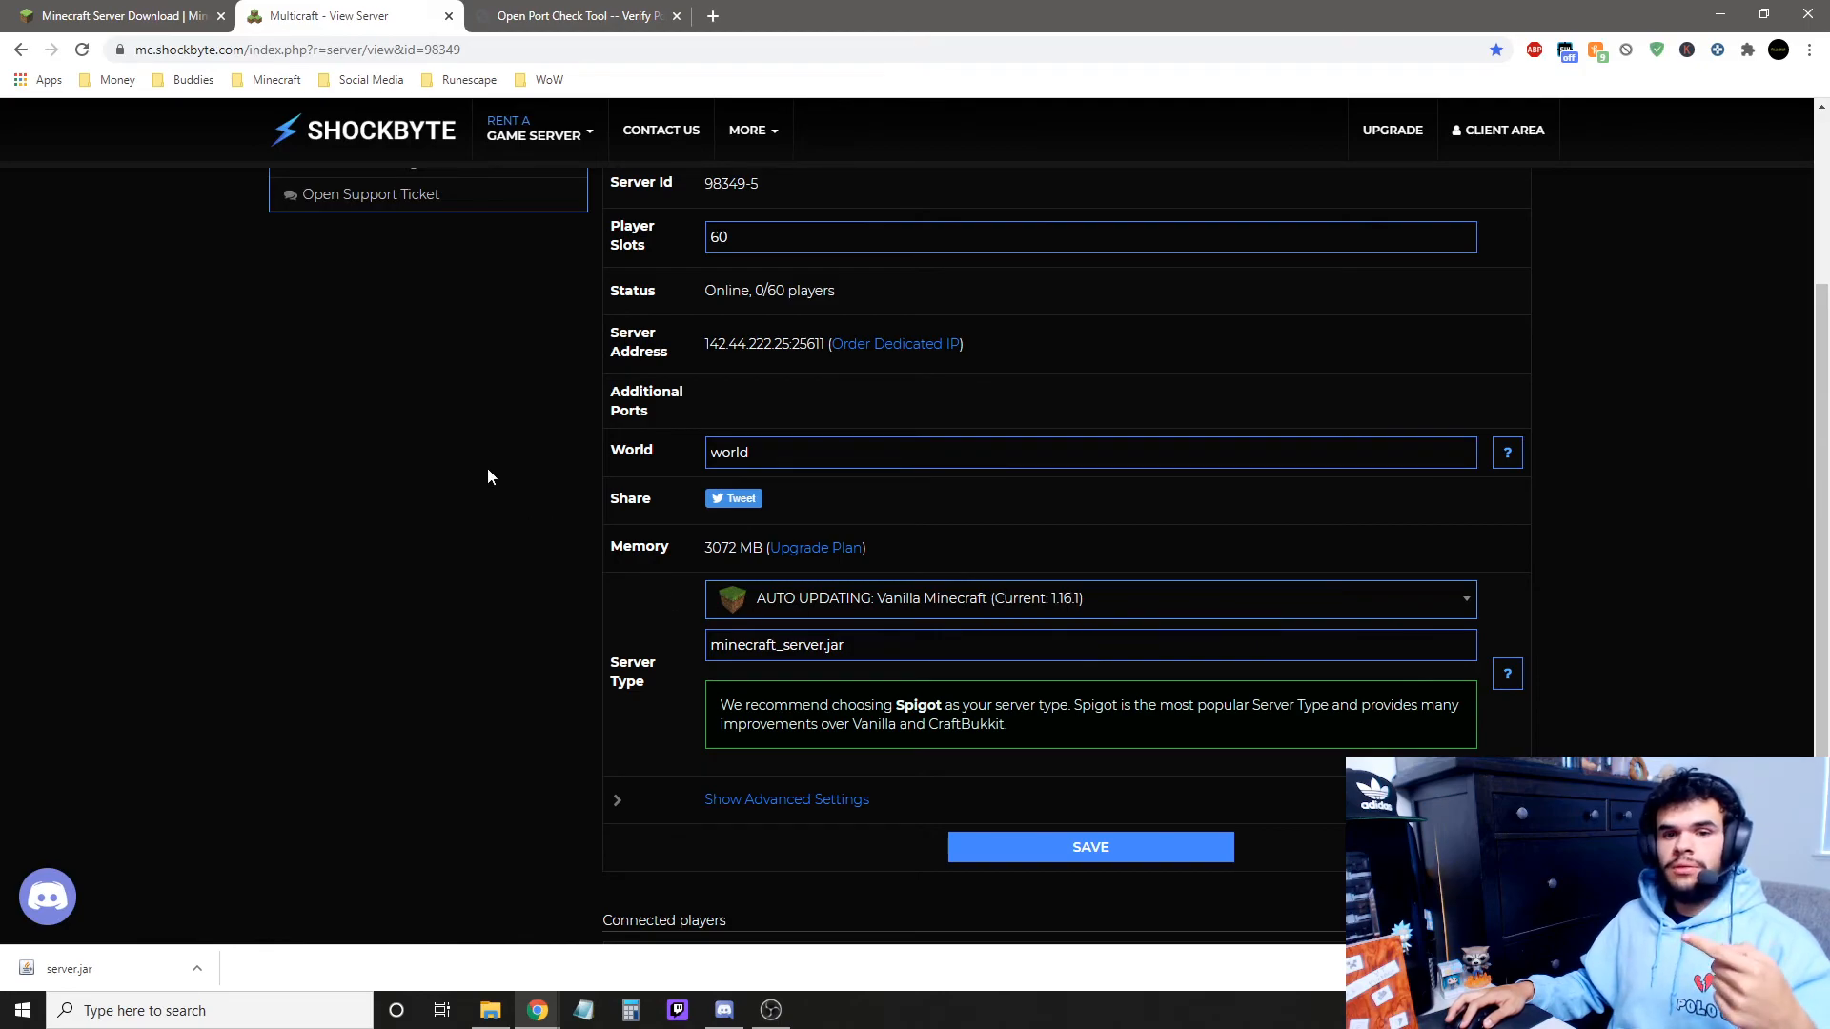
scroll(up, 3)
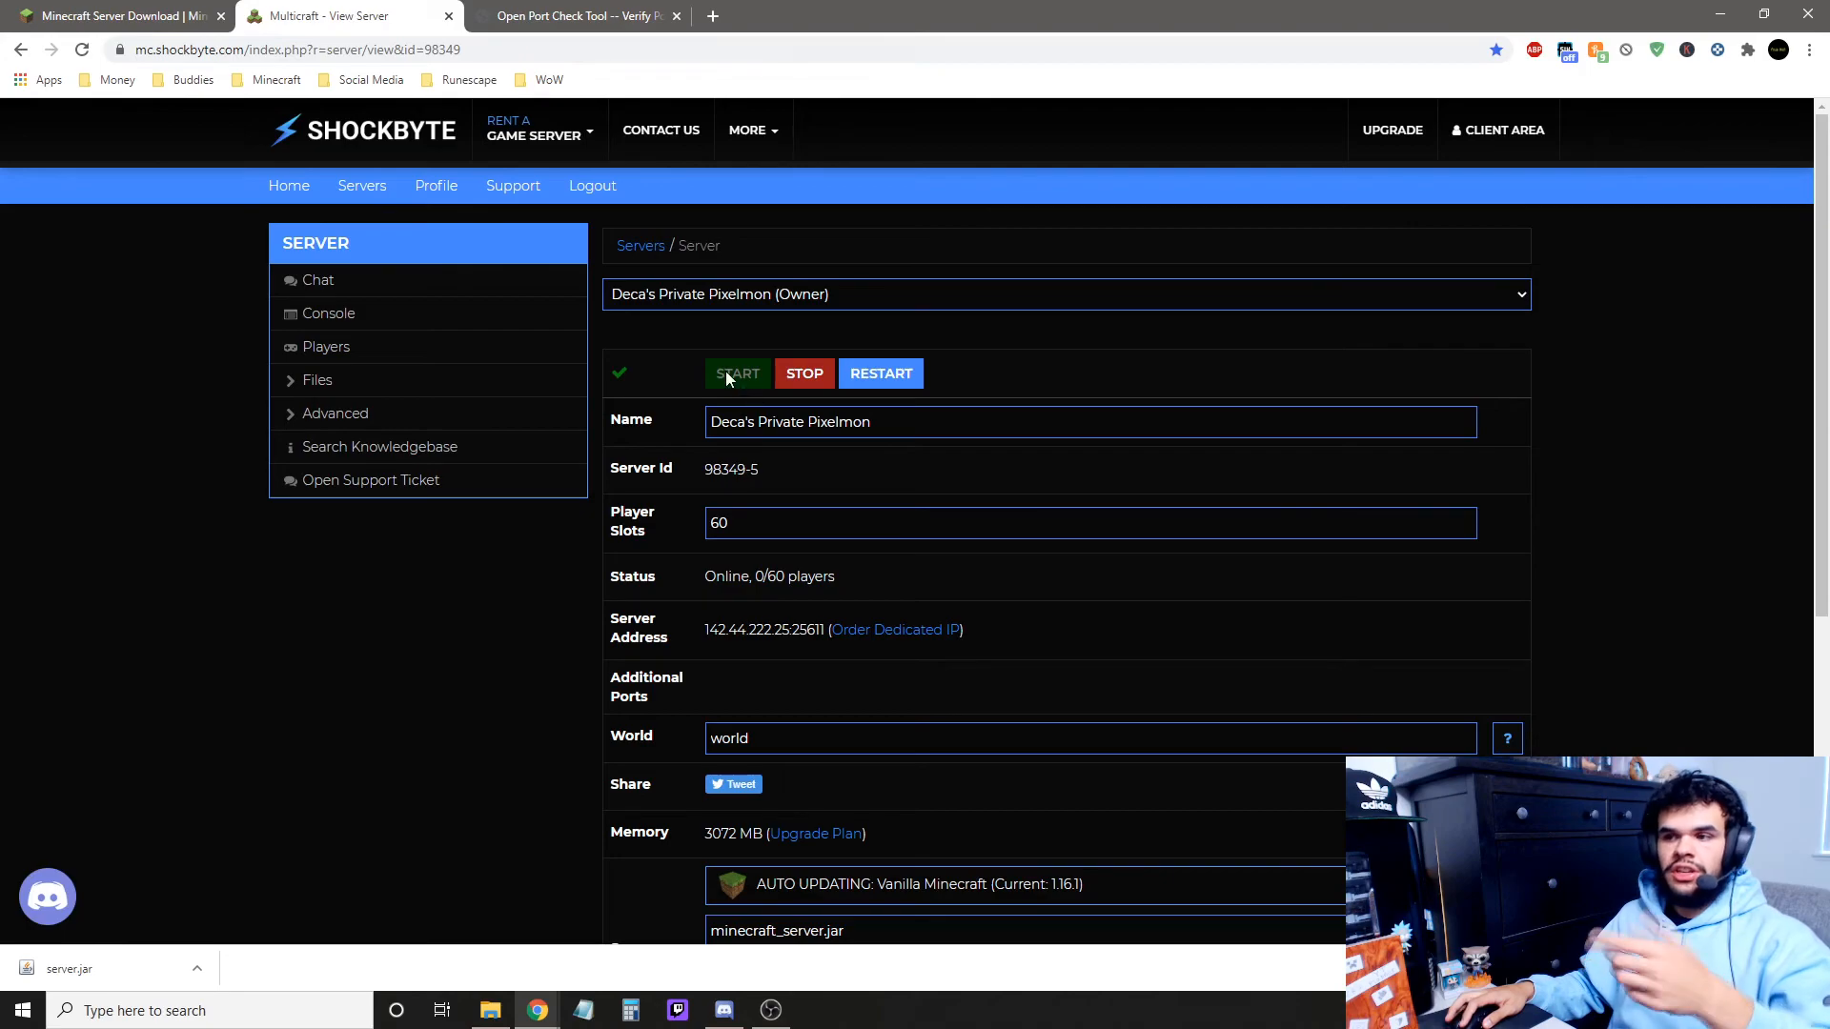
scroll(down, 3)
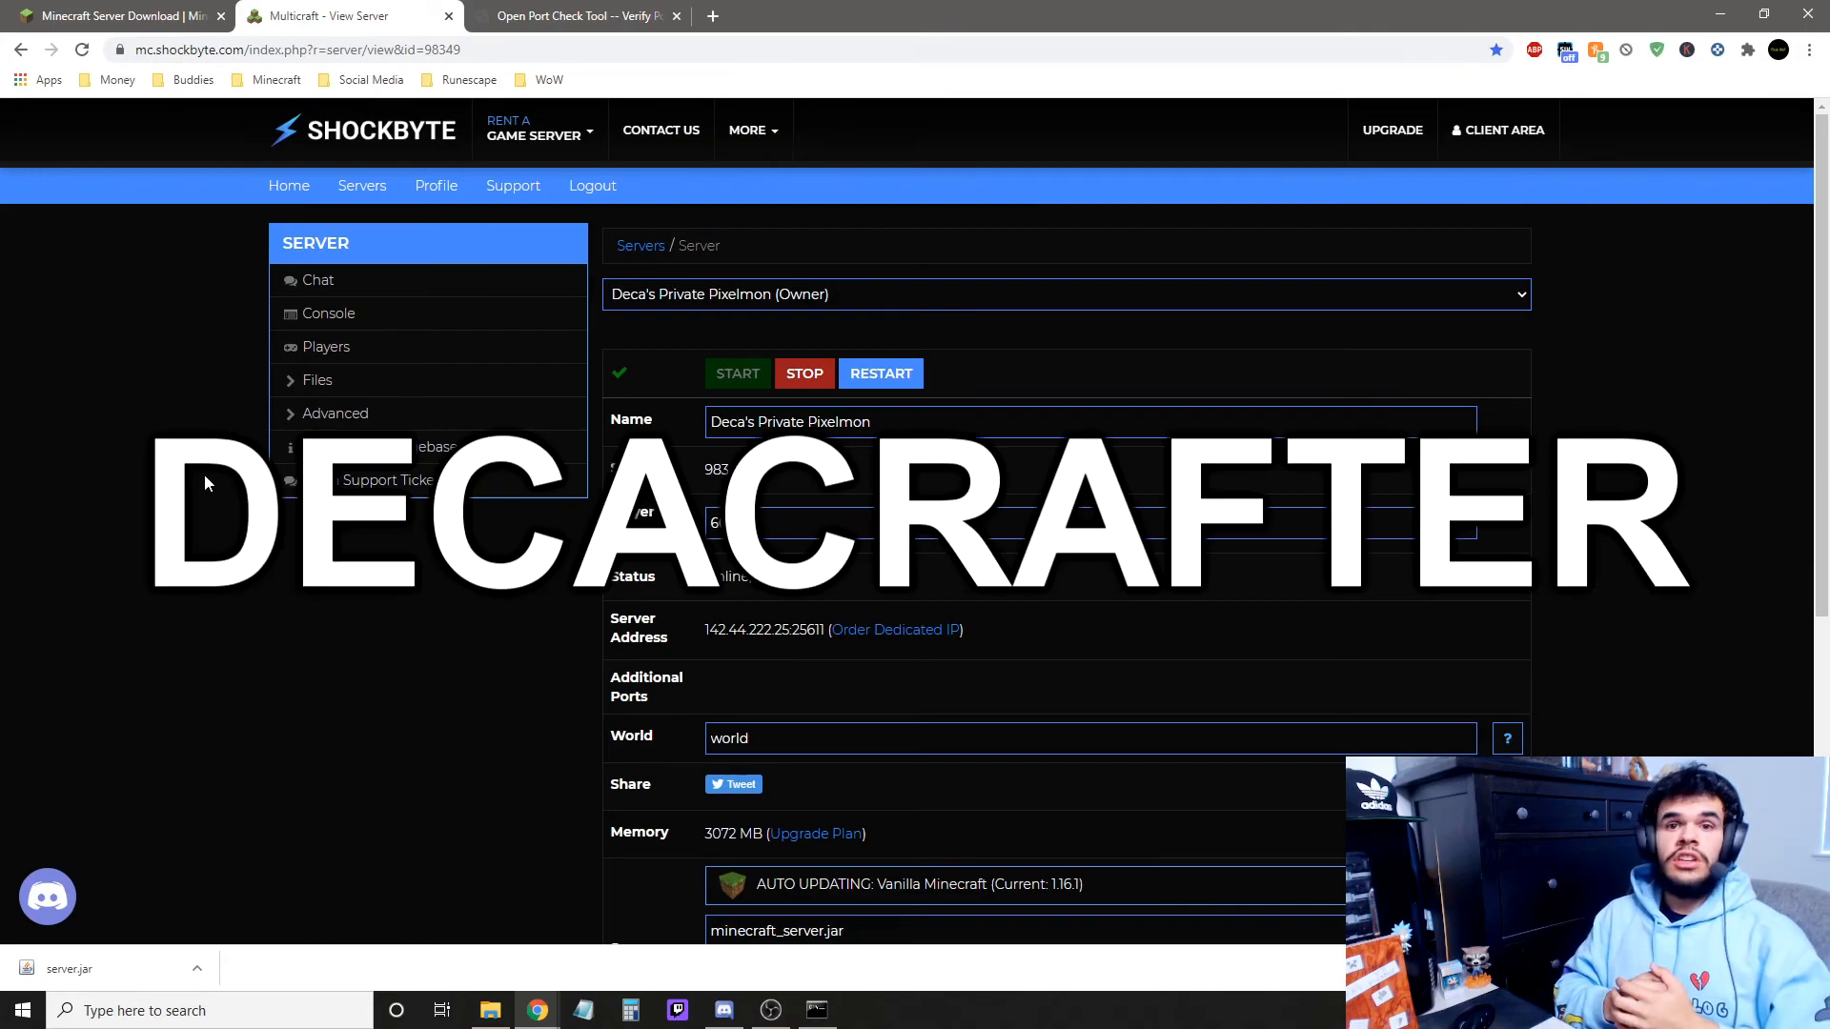
scroll(down, 3)
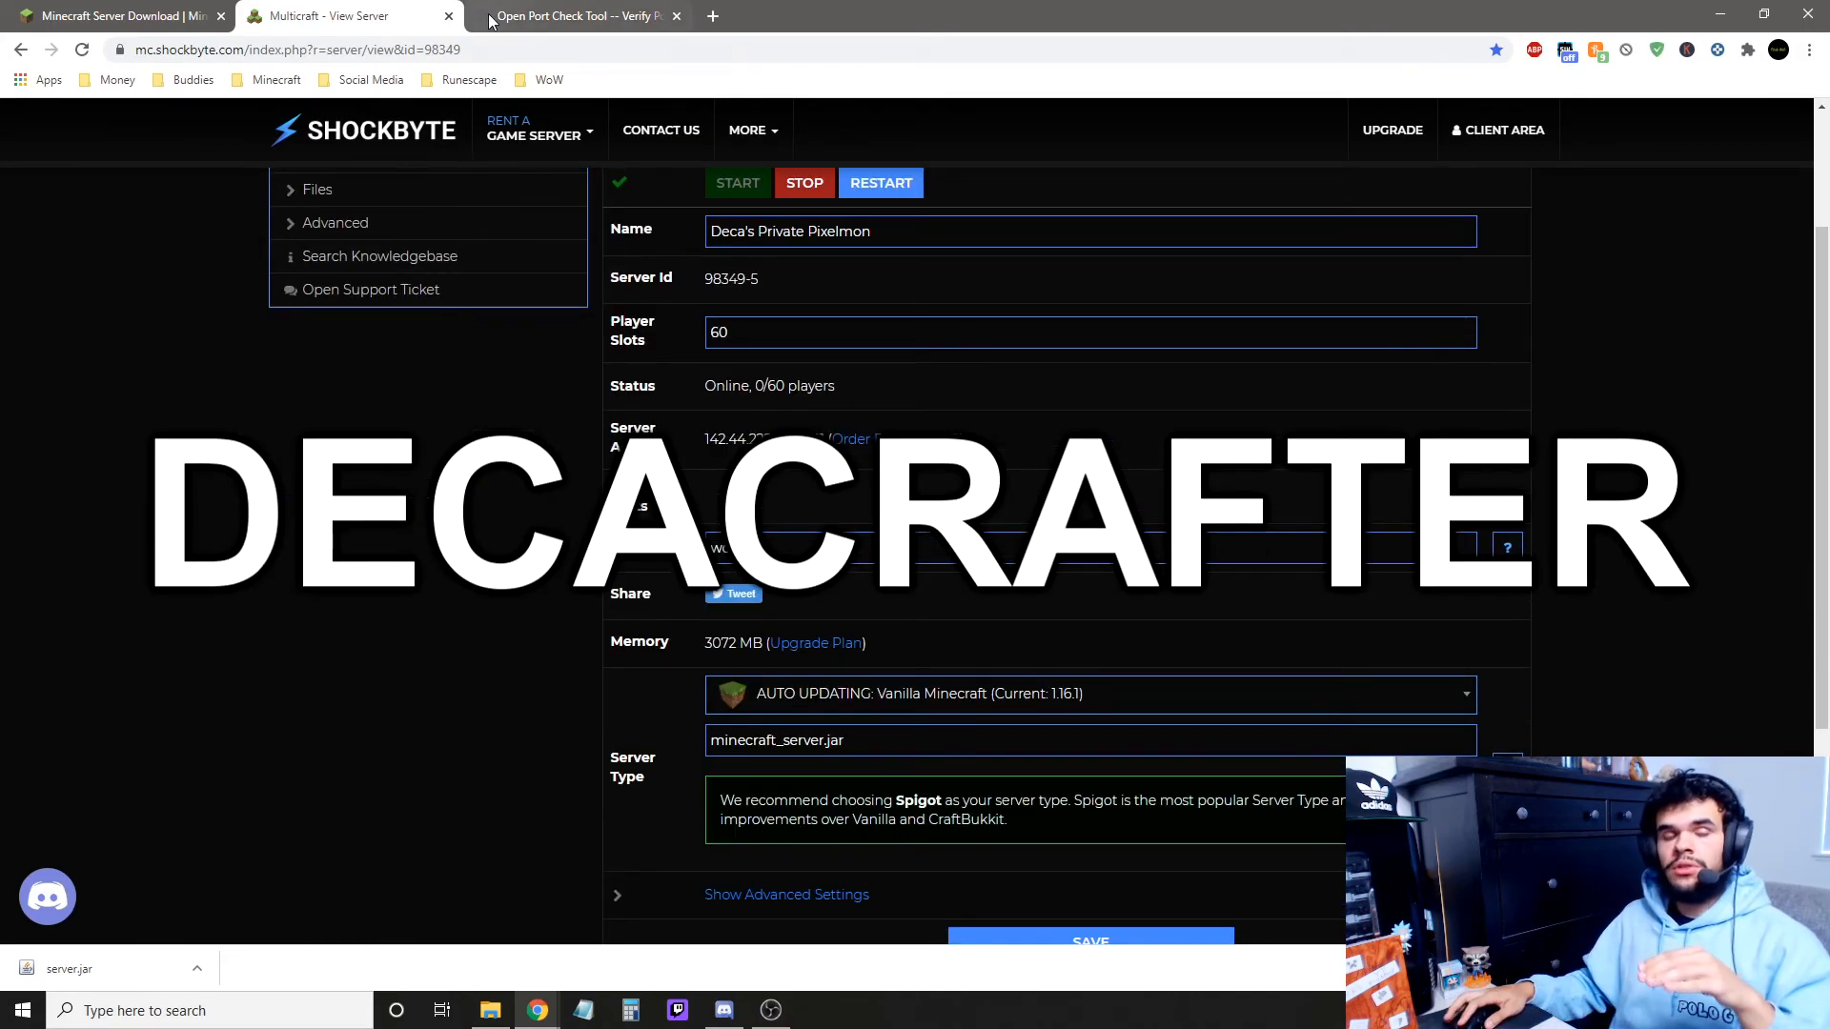
Check canyouseeme.org with port 25565, then return to the server folder.
click(571, 16)
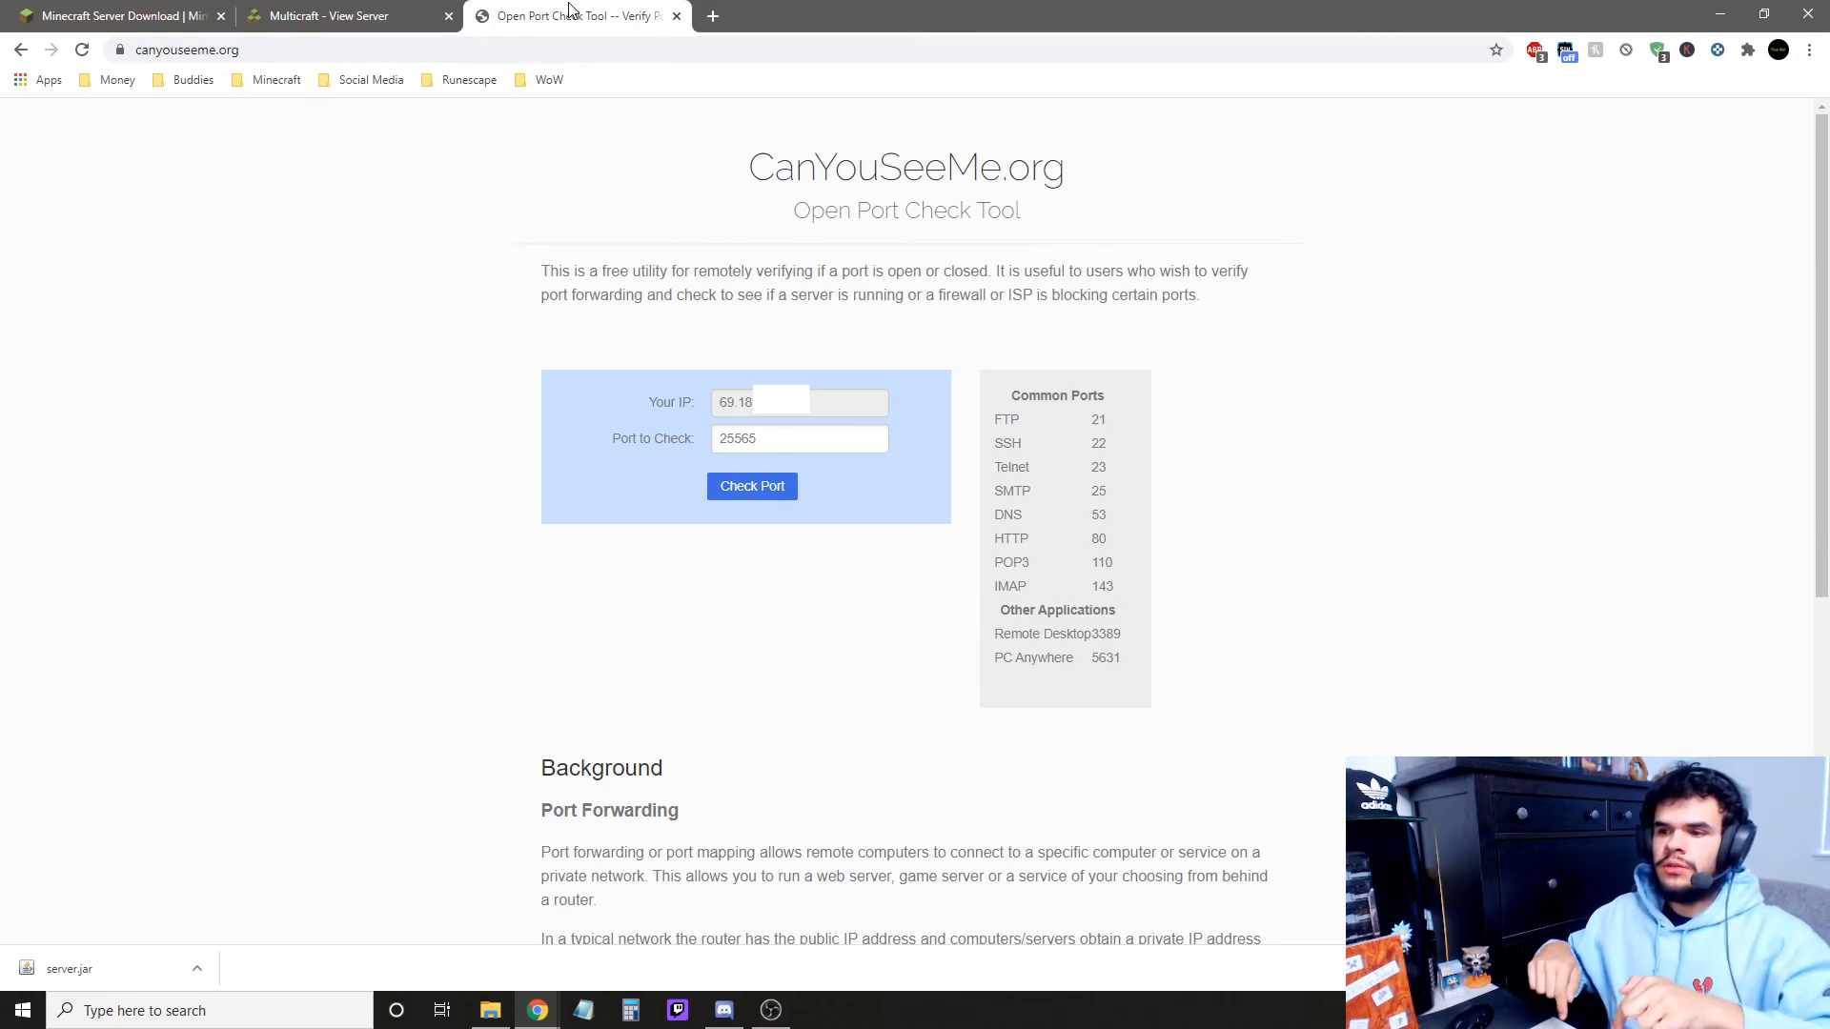
mouse_move(650, 337)
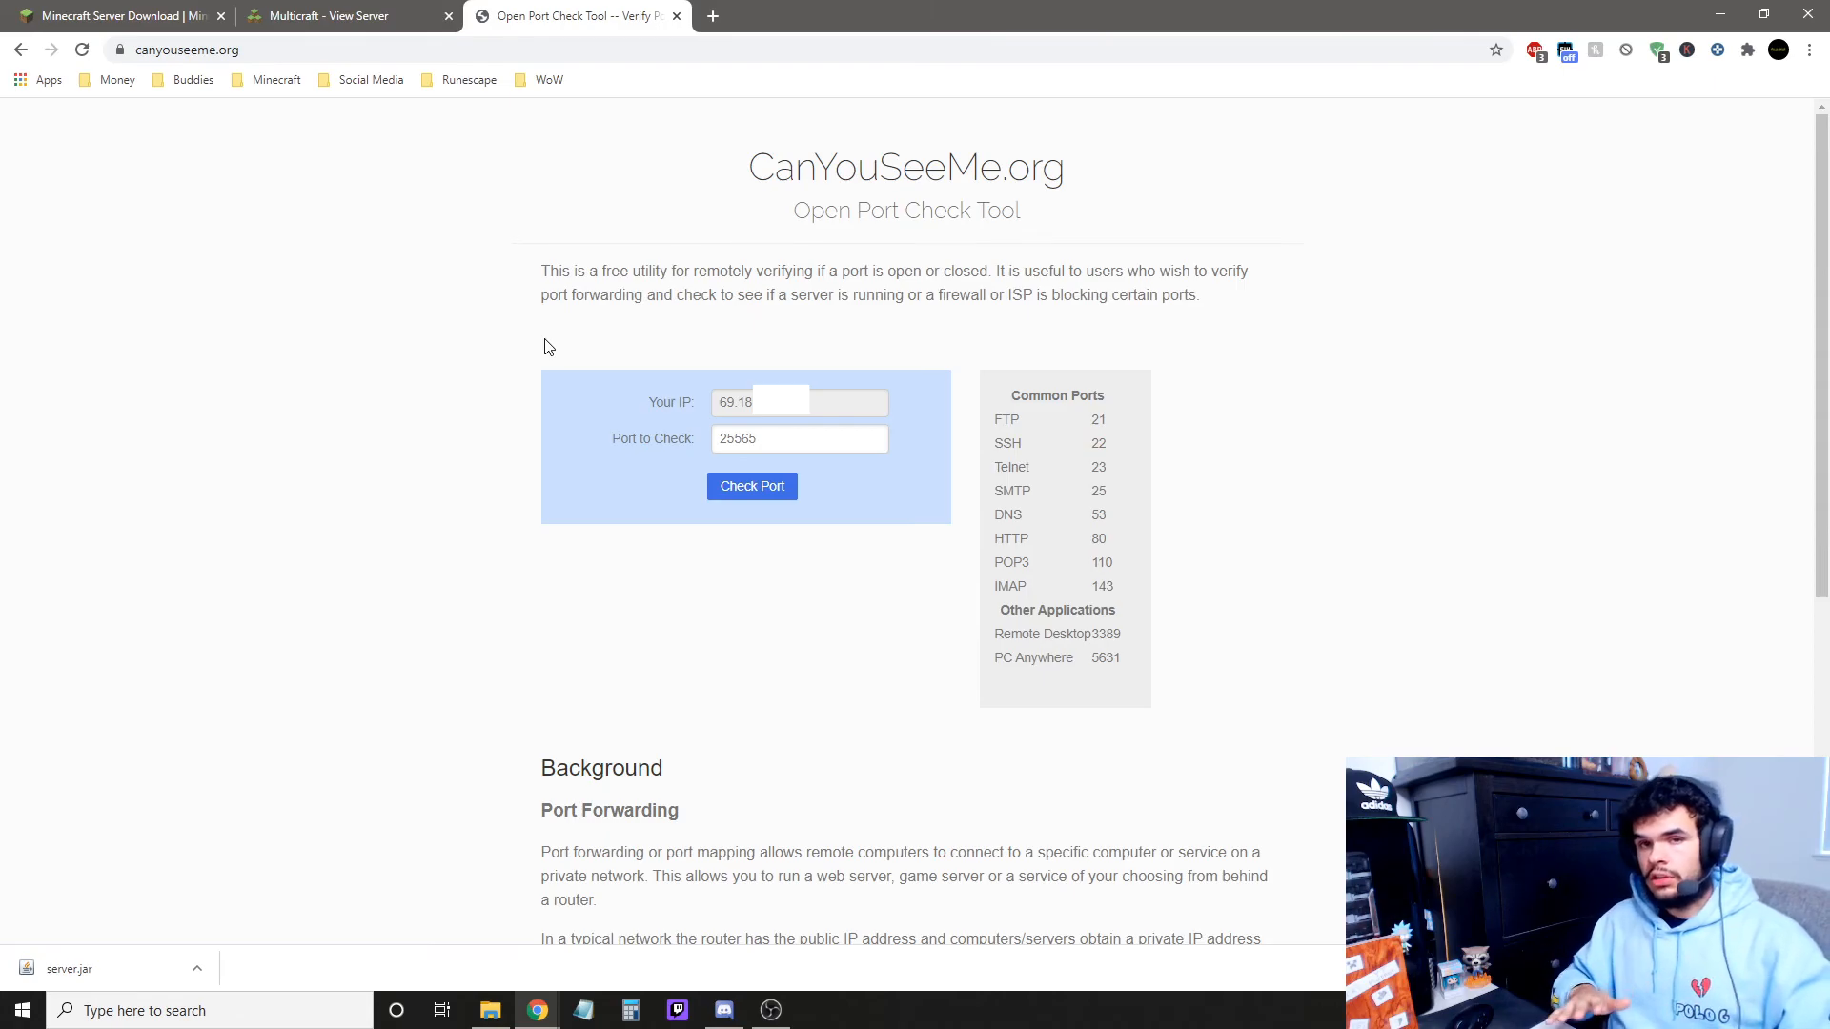
mouse_move(745, 390)
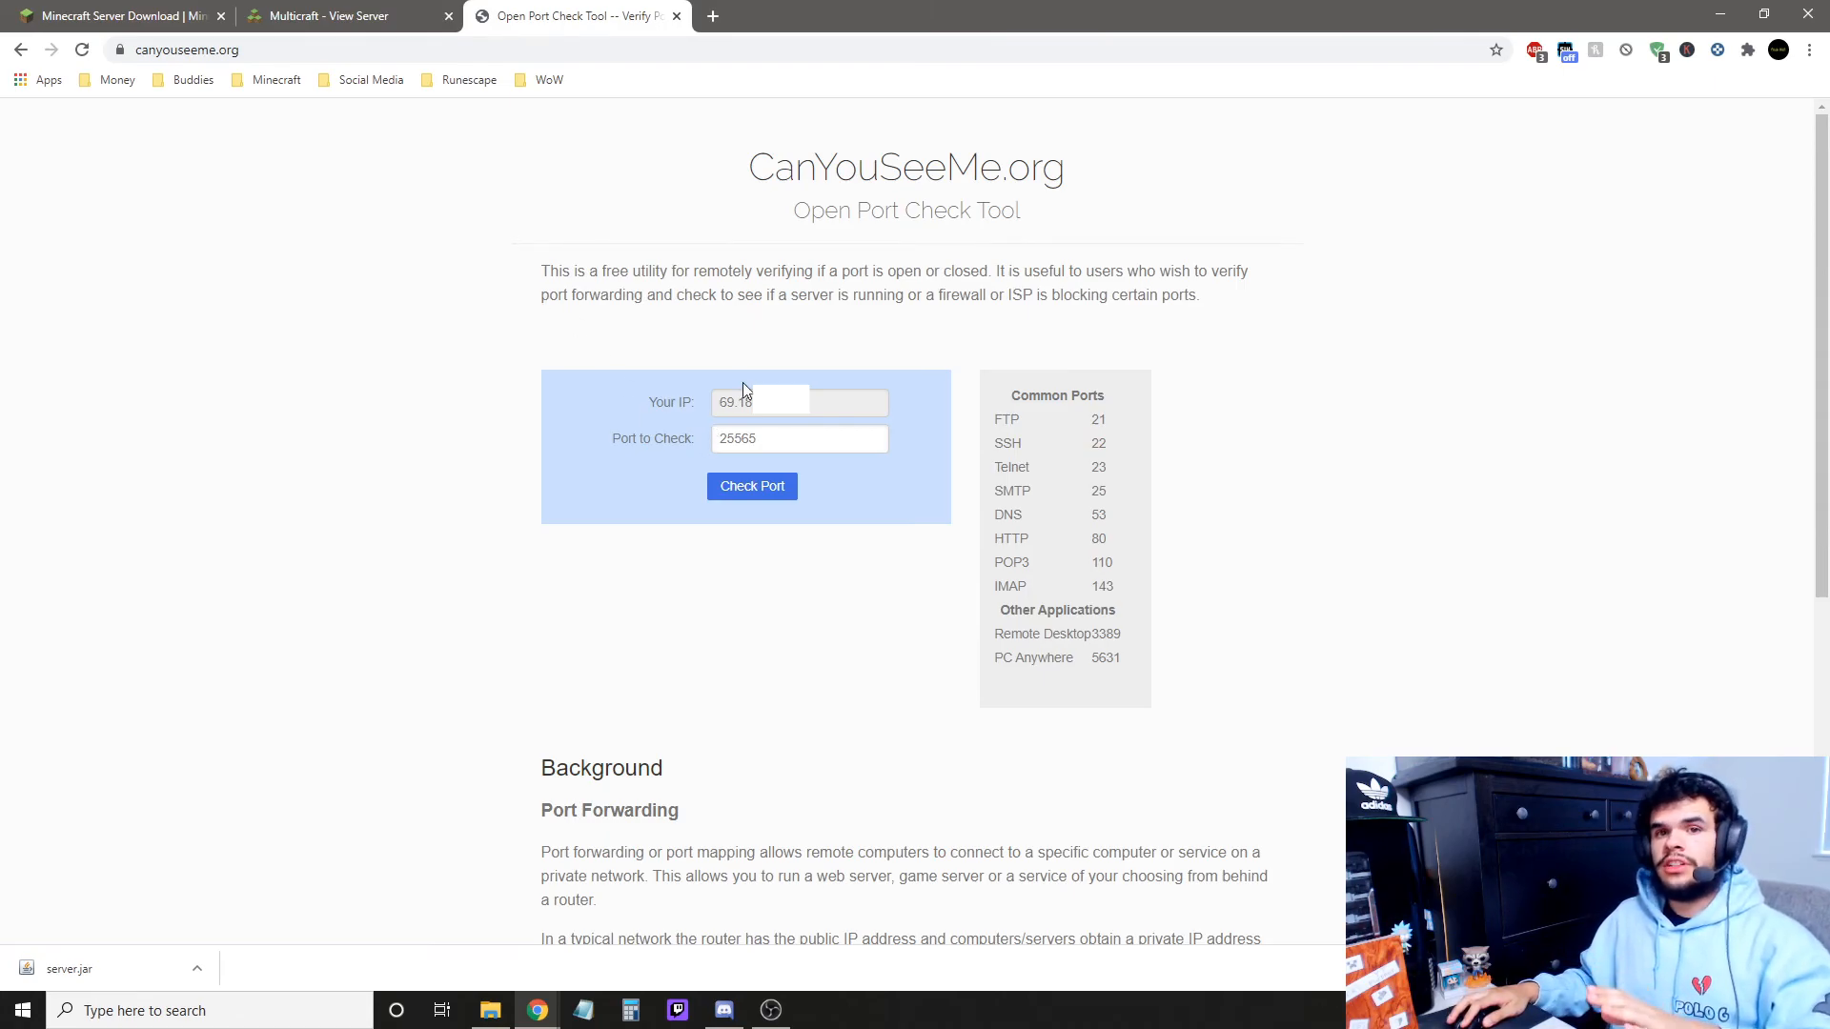
click(338, 15)
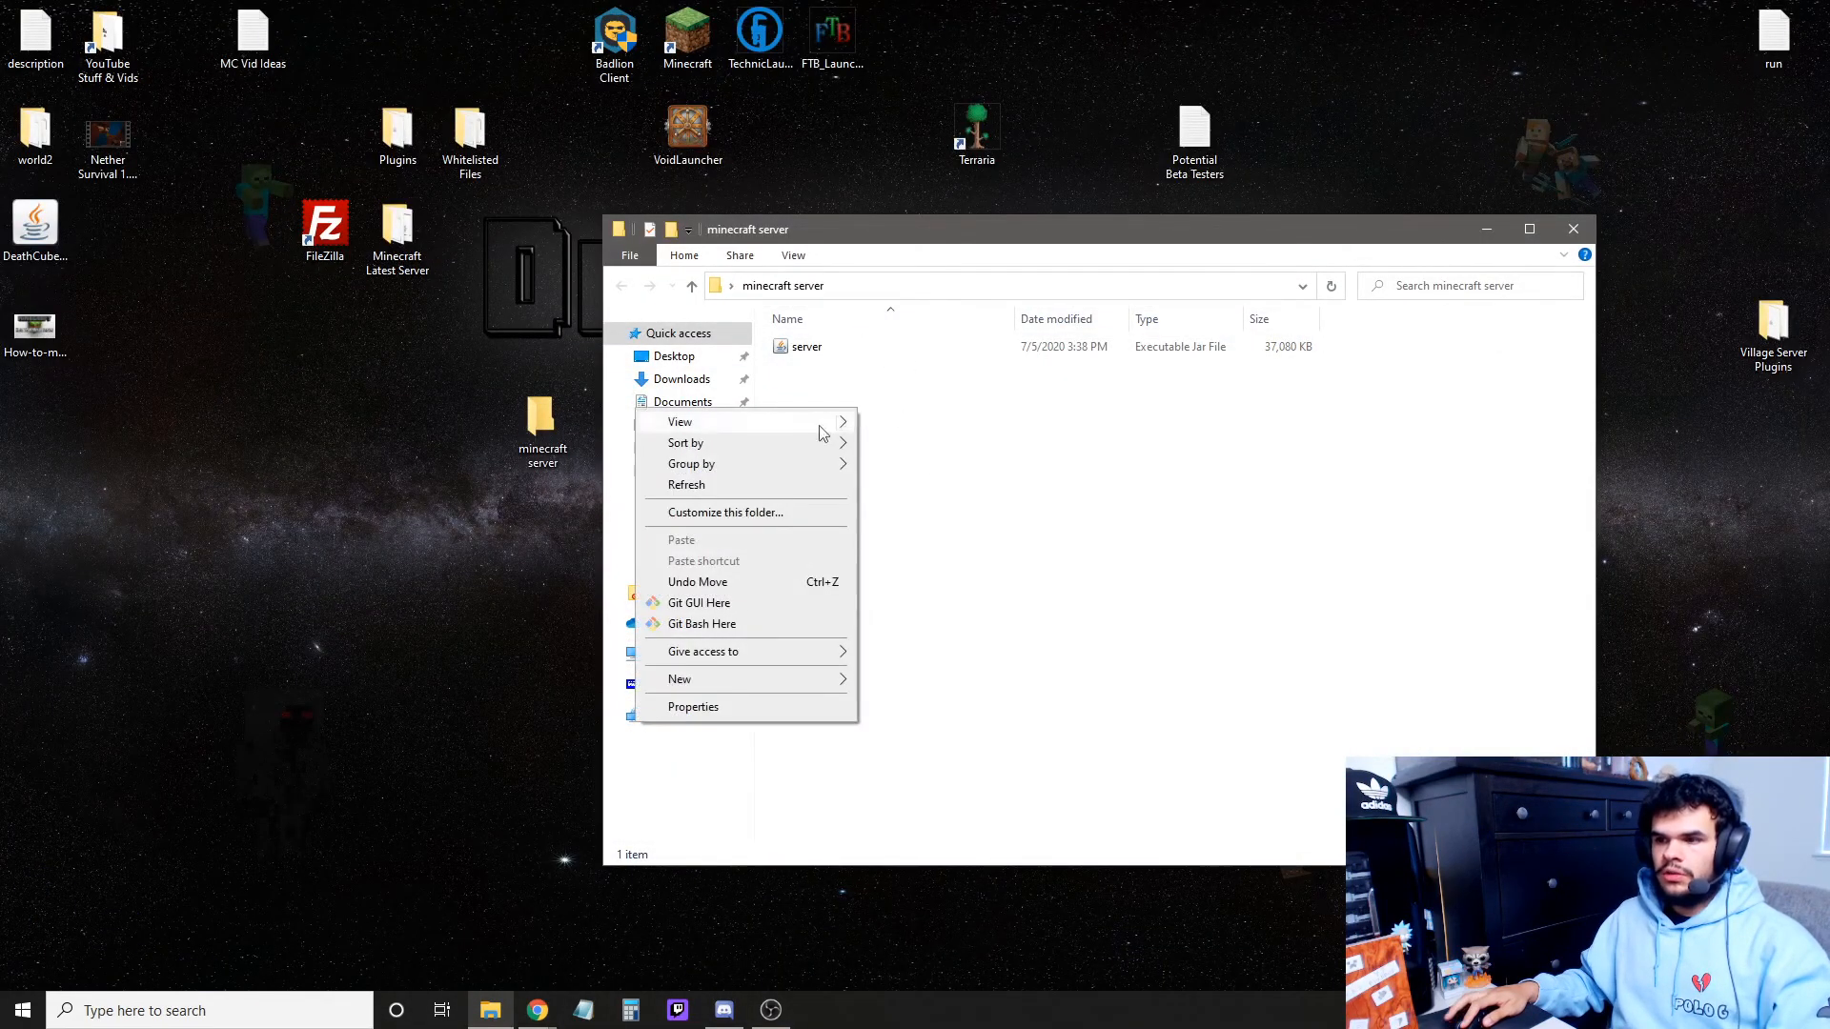
mouse_move(680, 680)
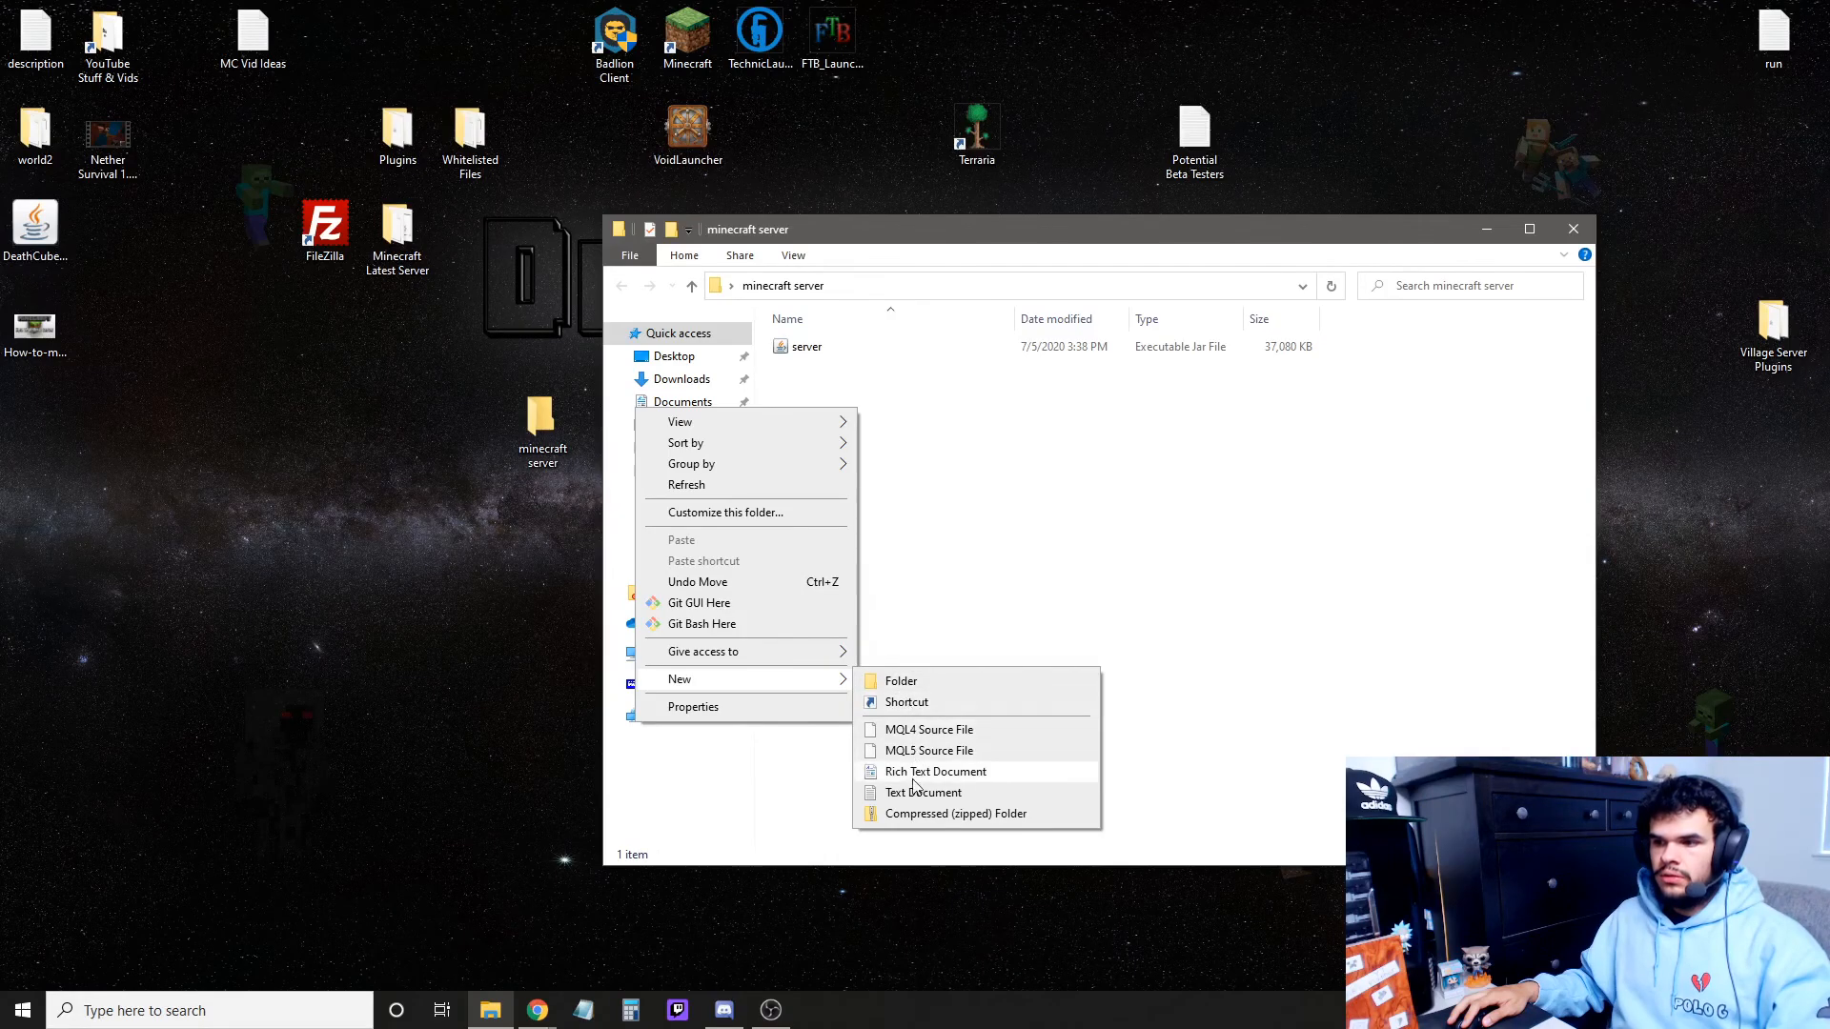
Add a text document named 'run' to the folder and open it.
click(923, 792)
text(run)
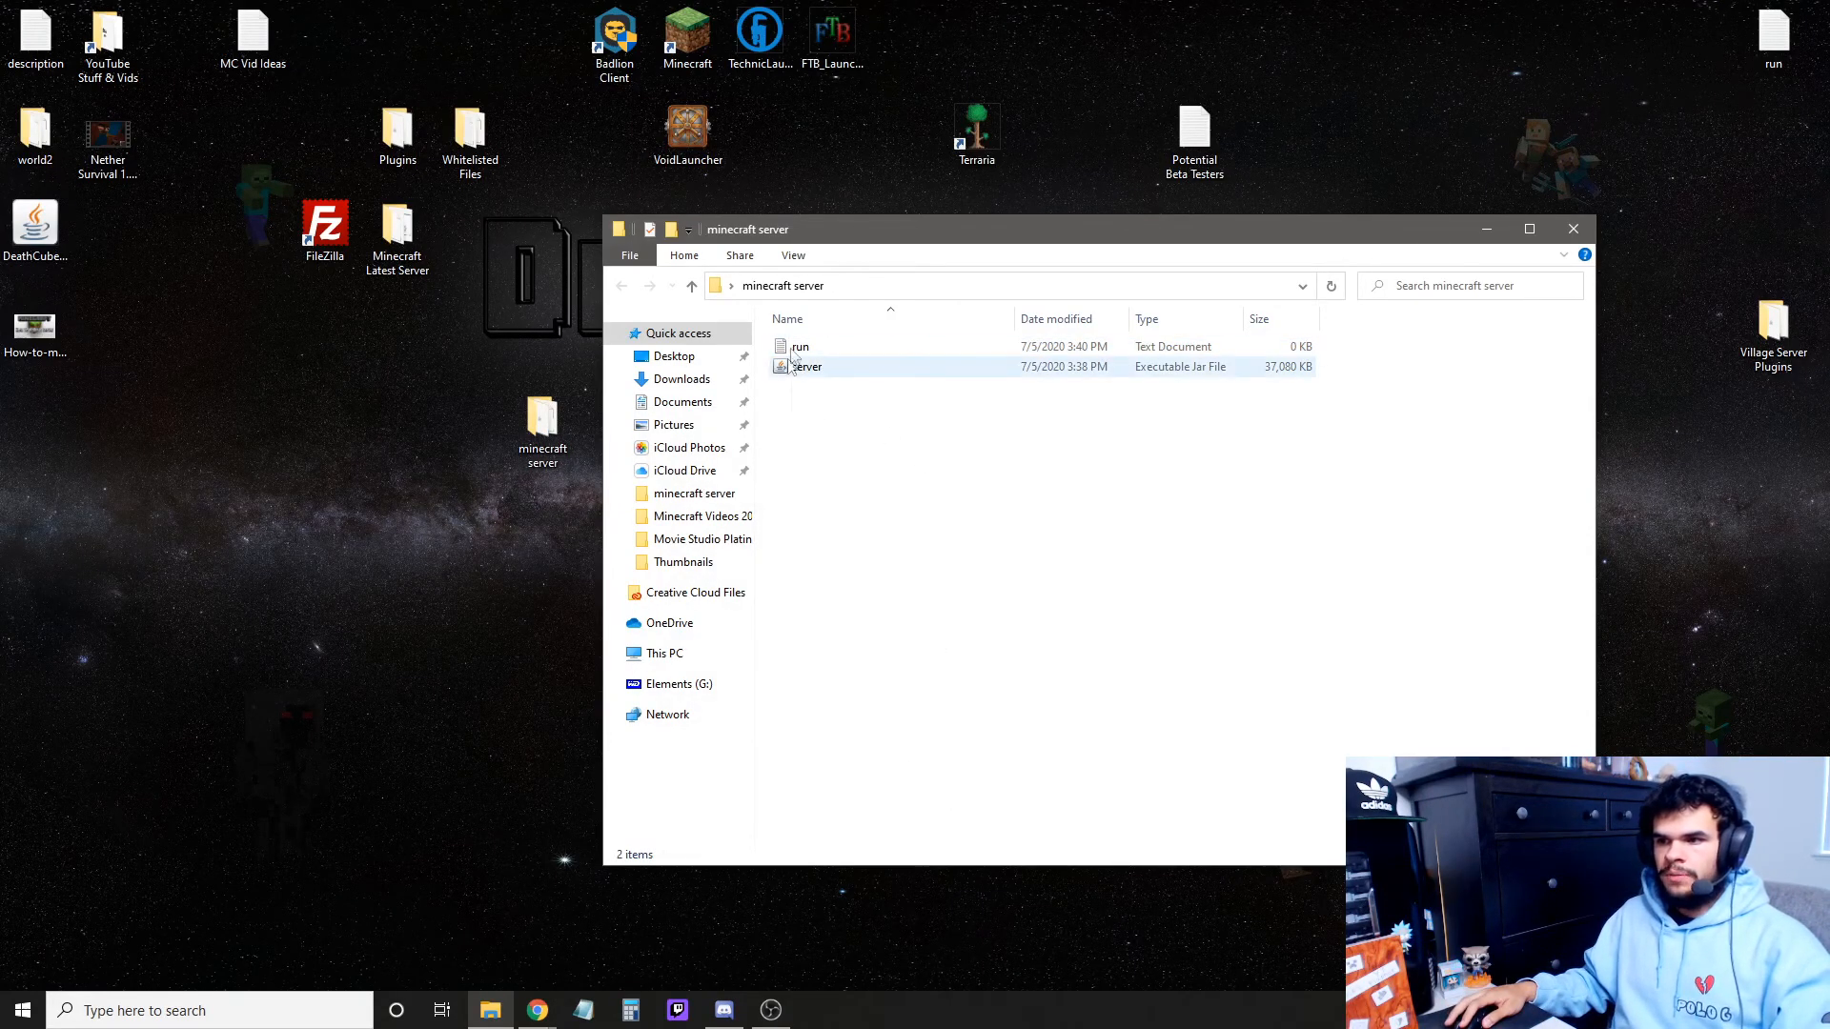
double_click(802, 347)
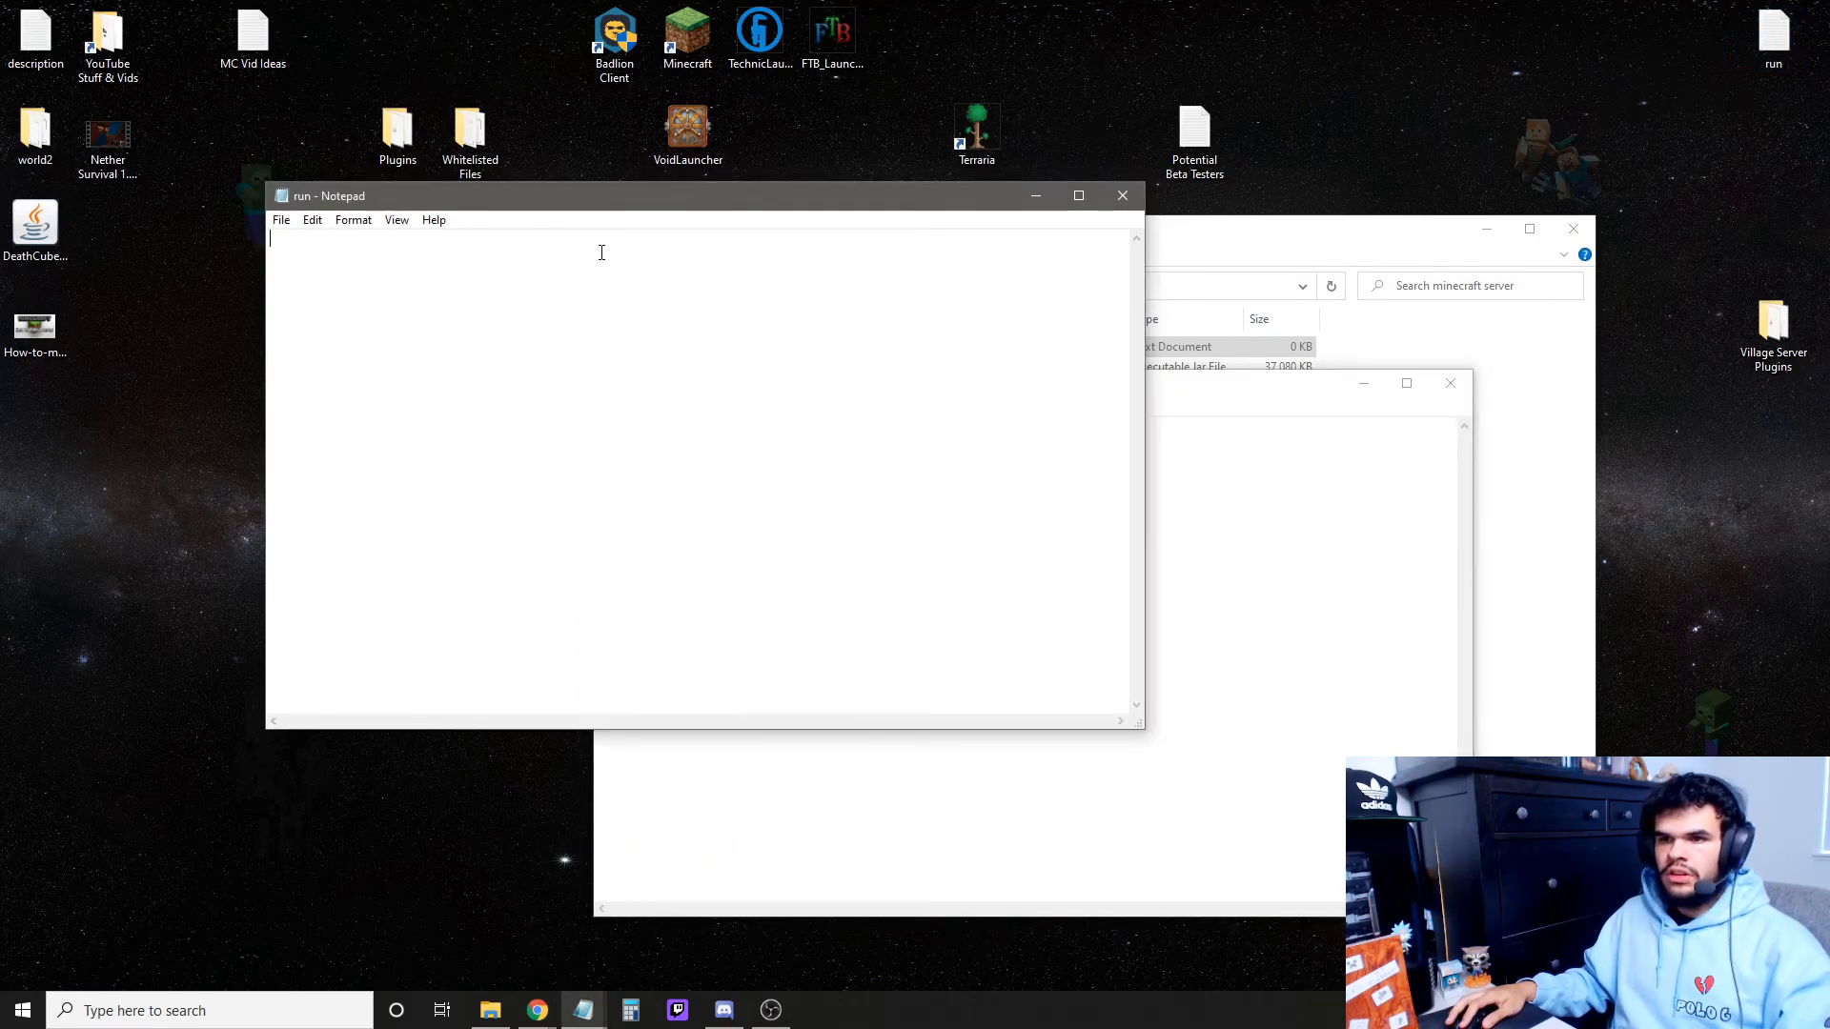
Write 'java -Xms2G -Xmx4G -jar server.jar nogui' and check the 2G/4G memory values.
text(java -Xms2G -Xmx4G -jar server.jar nogui)
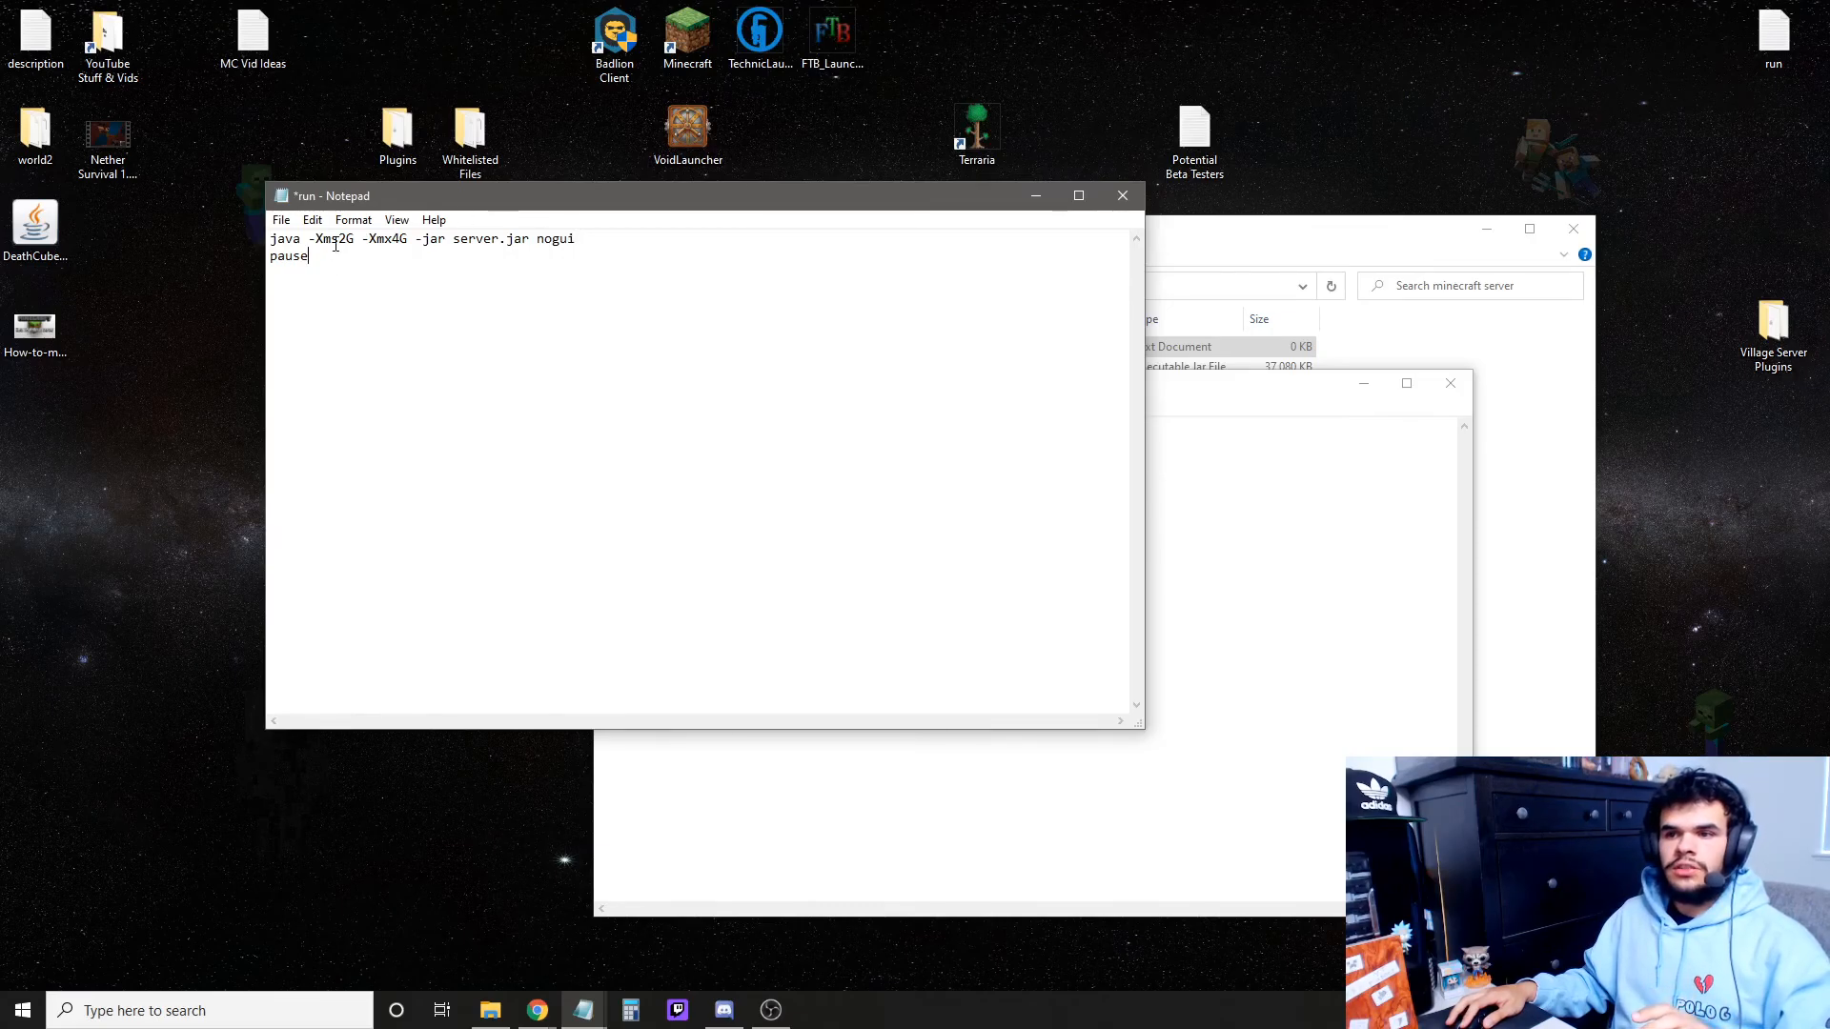
double_click(347, 238)
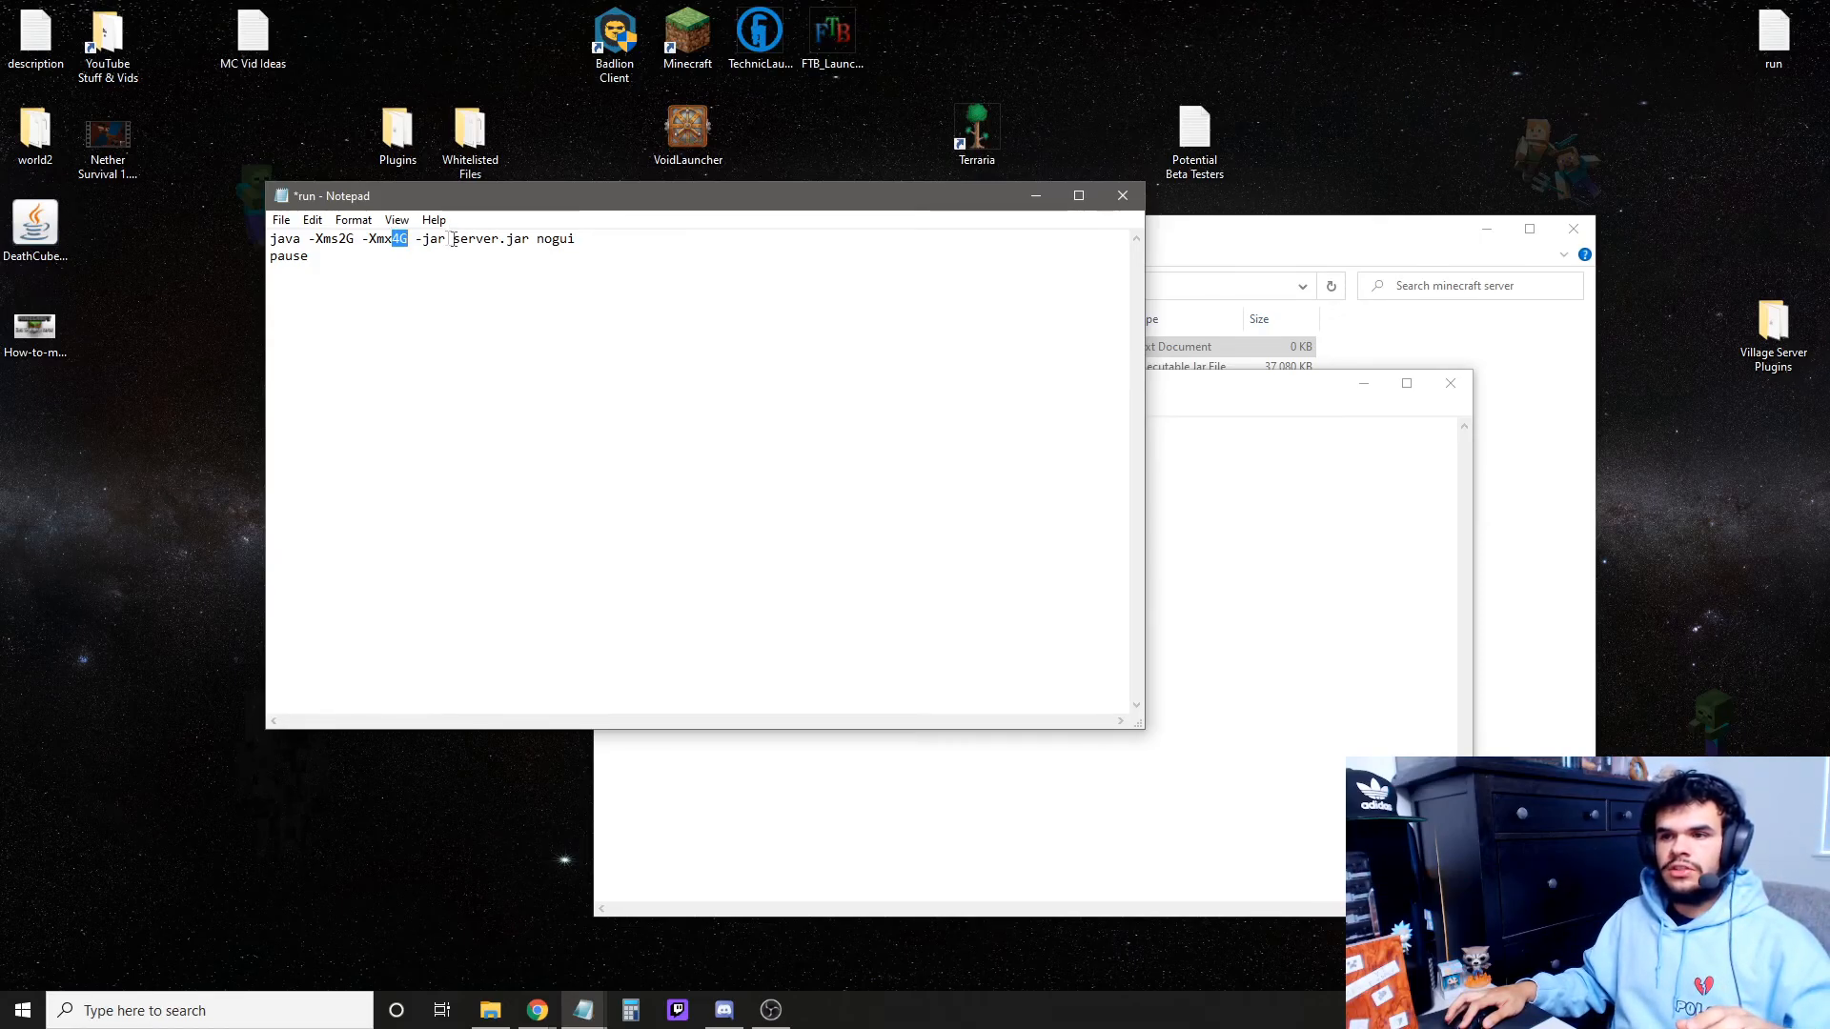
double_click(488, 238)
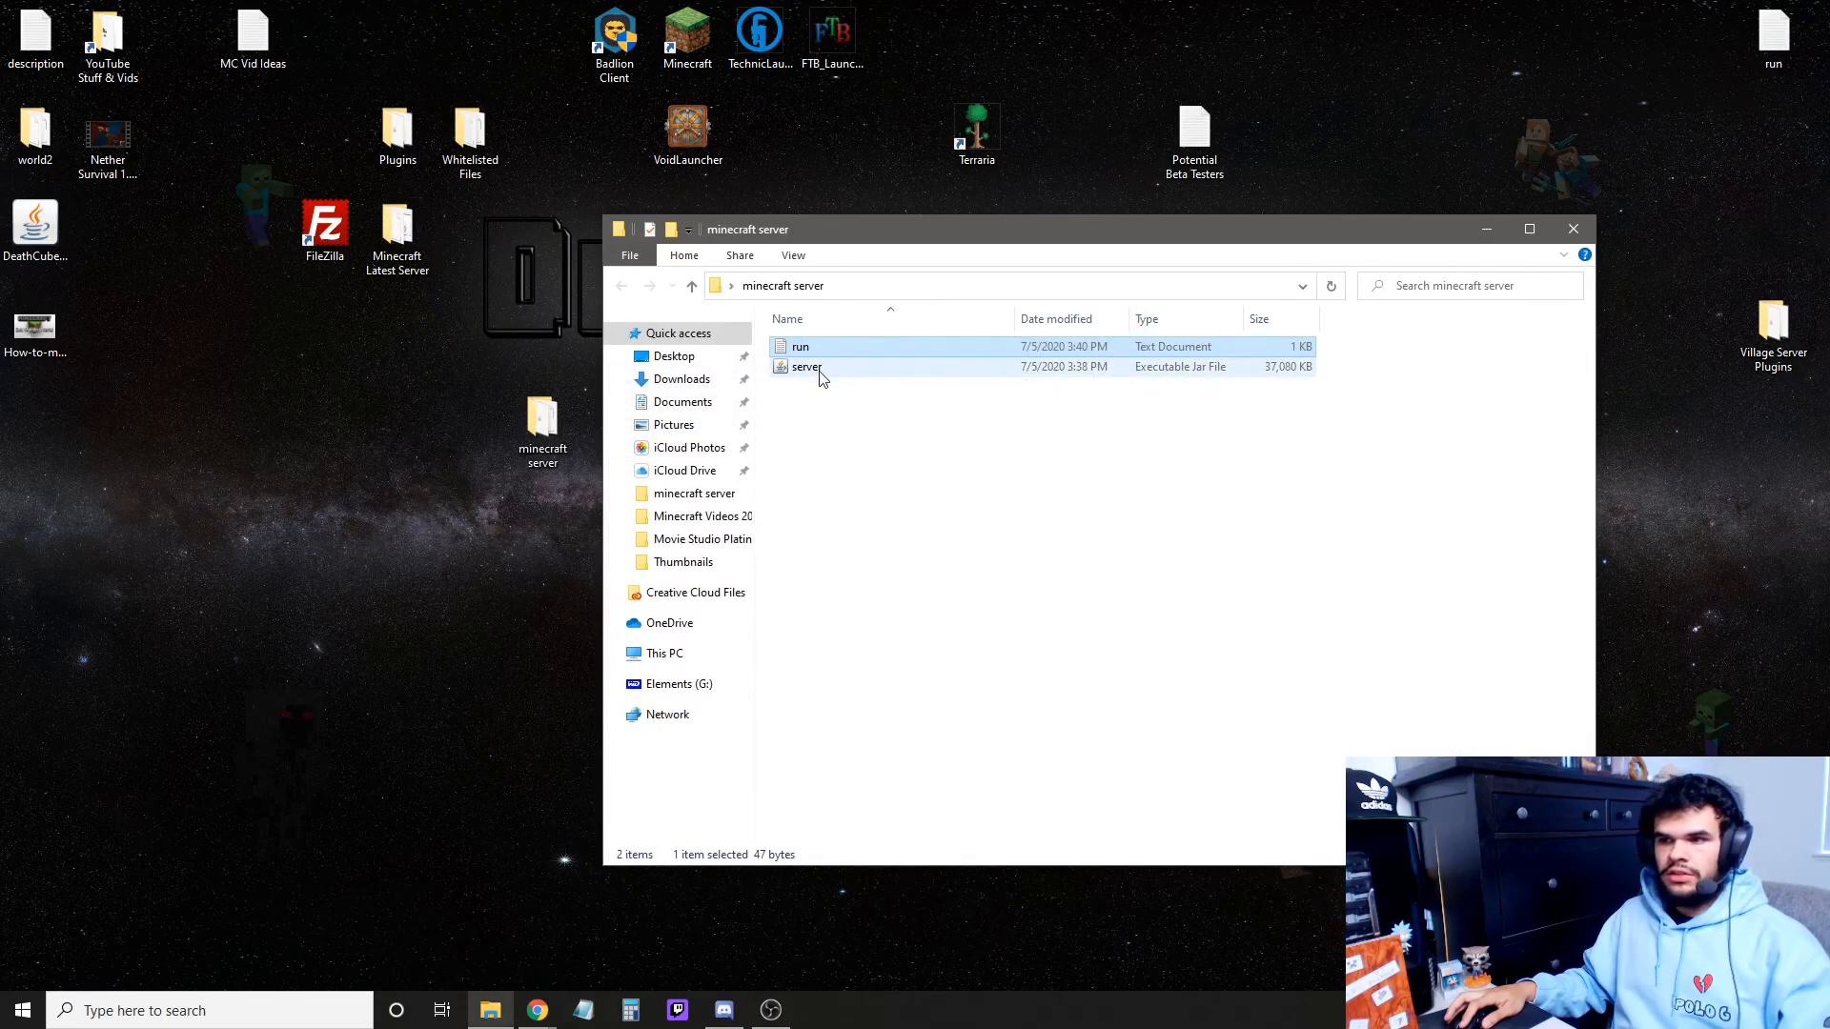
Save the launch script as run.bat in the minecraft server folder.
double_click(801, 347)
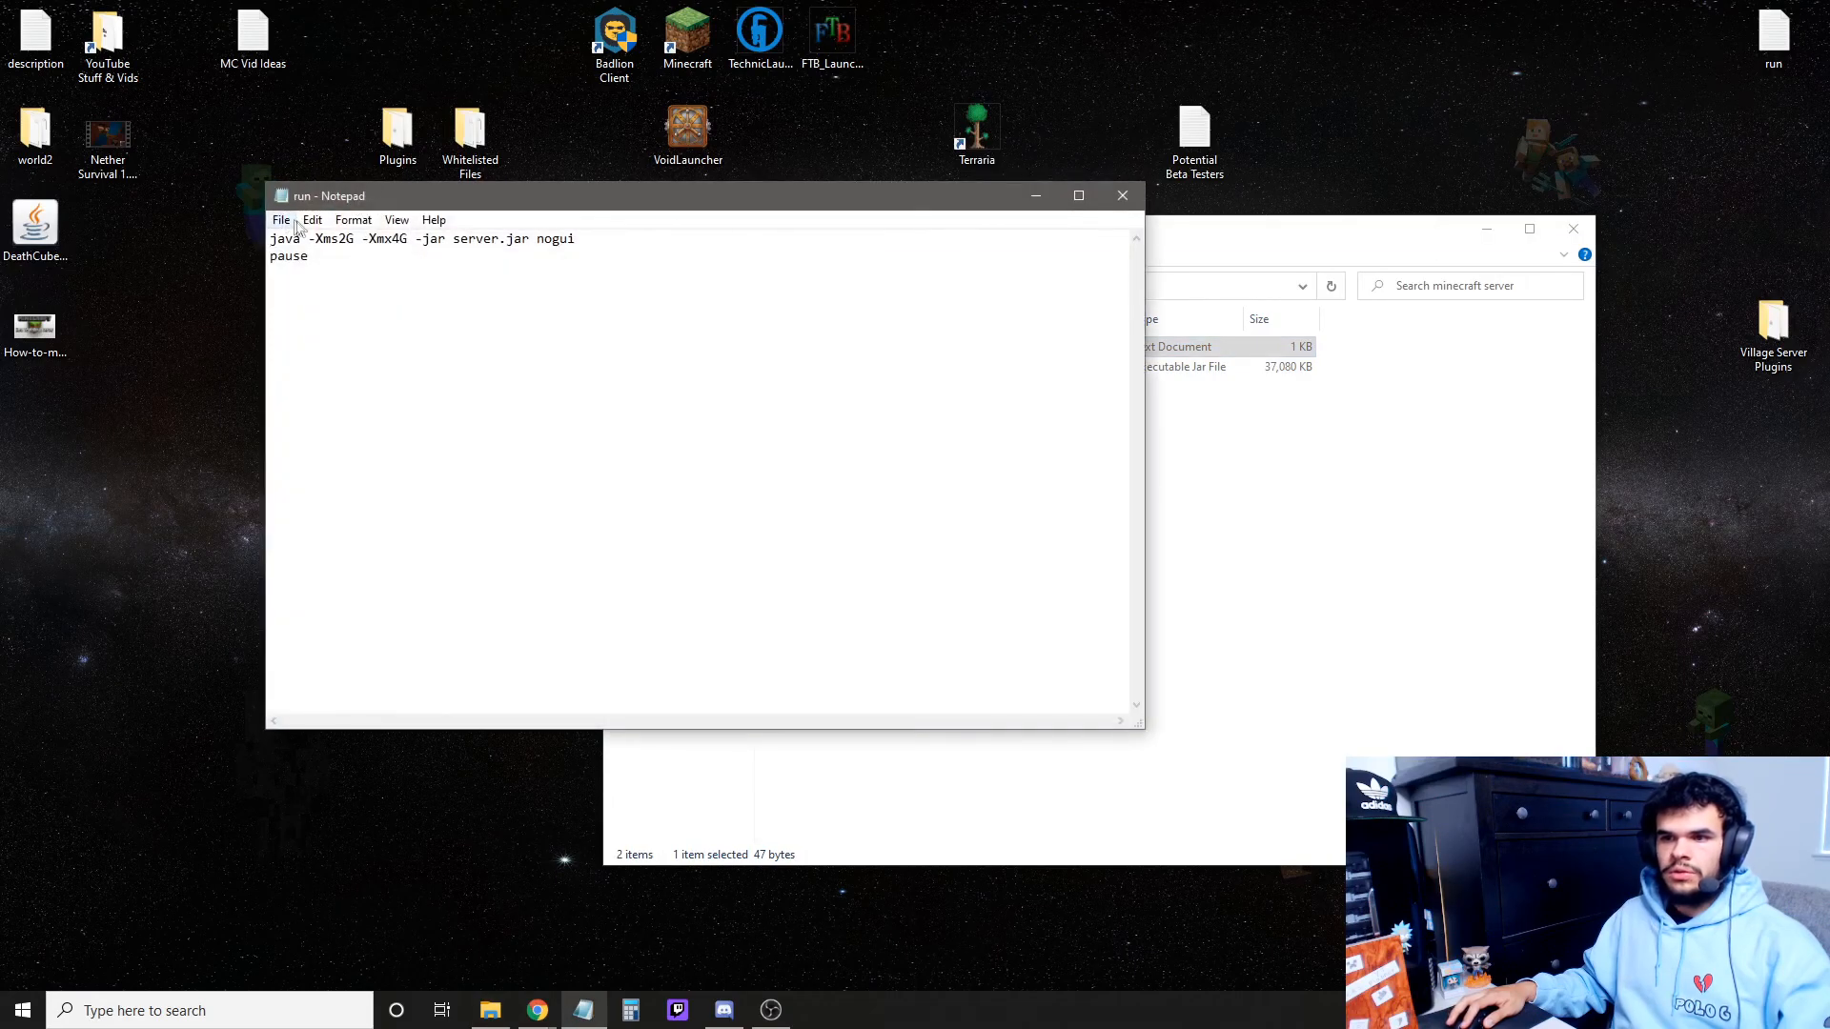
click(280, 219)
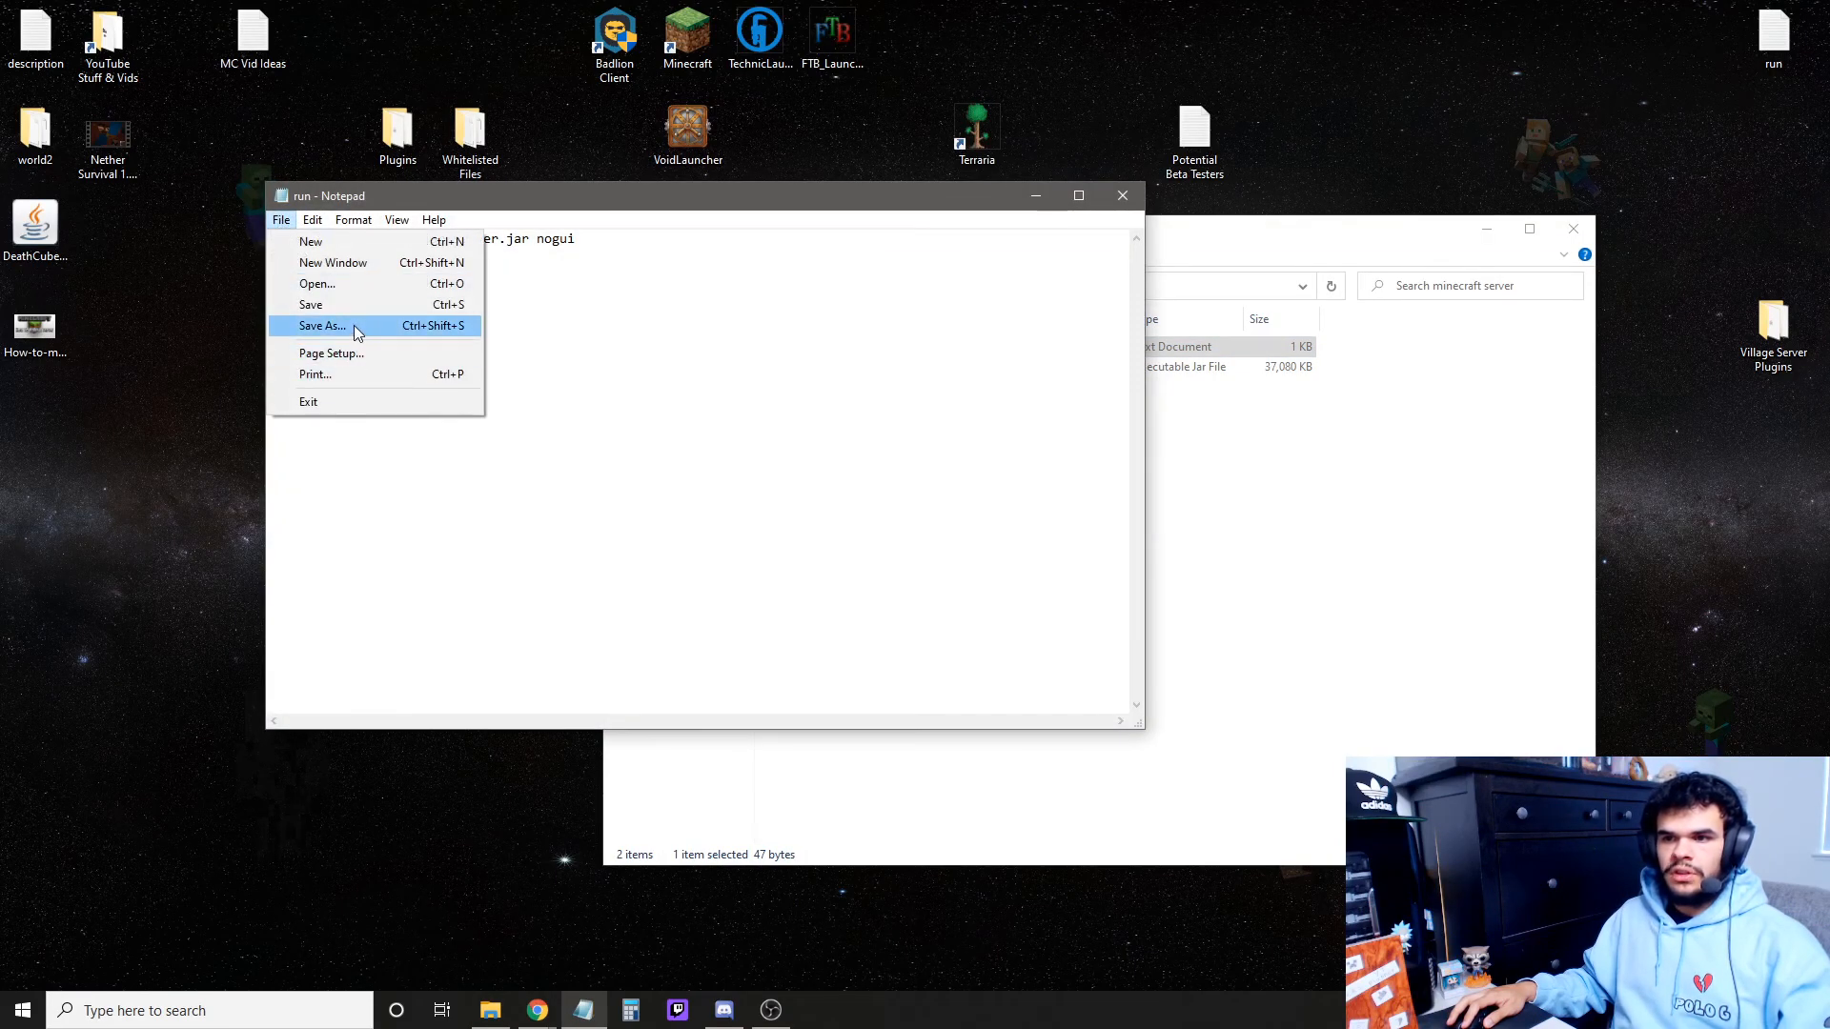
click(322, 326)
text(run.bat)
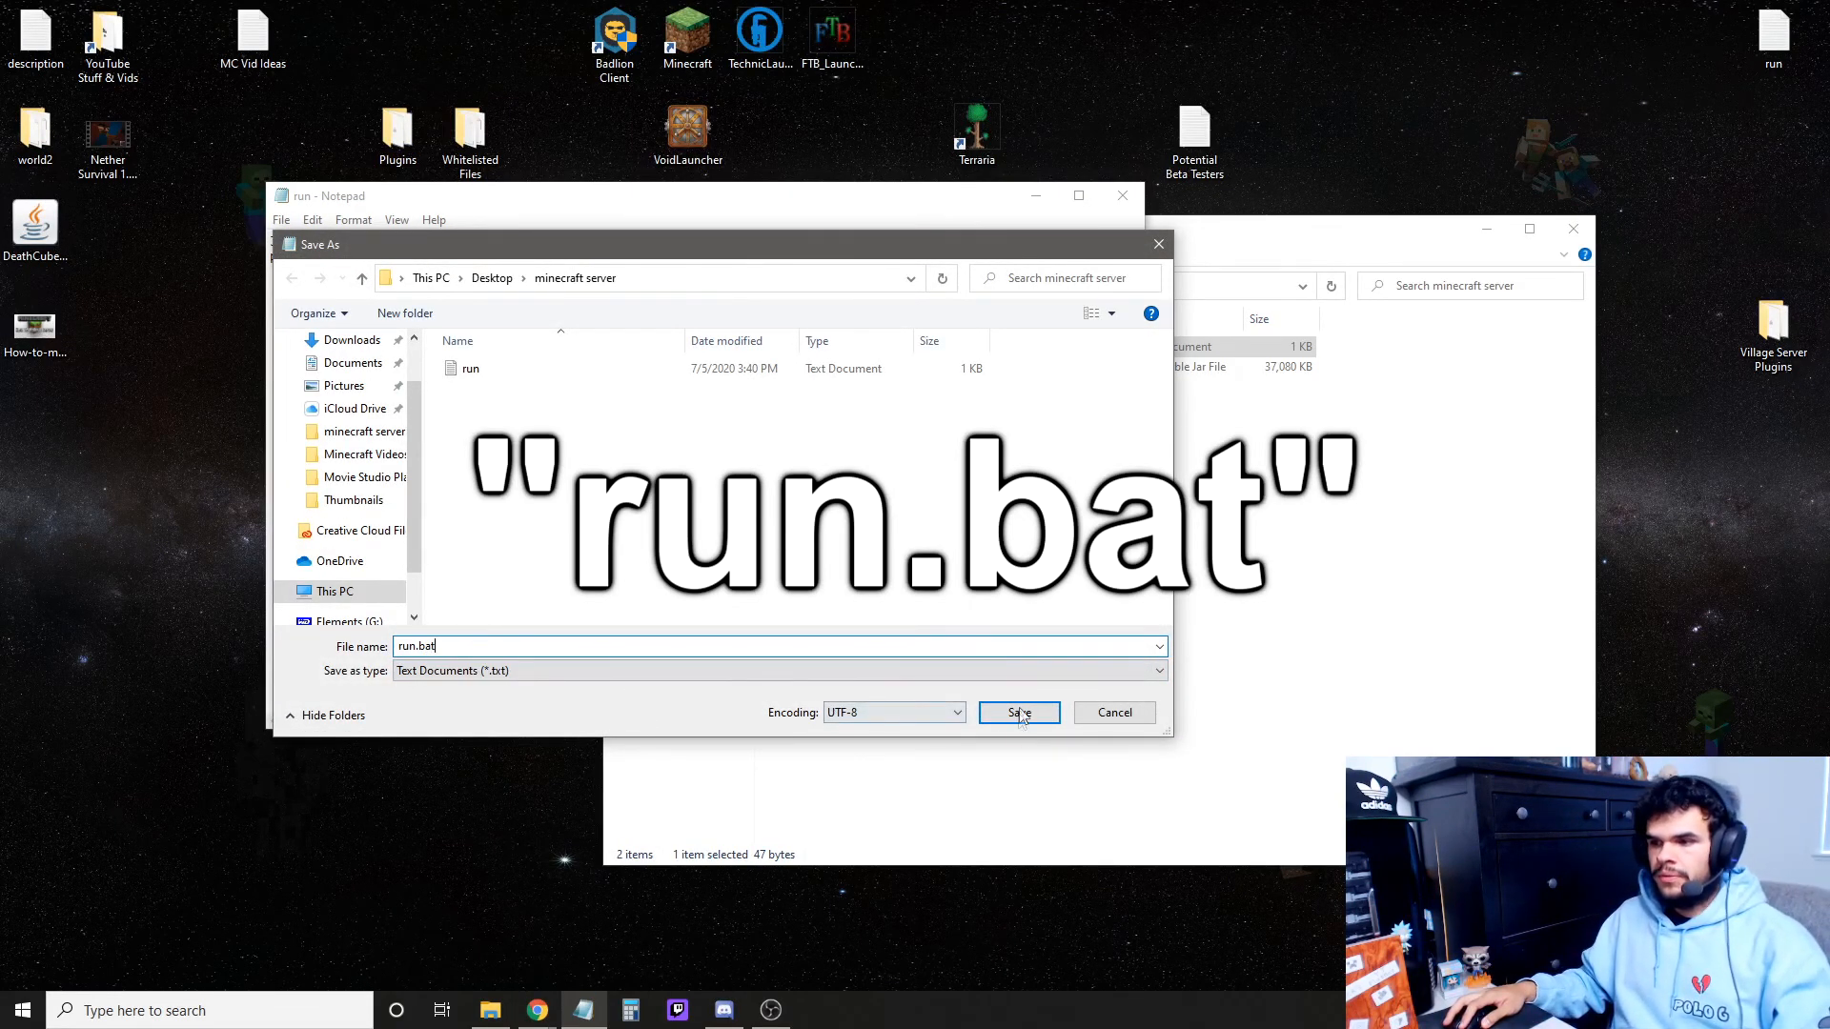
click(1017, 713)
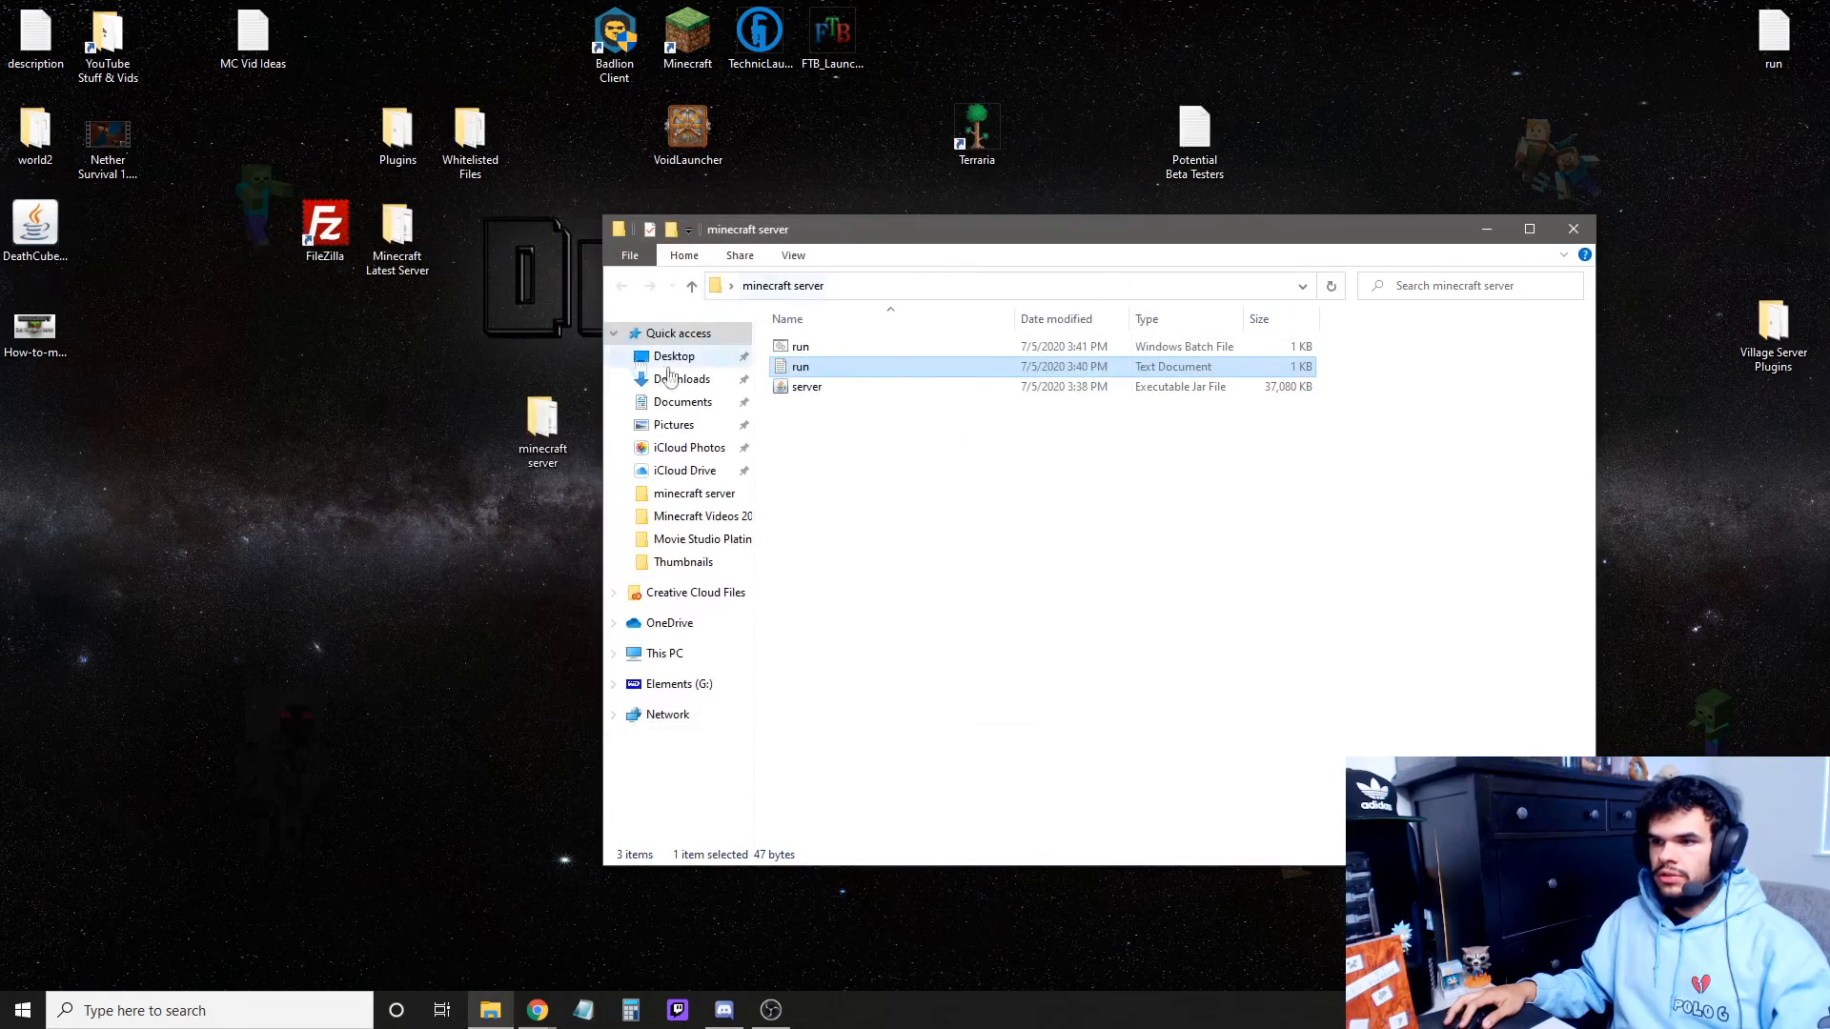
Launch run.bat once to generate eula, logs and server.properties.
click(801, 345)
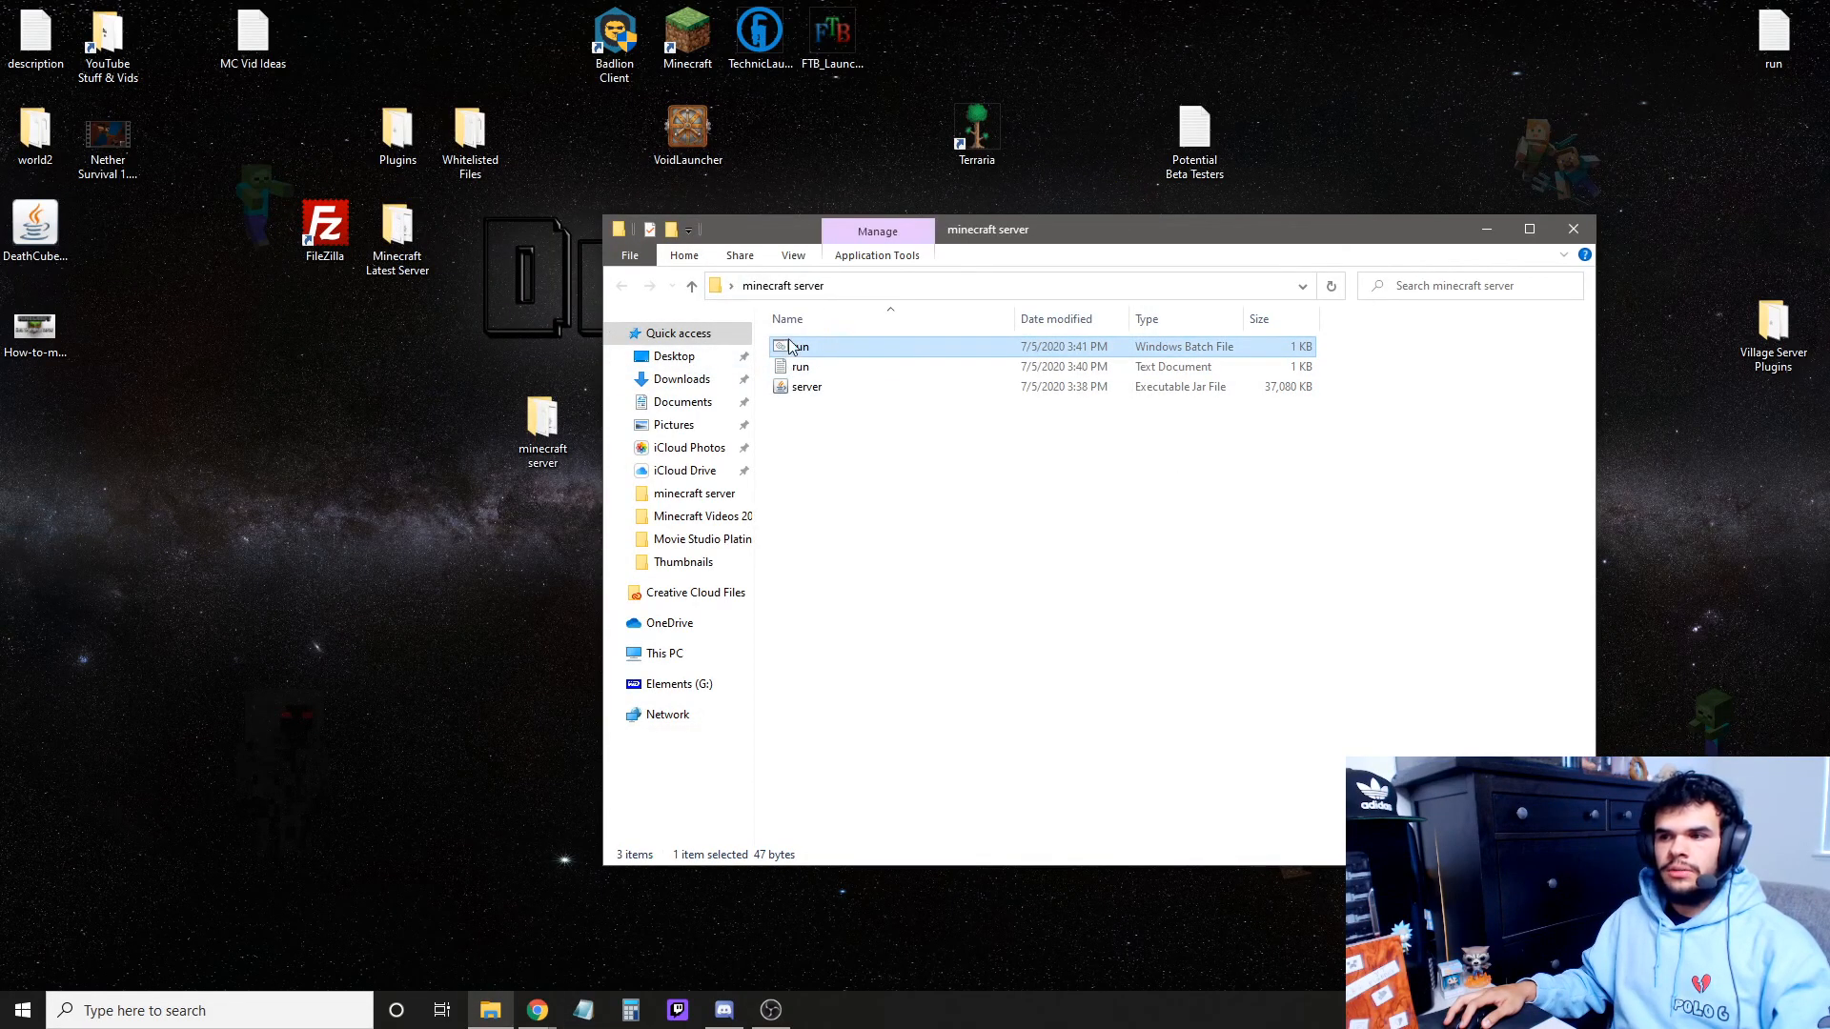
double_click(800, 347)
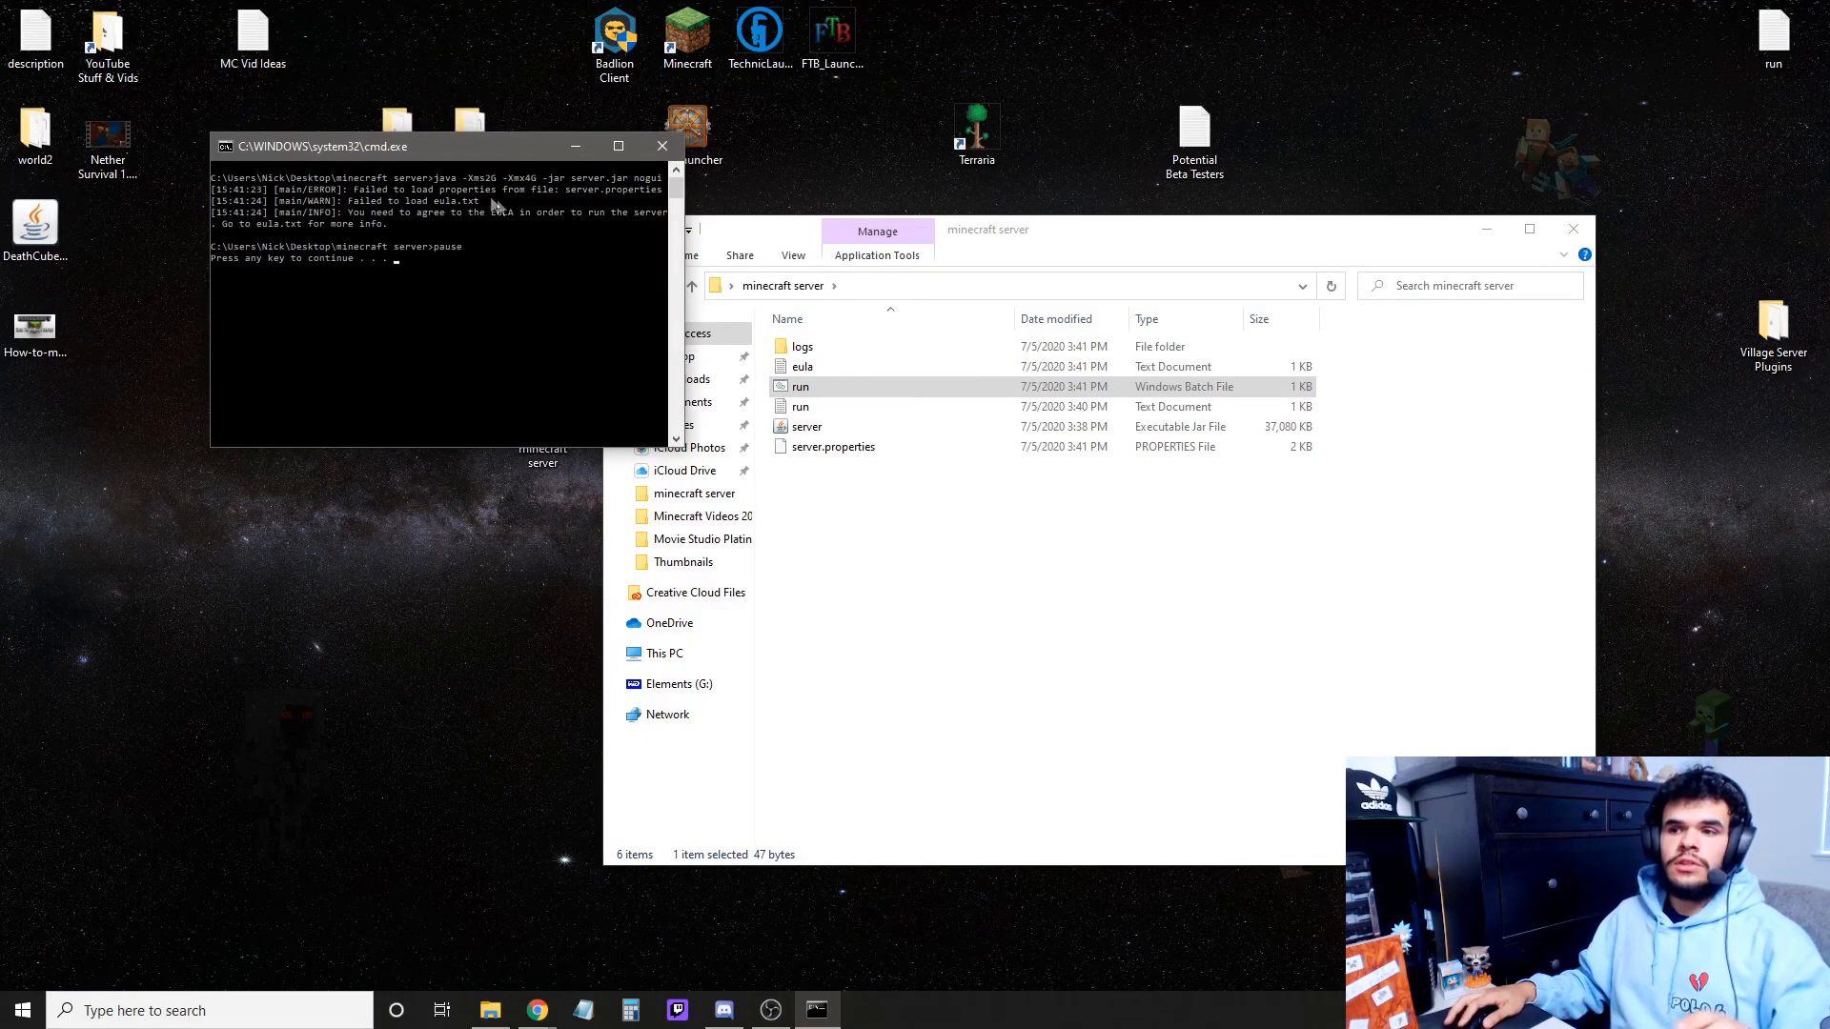
mouse_move(442, 282)
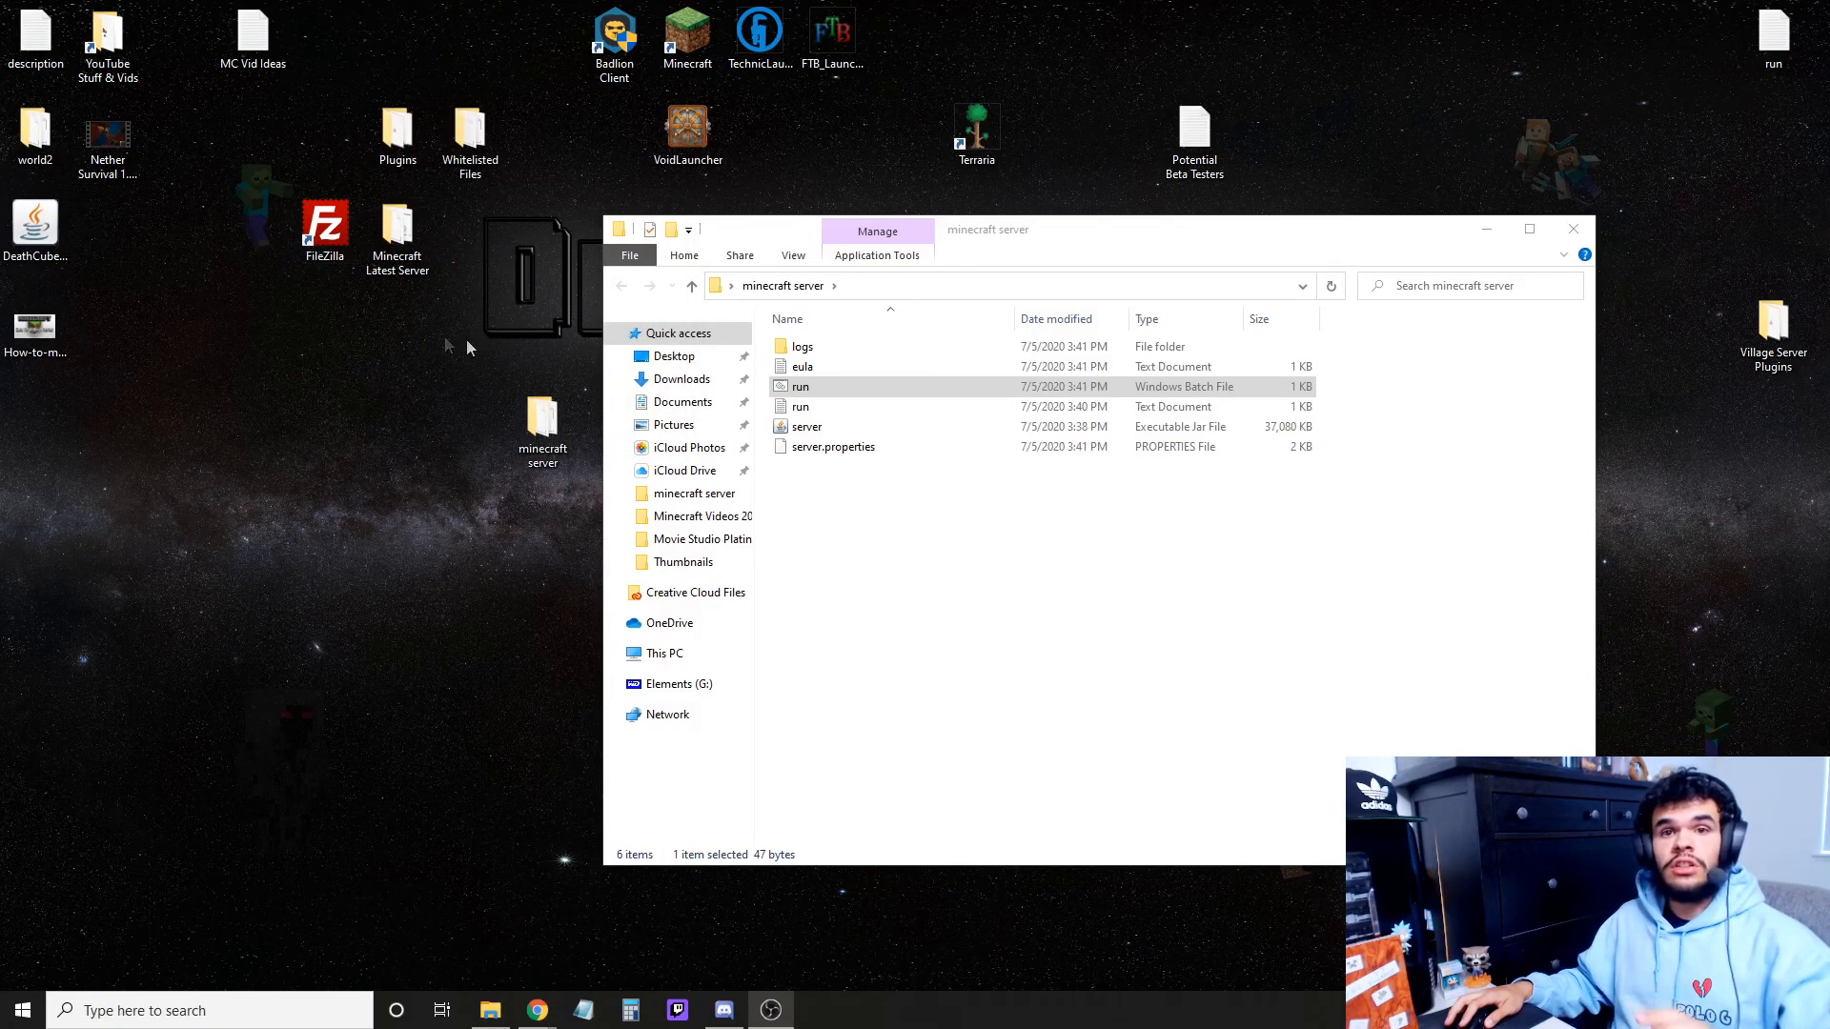
Change eula=false to eula=true in eula.txt and save.
click(802, 365)
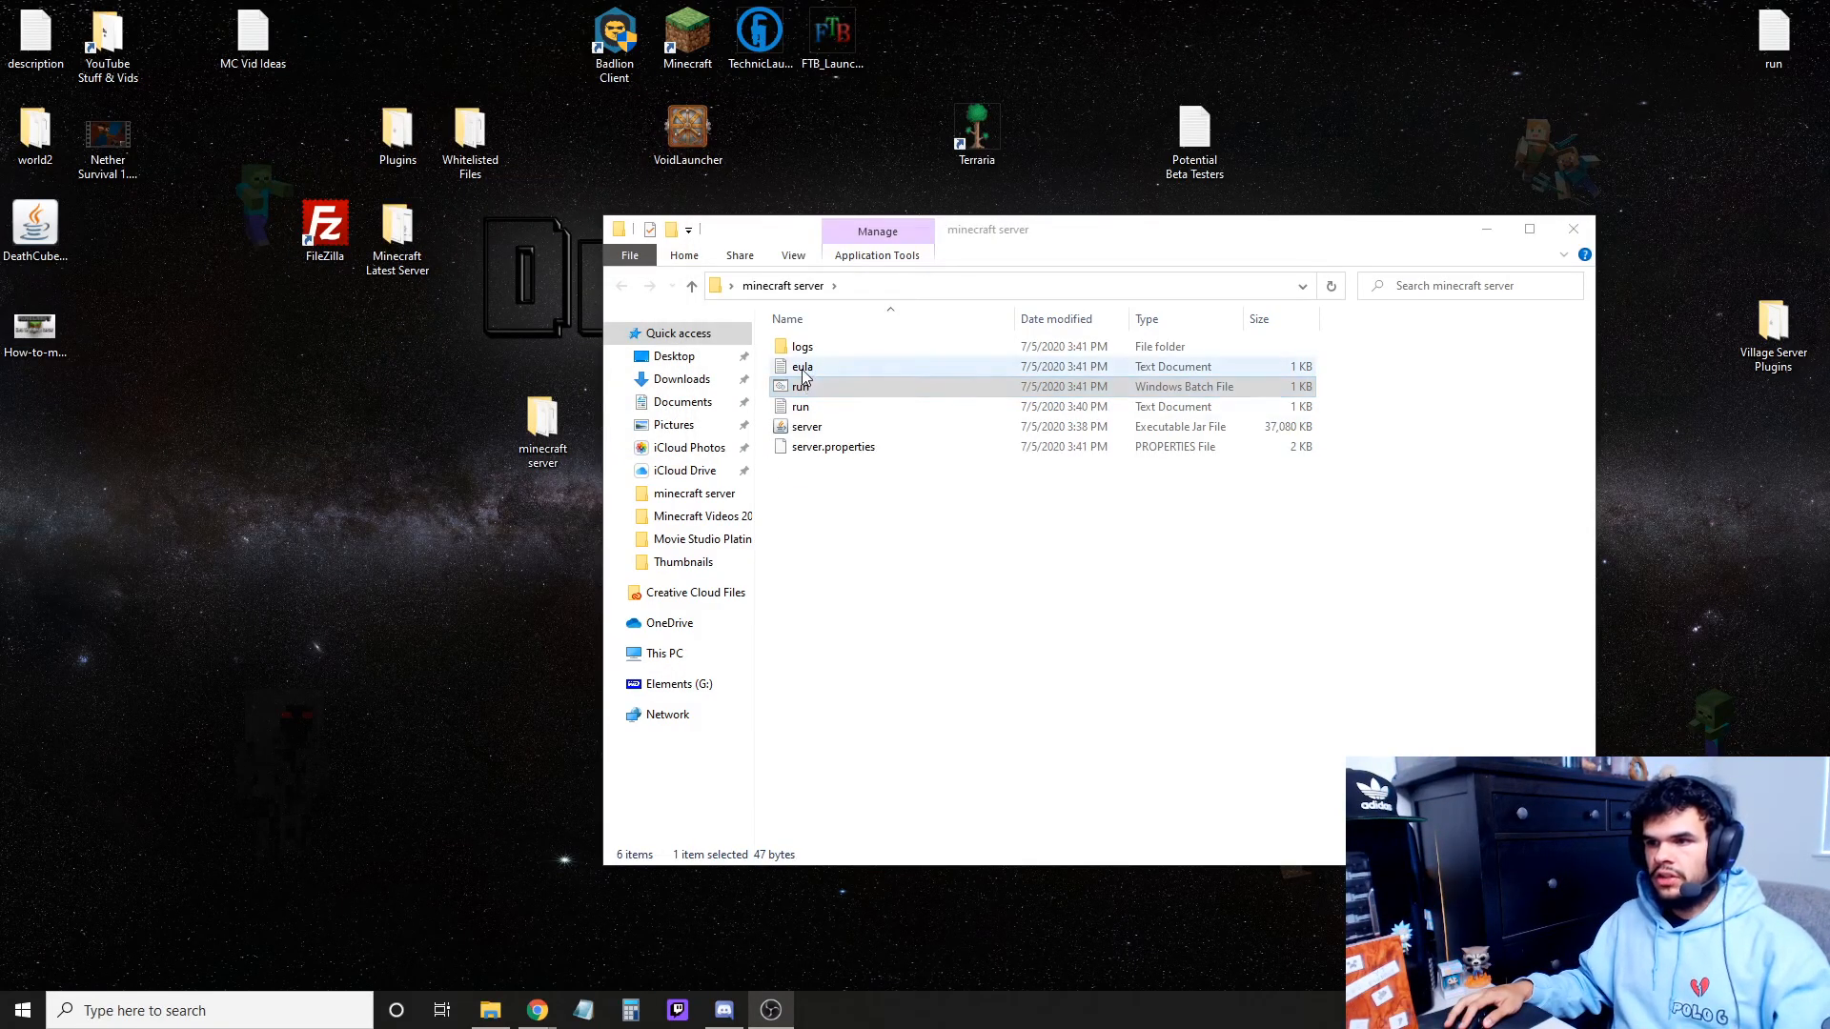
double_click(802, 366)
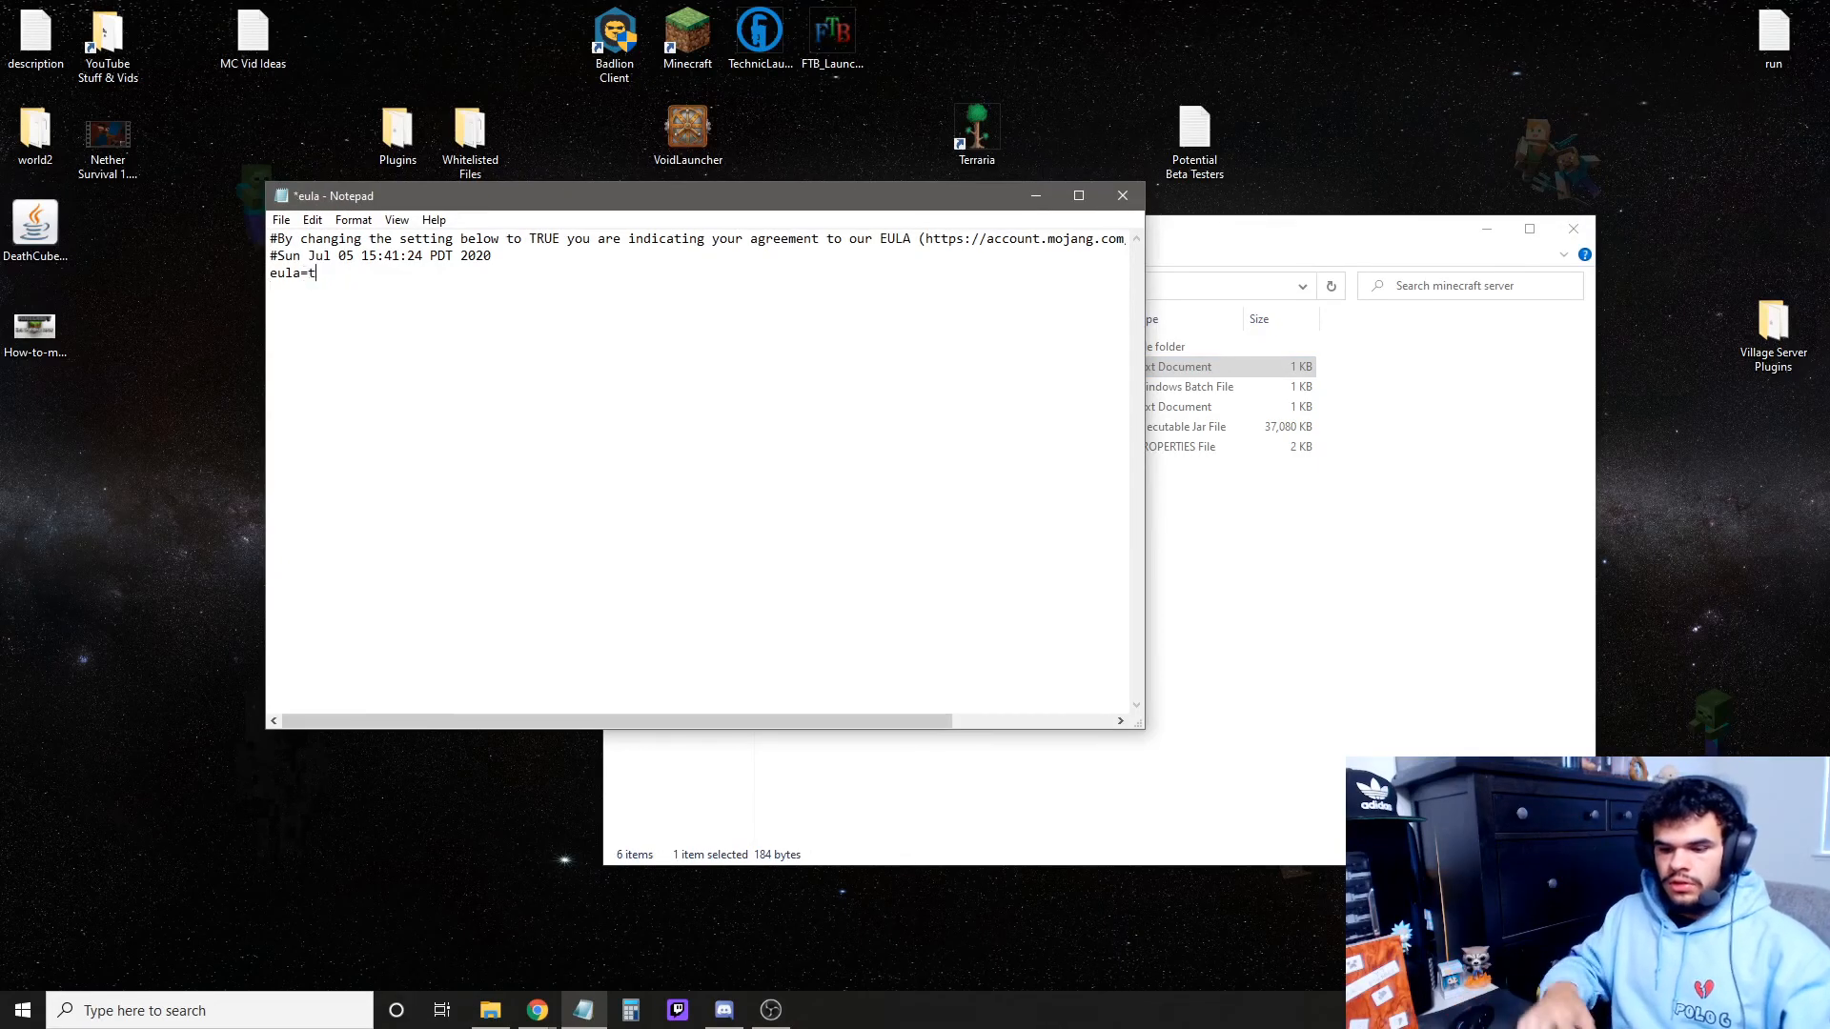
text(rue)
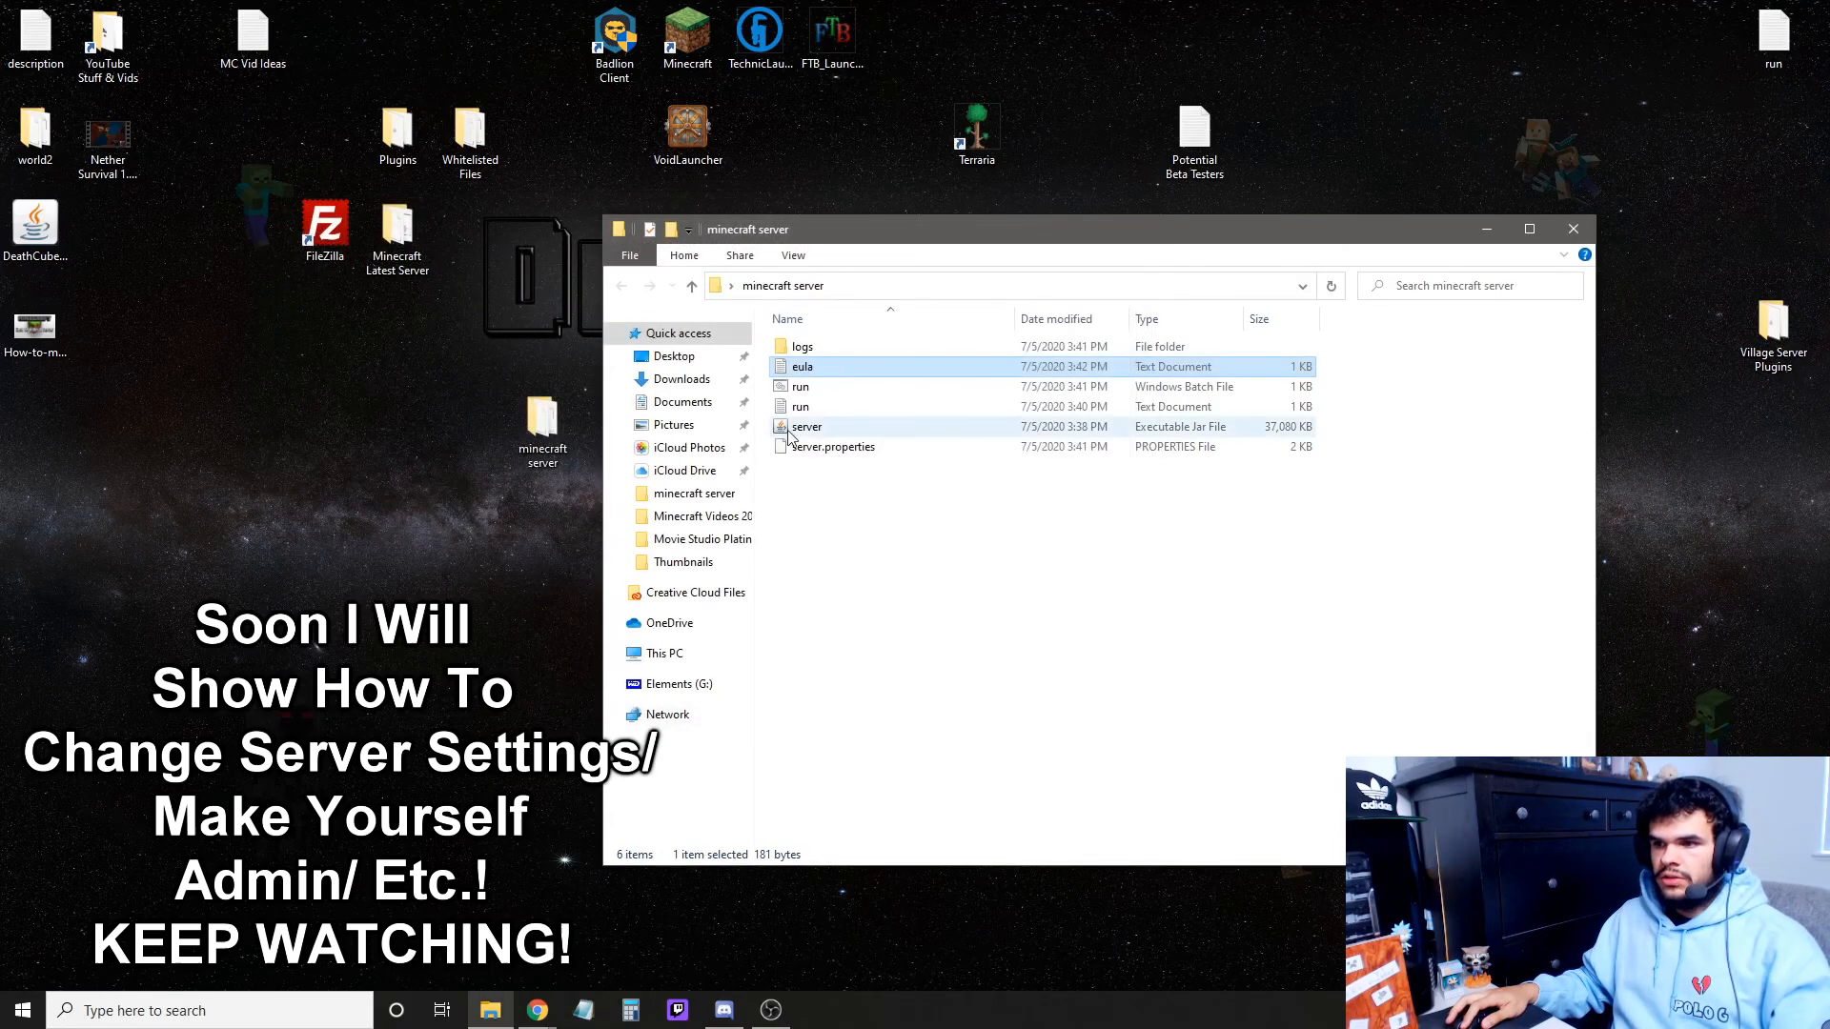
double_click(801, 386)
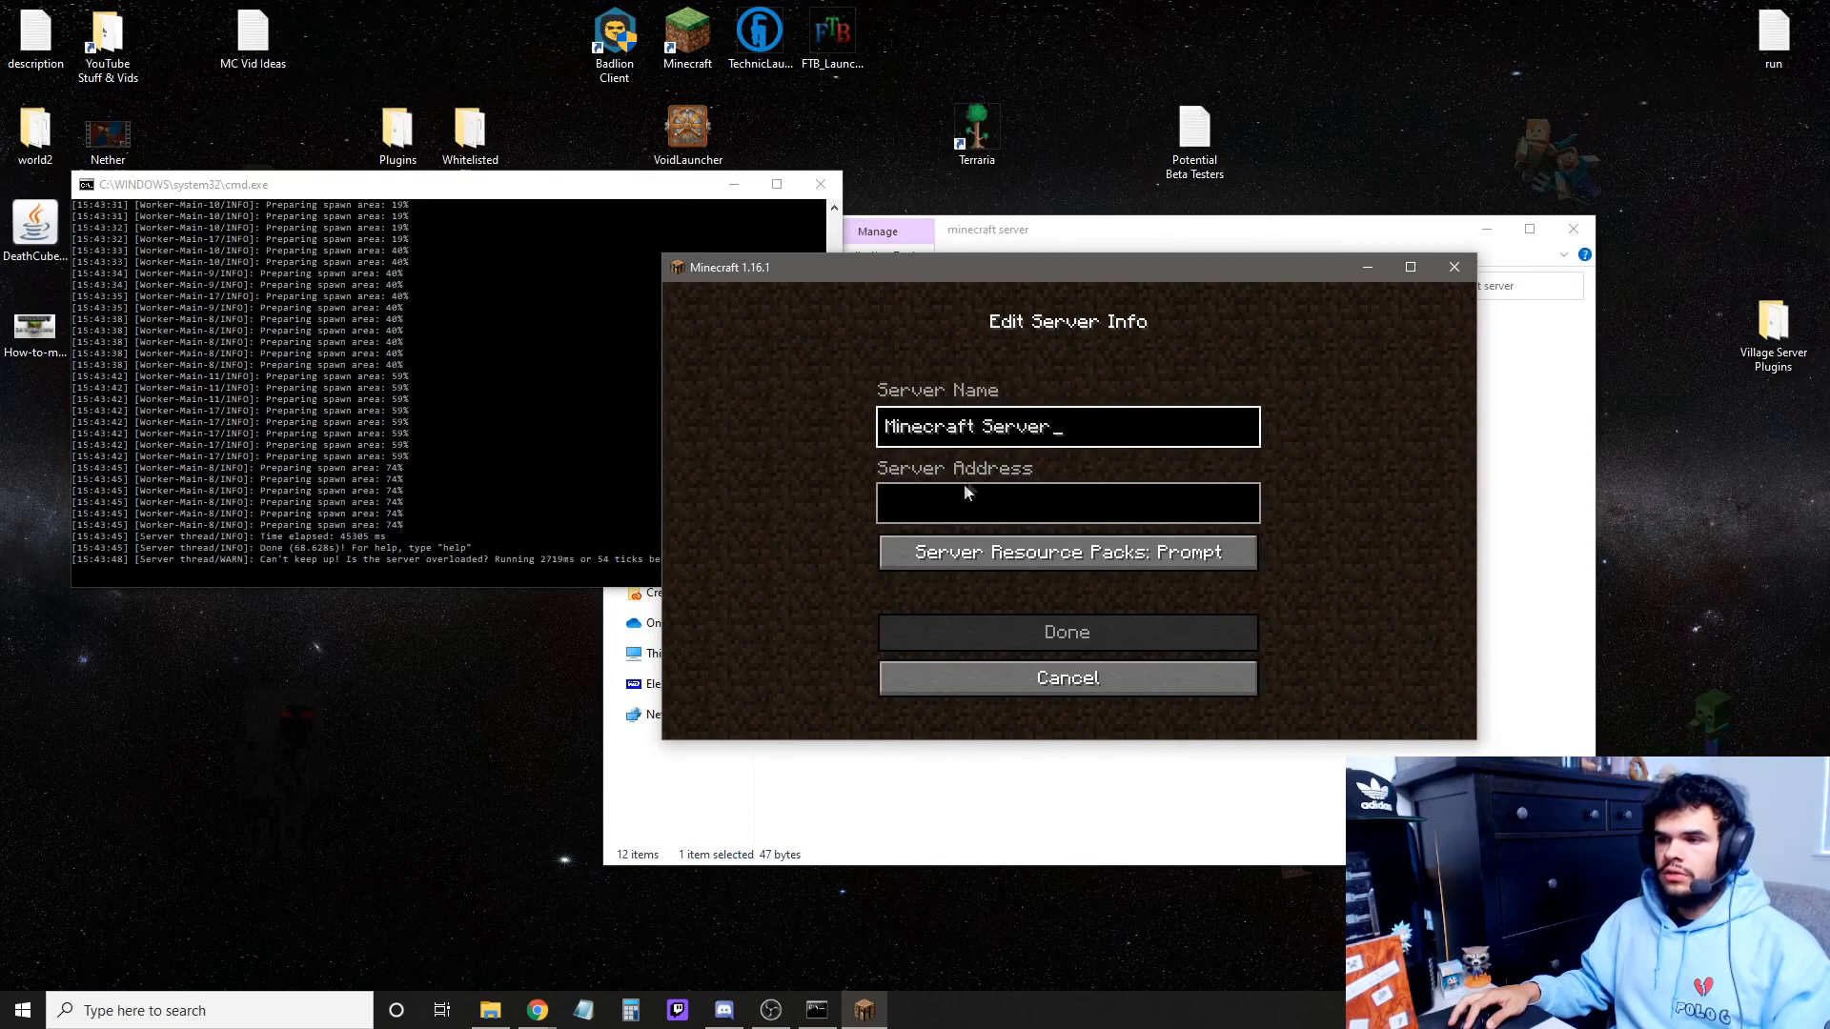
Enter 'localhost' as the server address and save the Minecraft Server entry.
click(1065, 503)
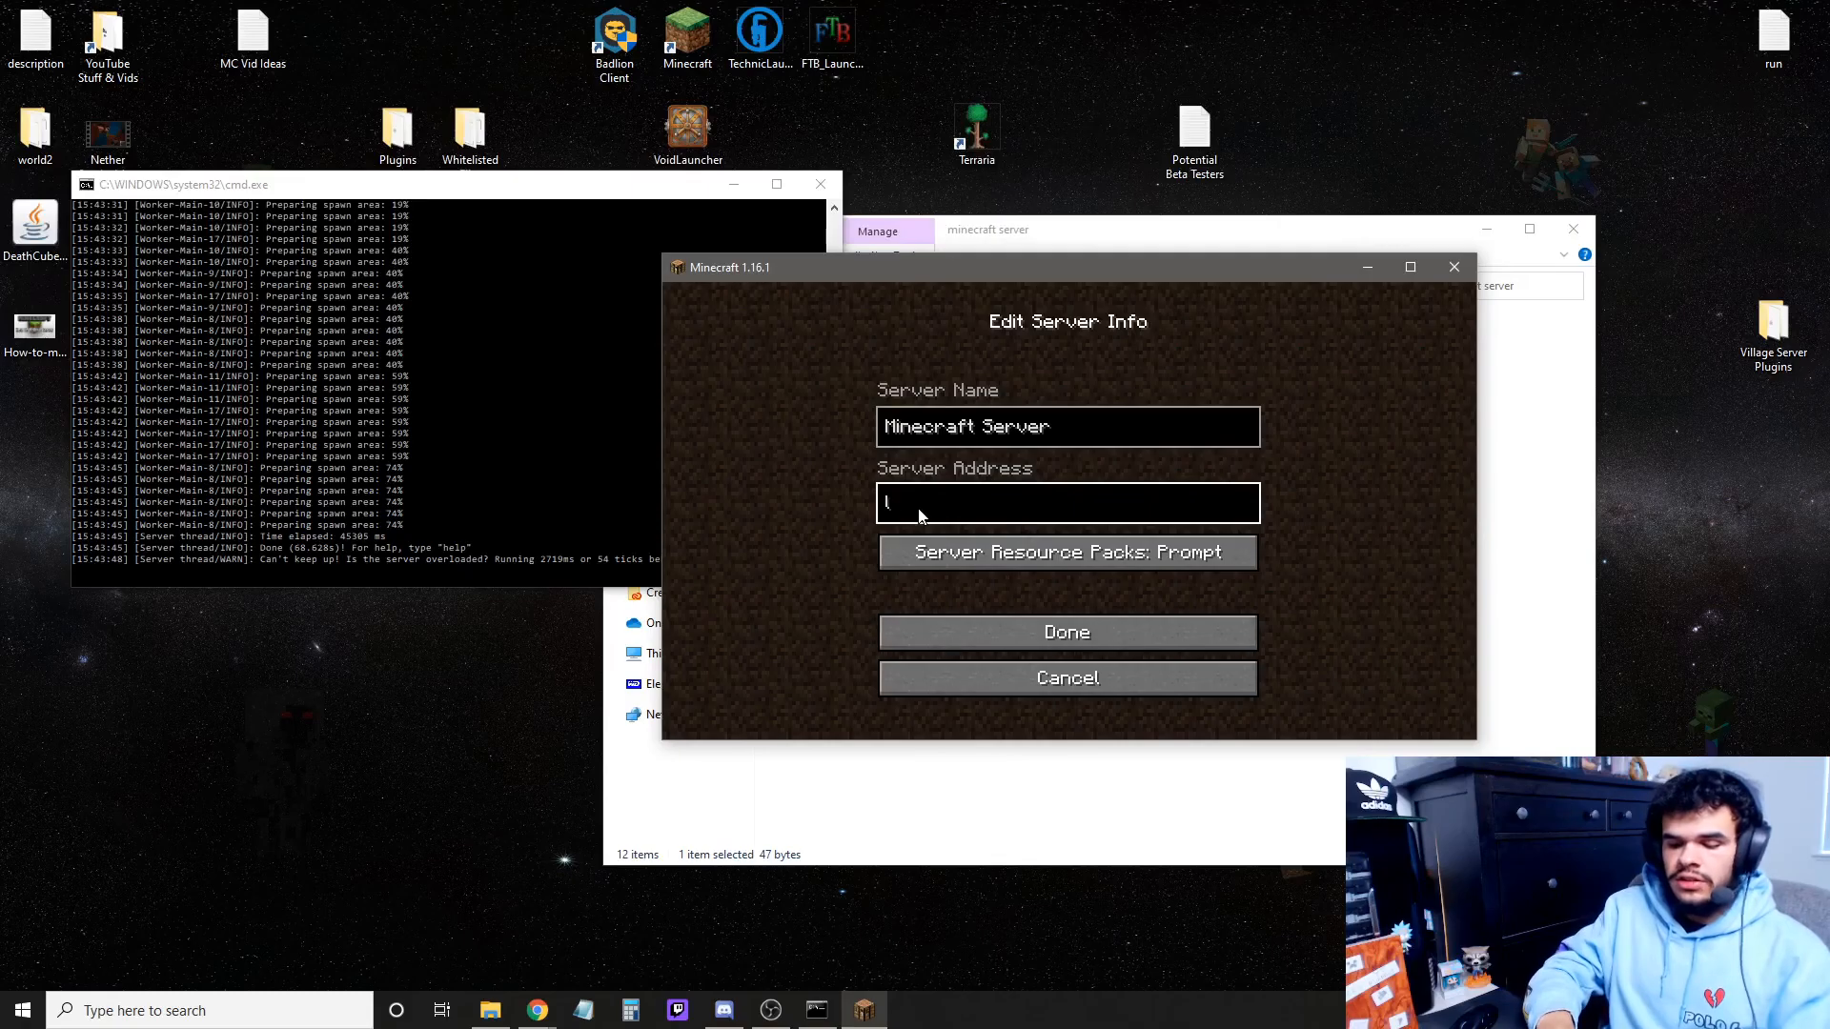
text(localhost)
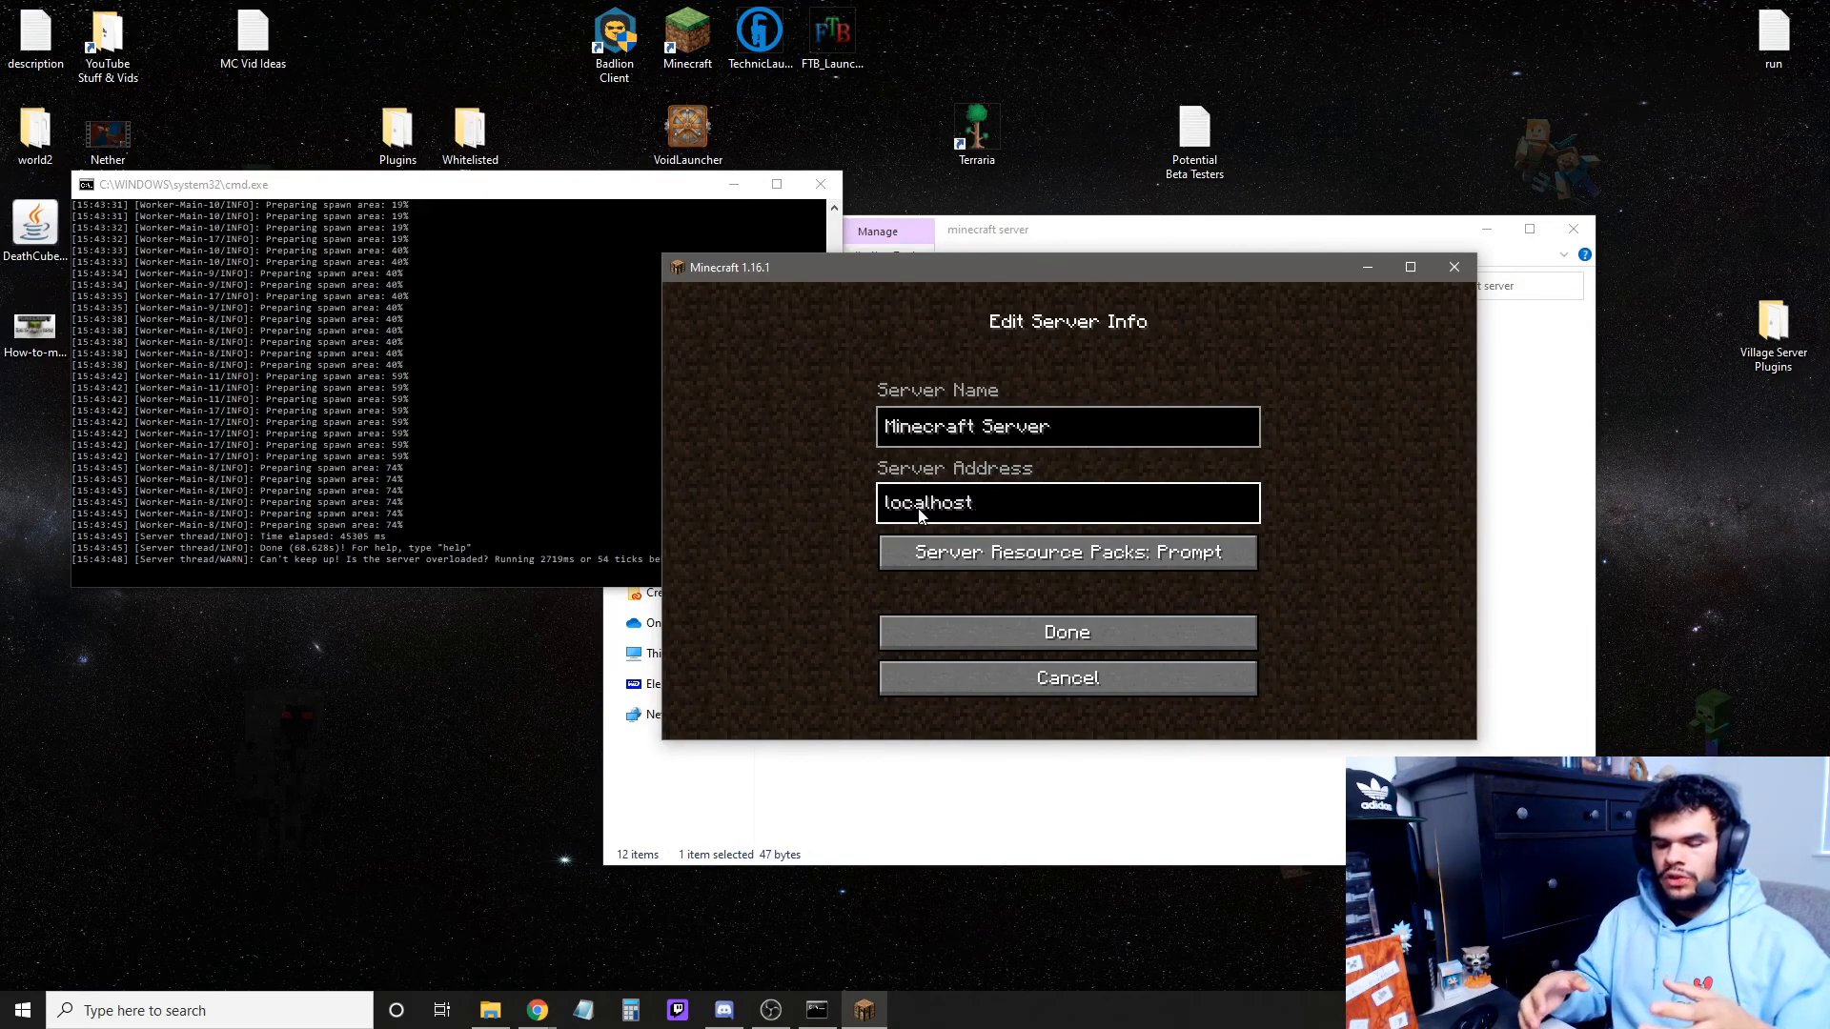
click(1066, 503)
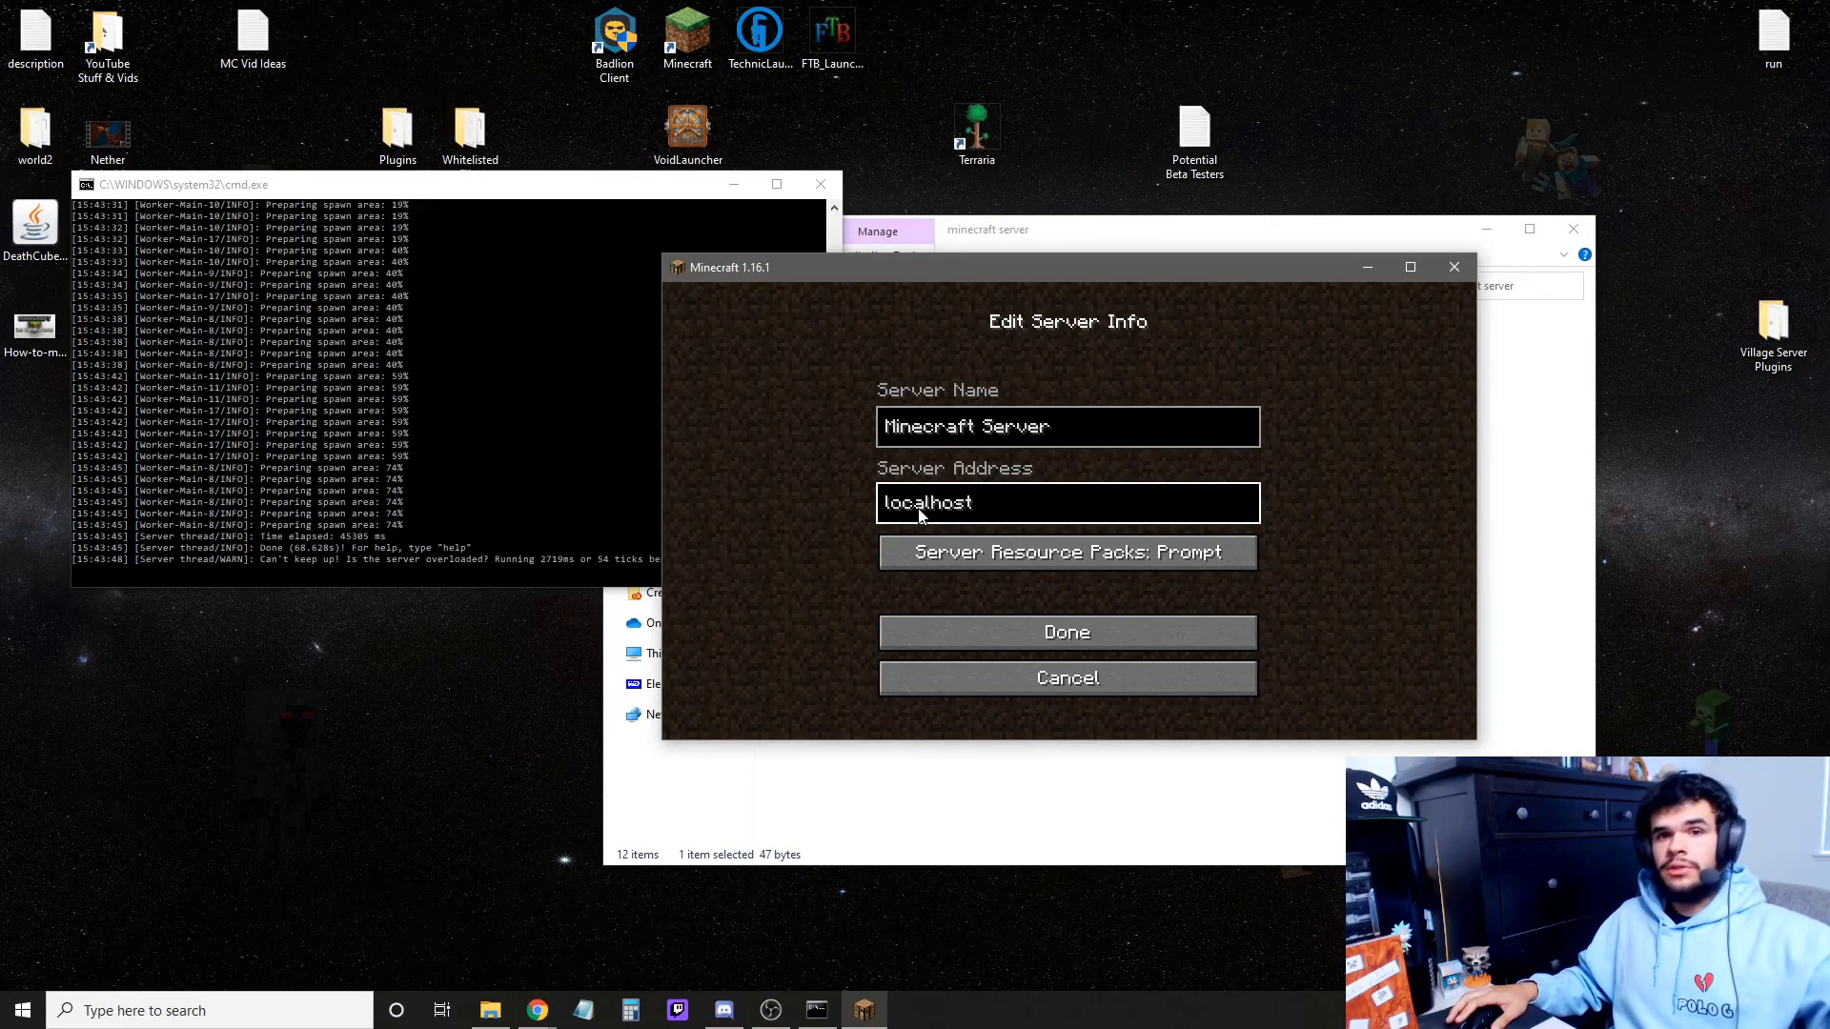
click(1064, 631)
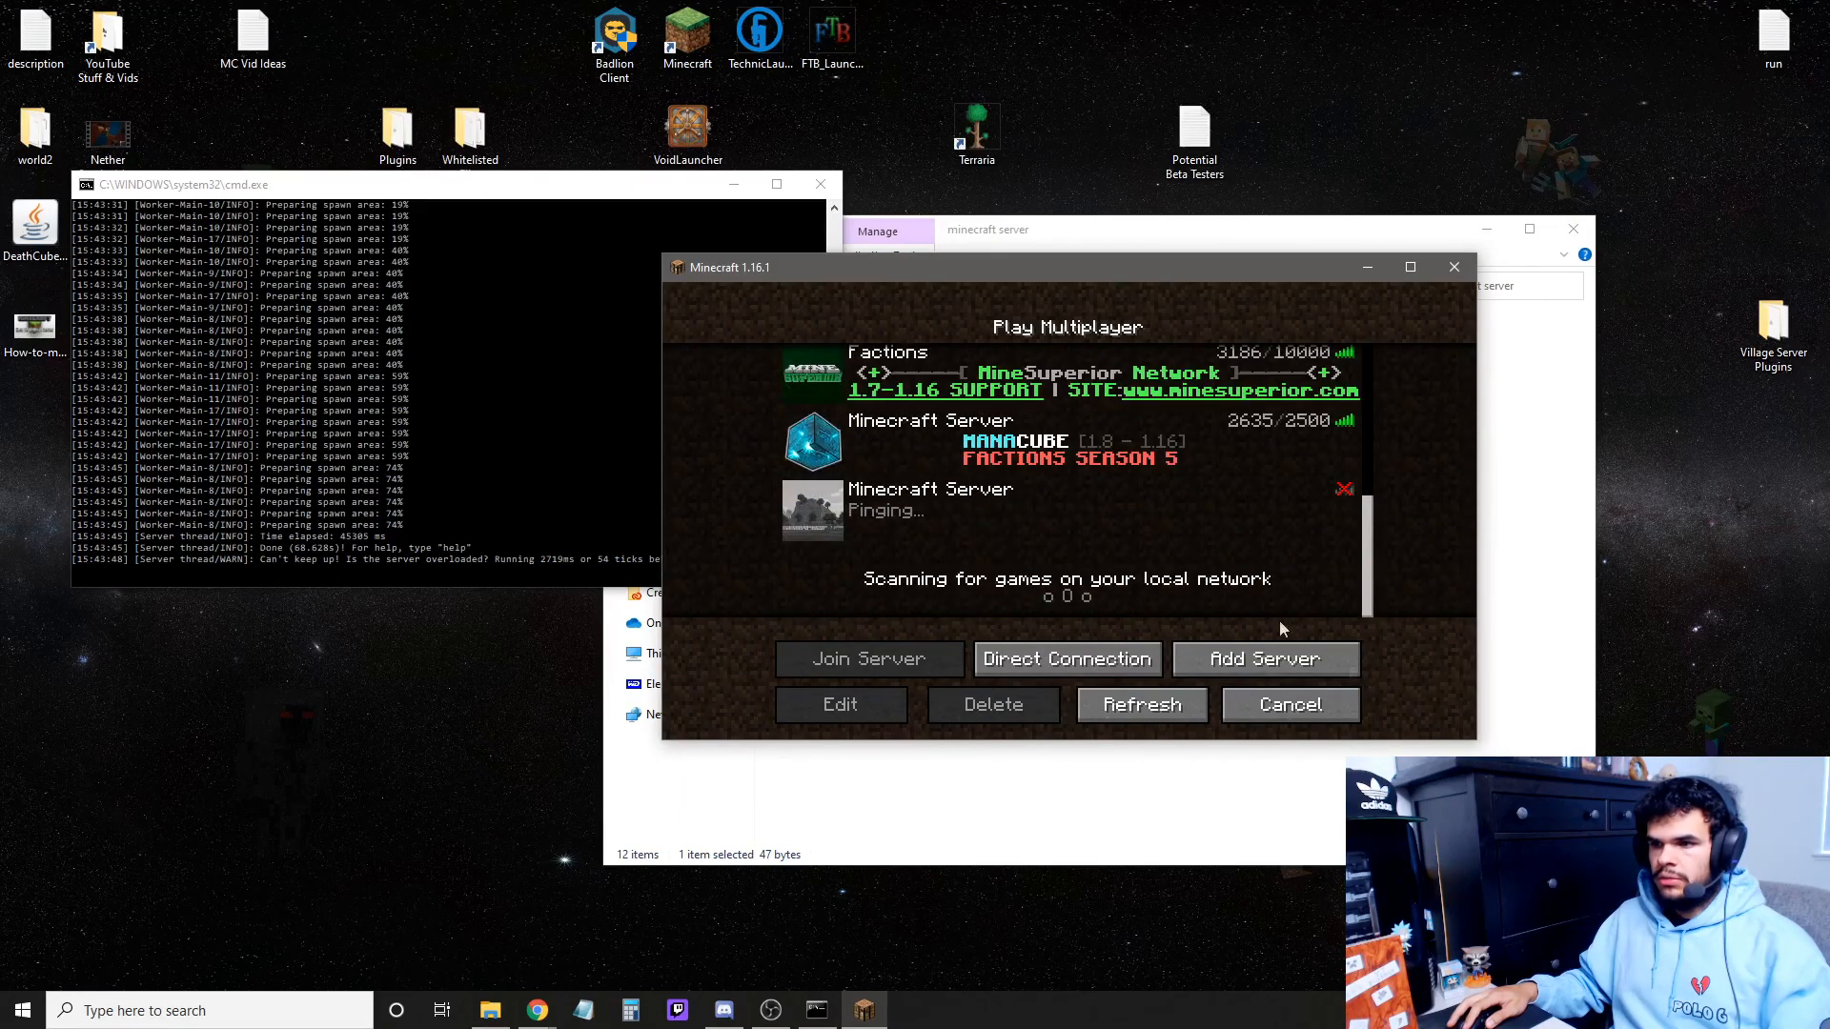
Join the localhost Minecraft Server entry from the multiplayer list.
click(868, 659)
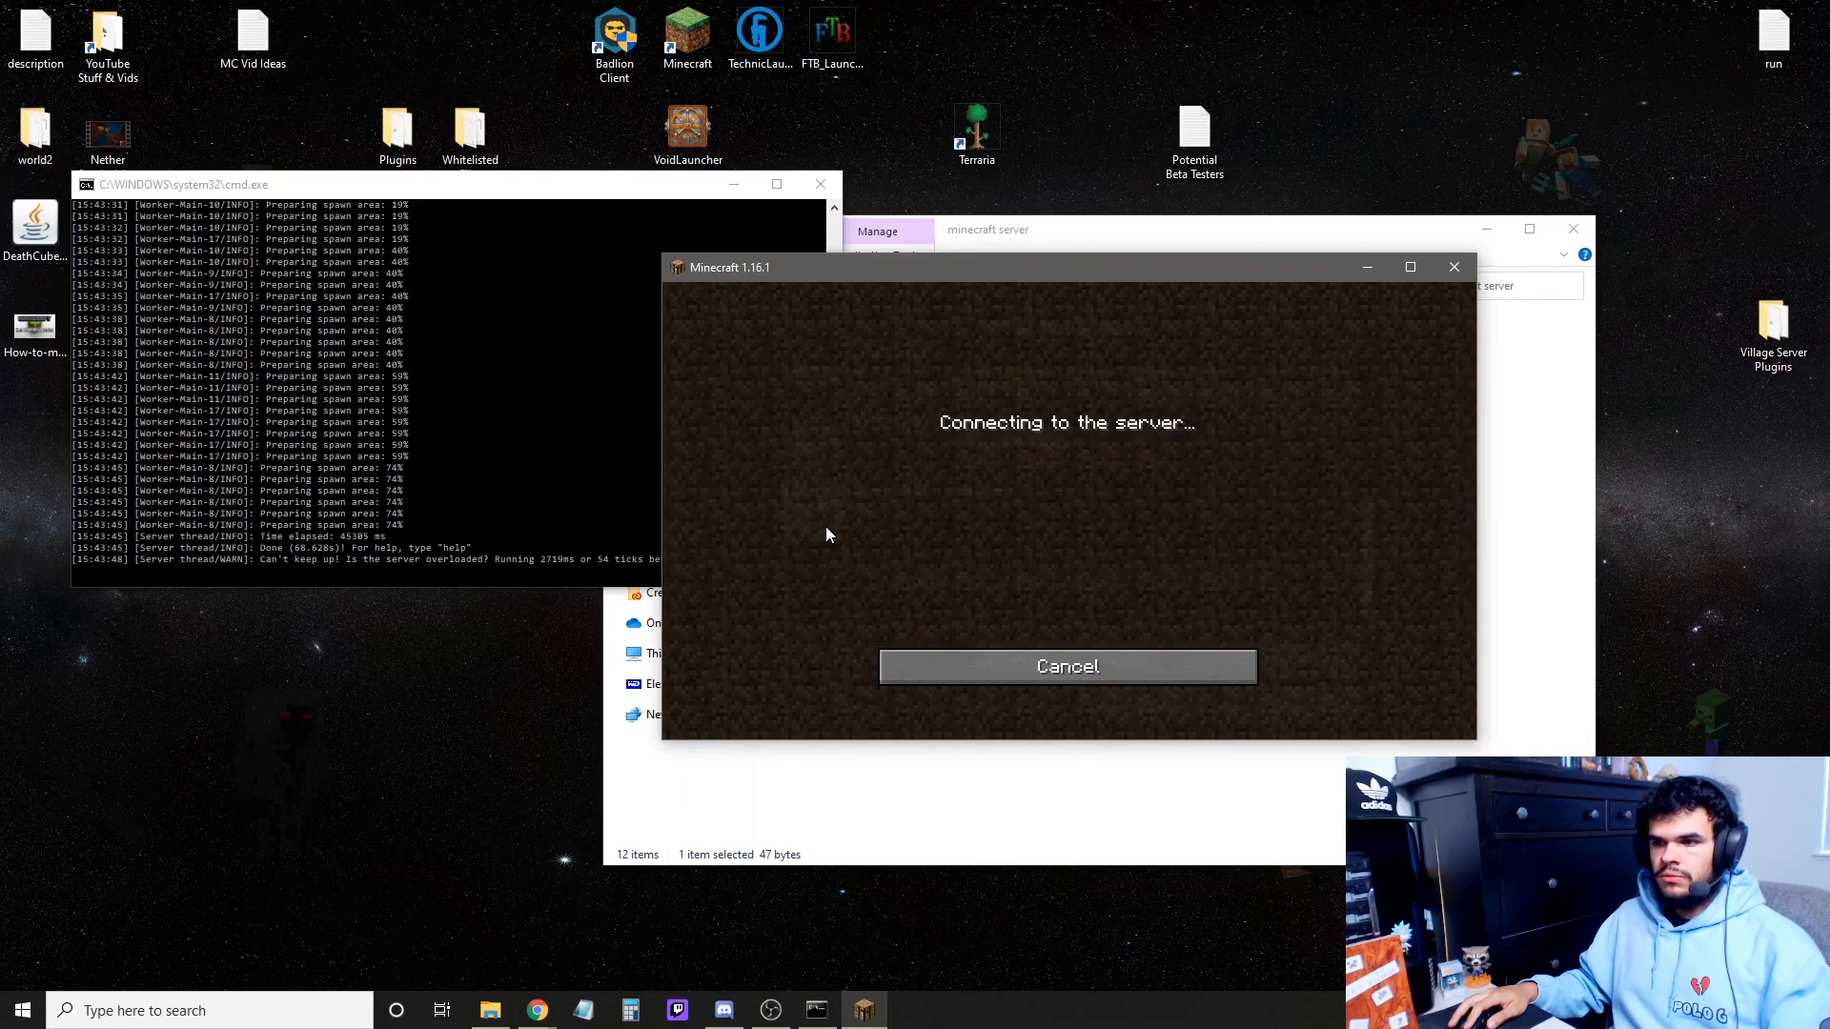
mouse_move(978, 463)
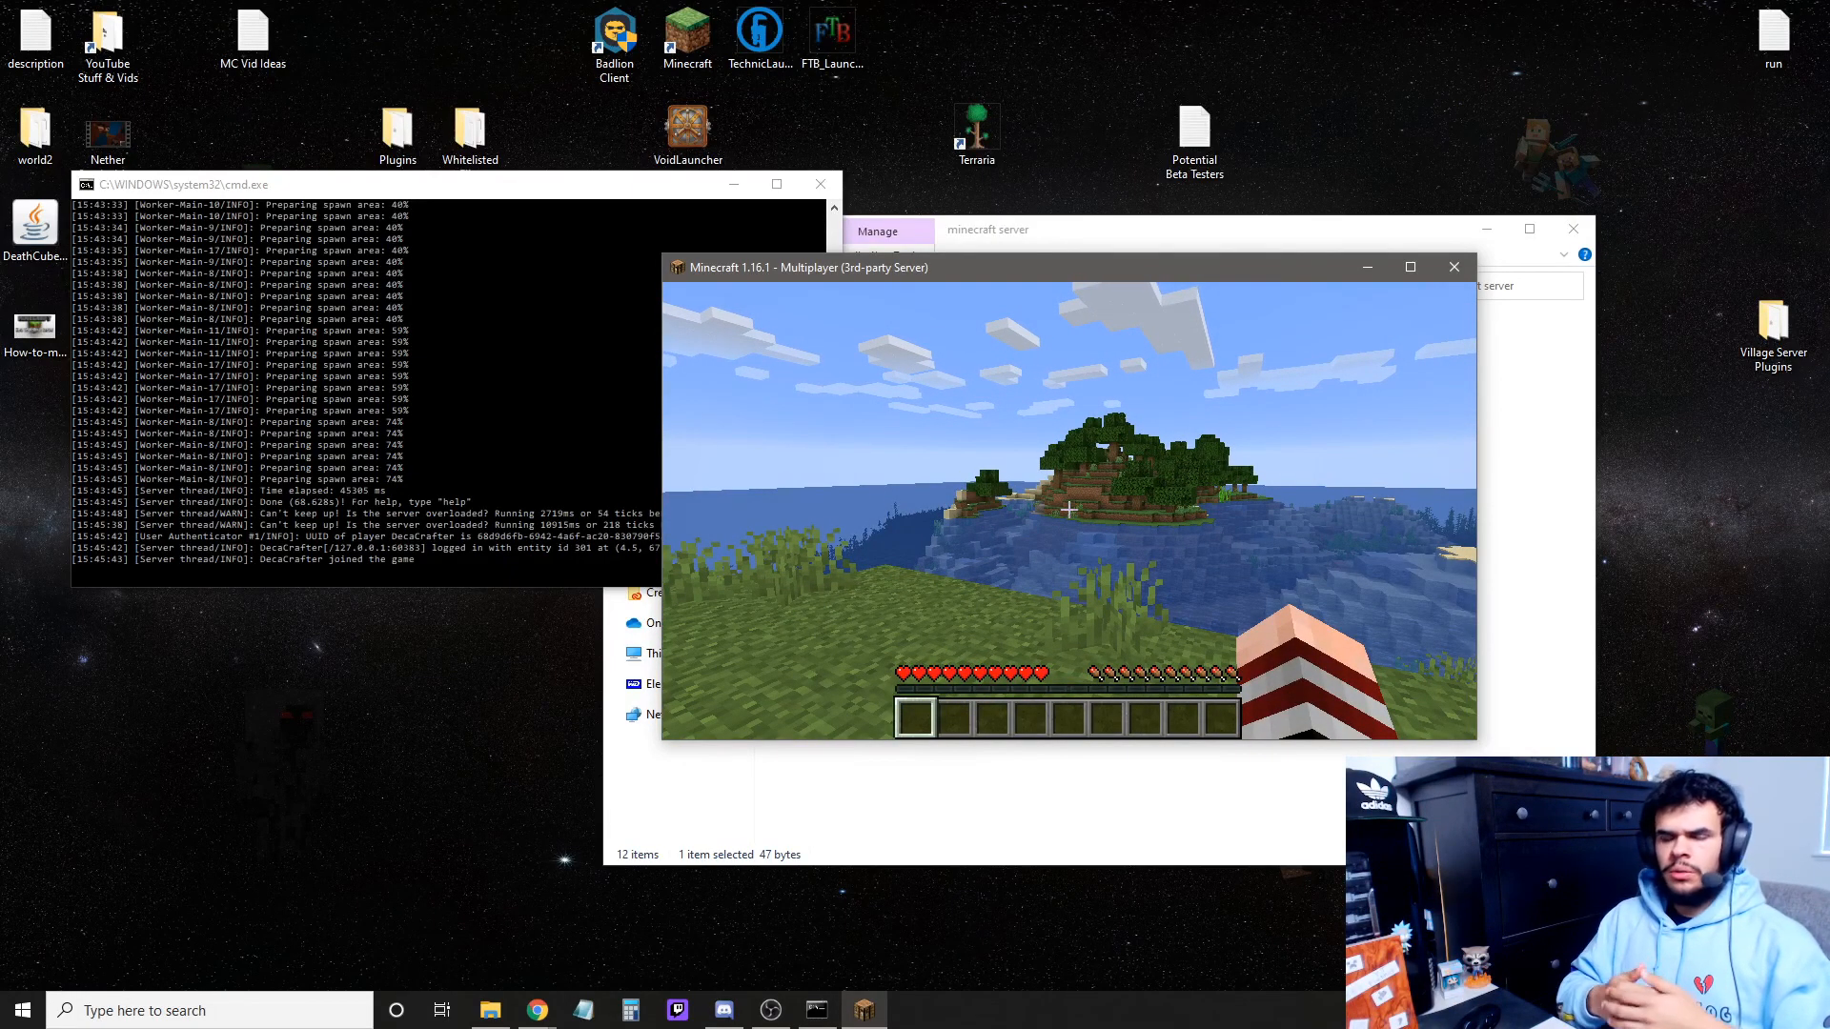
mouse_move(1067, 510)
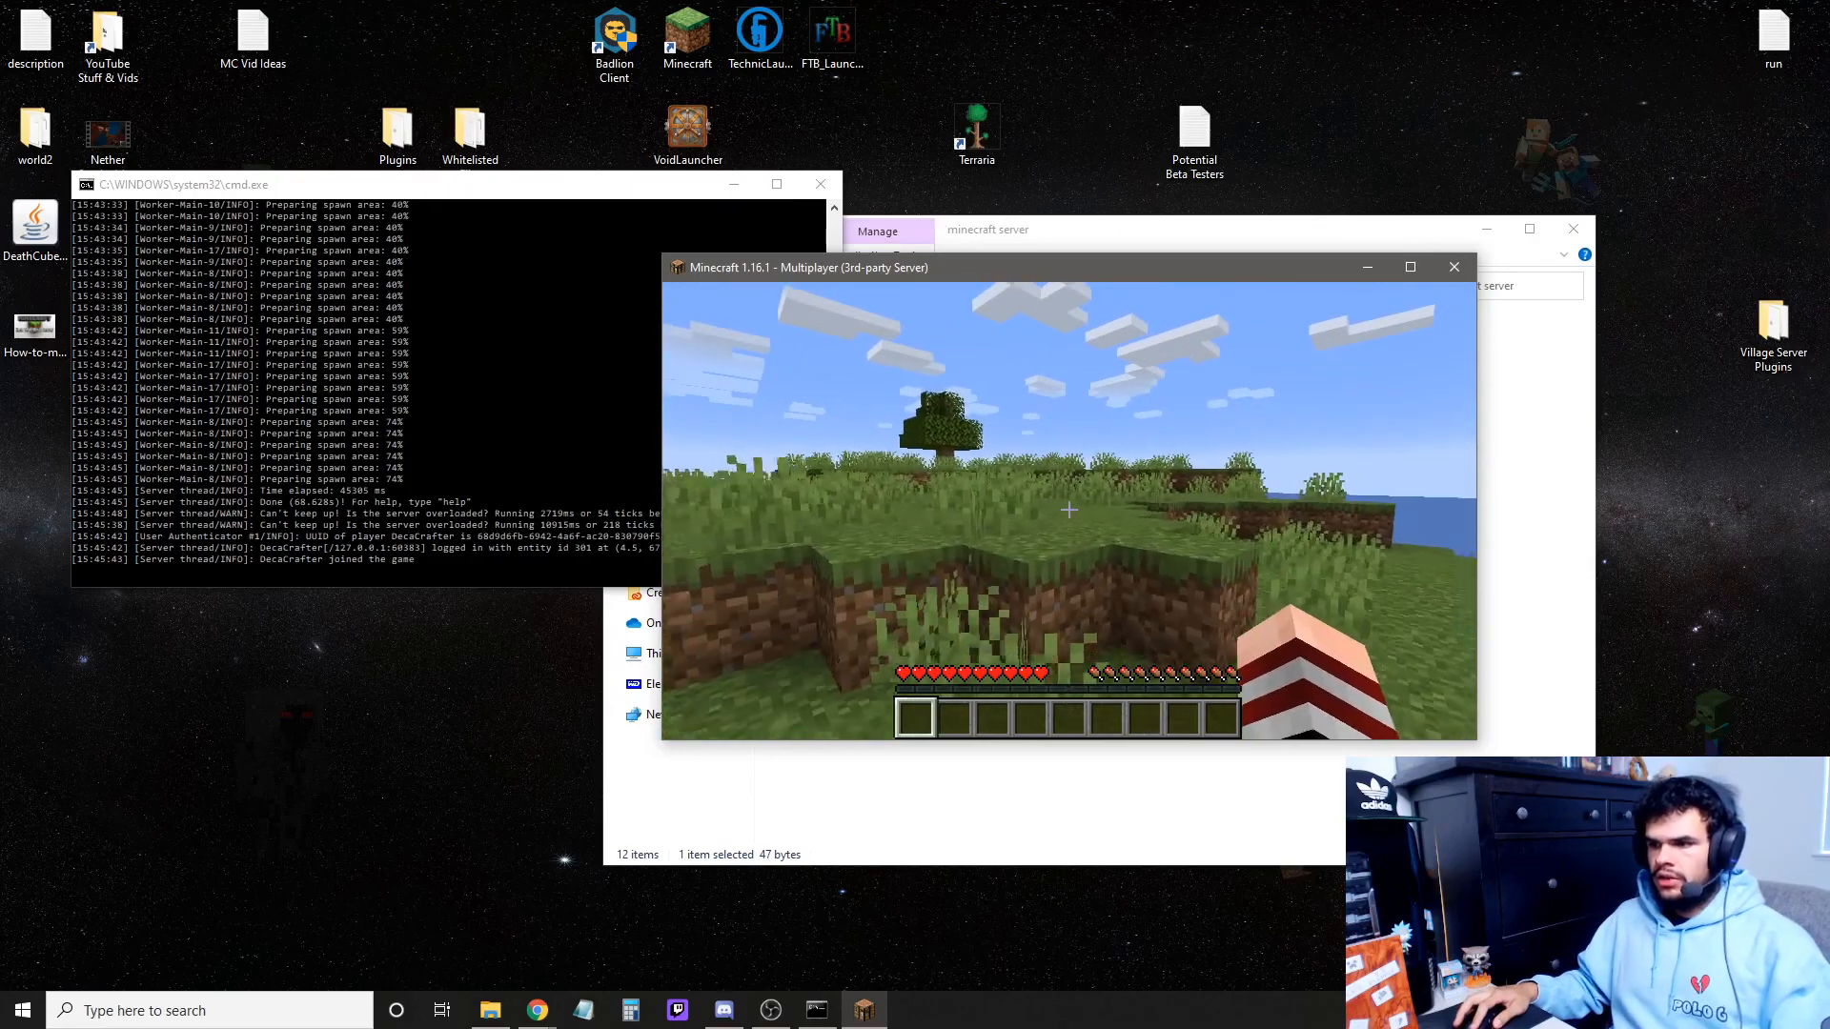
mouse_move(1067, 510)
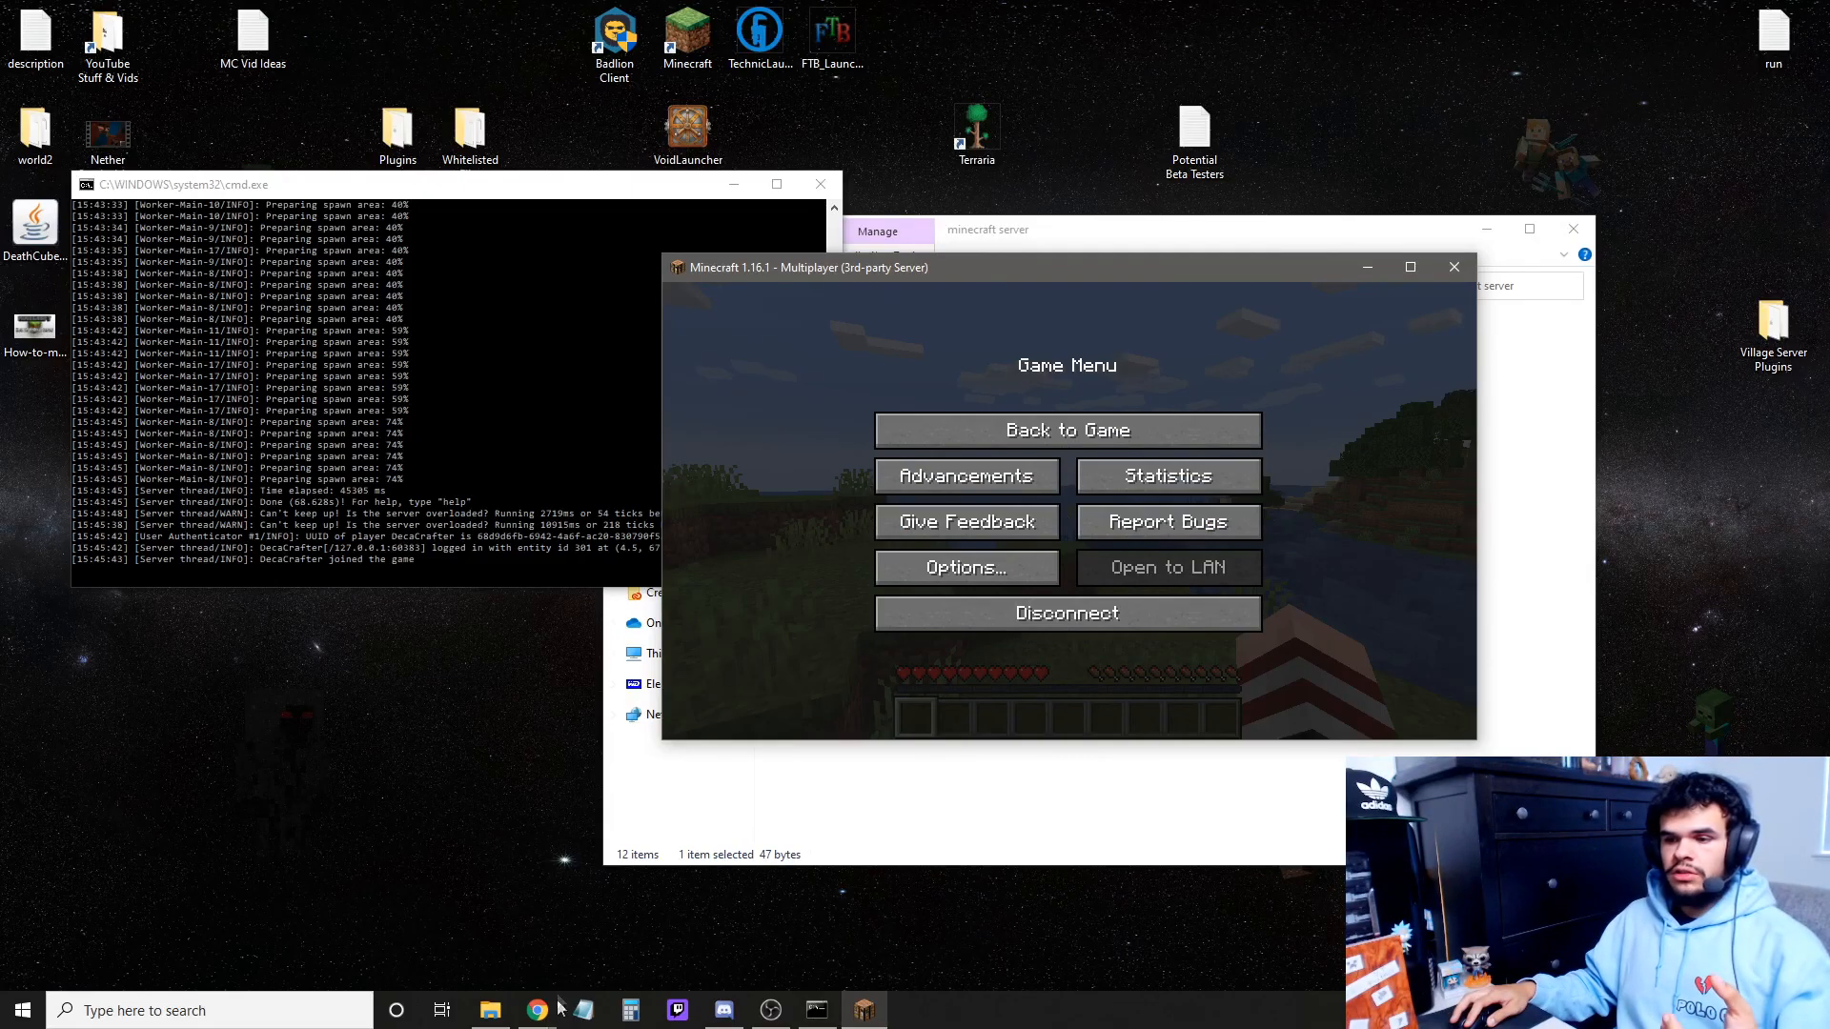
Check on CanYouSeeMe.org whether port 25565 is open.
click(535, 1011)
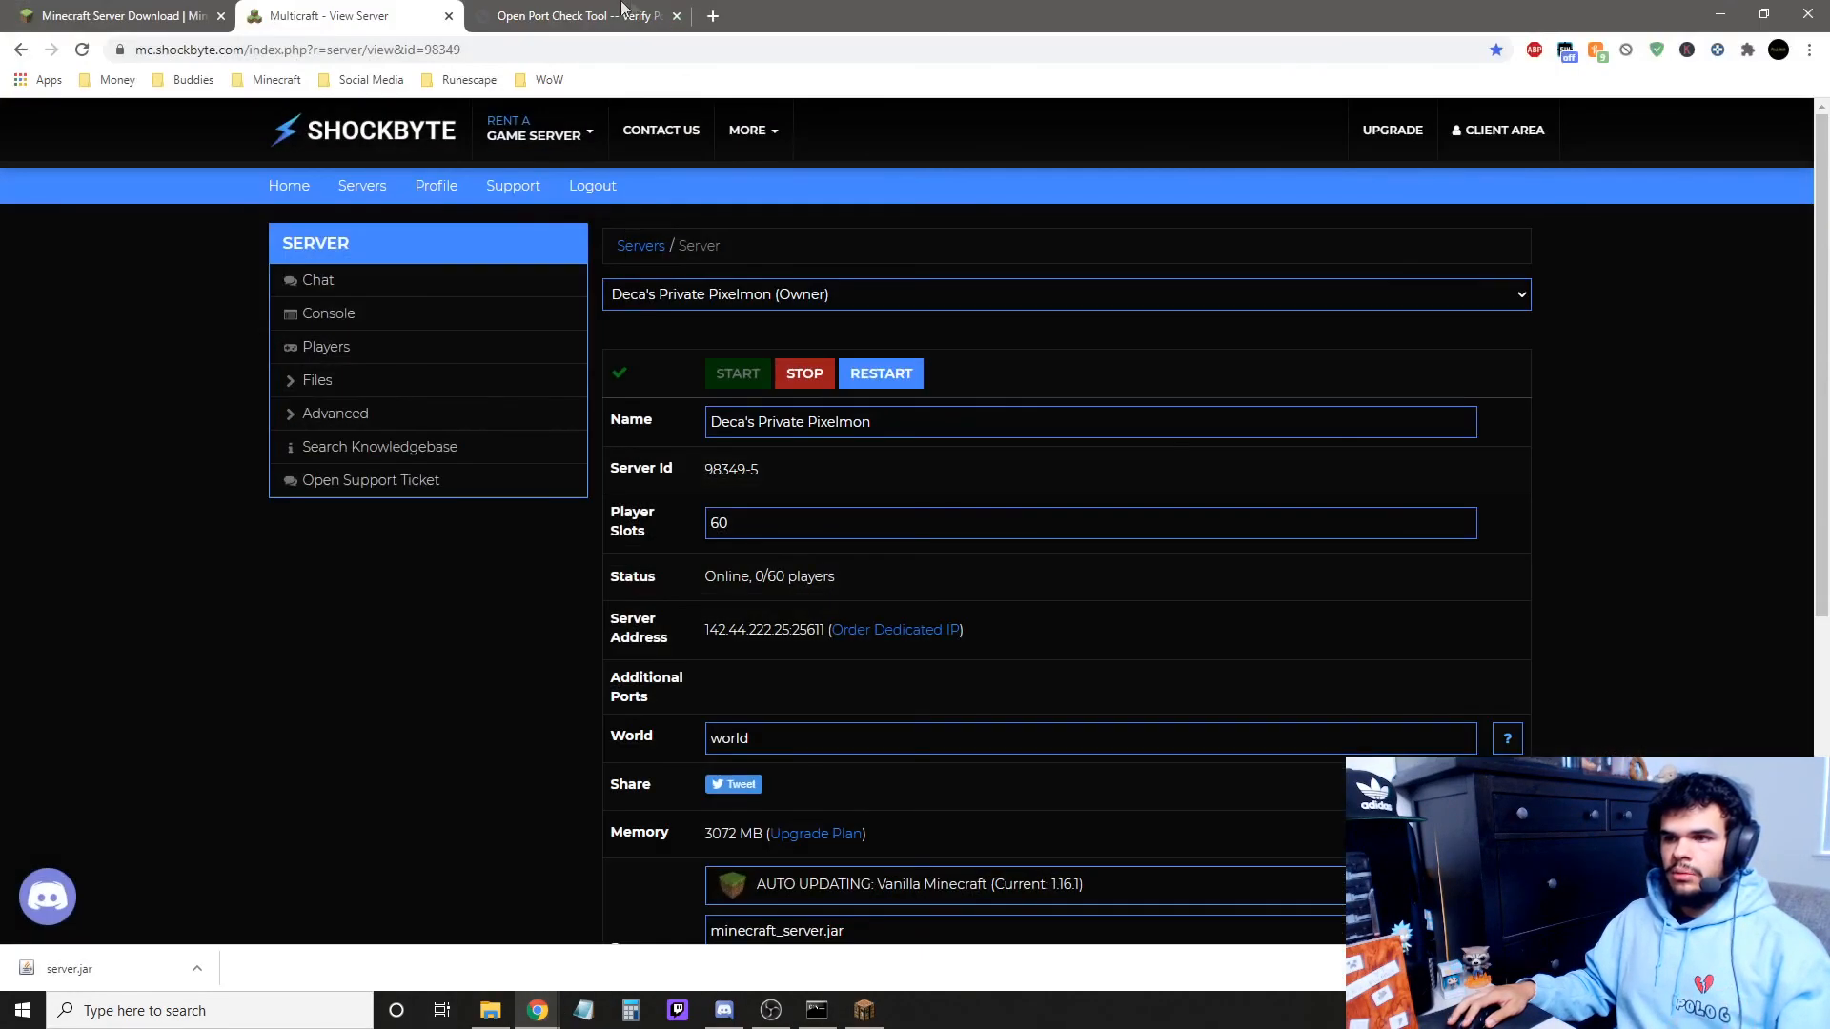
click(571, 16)
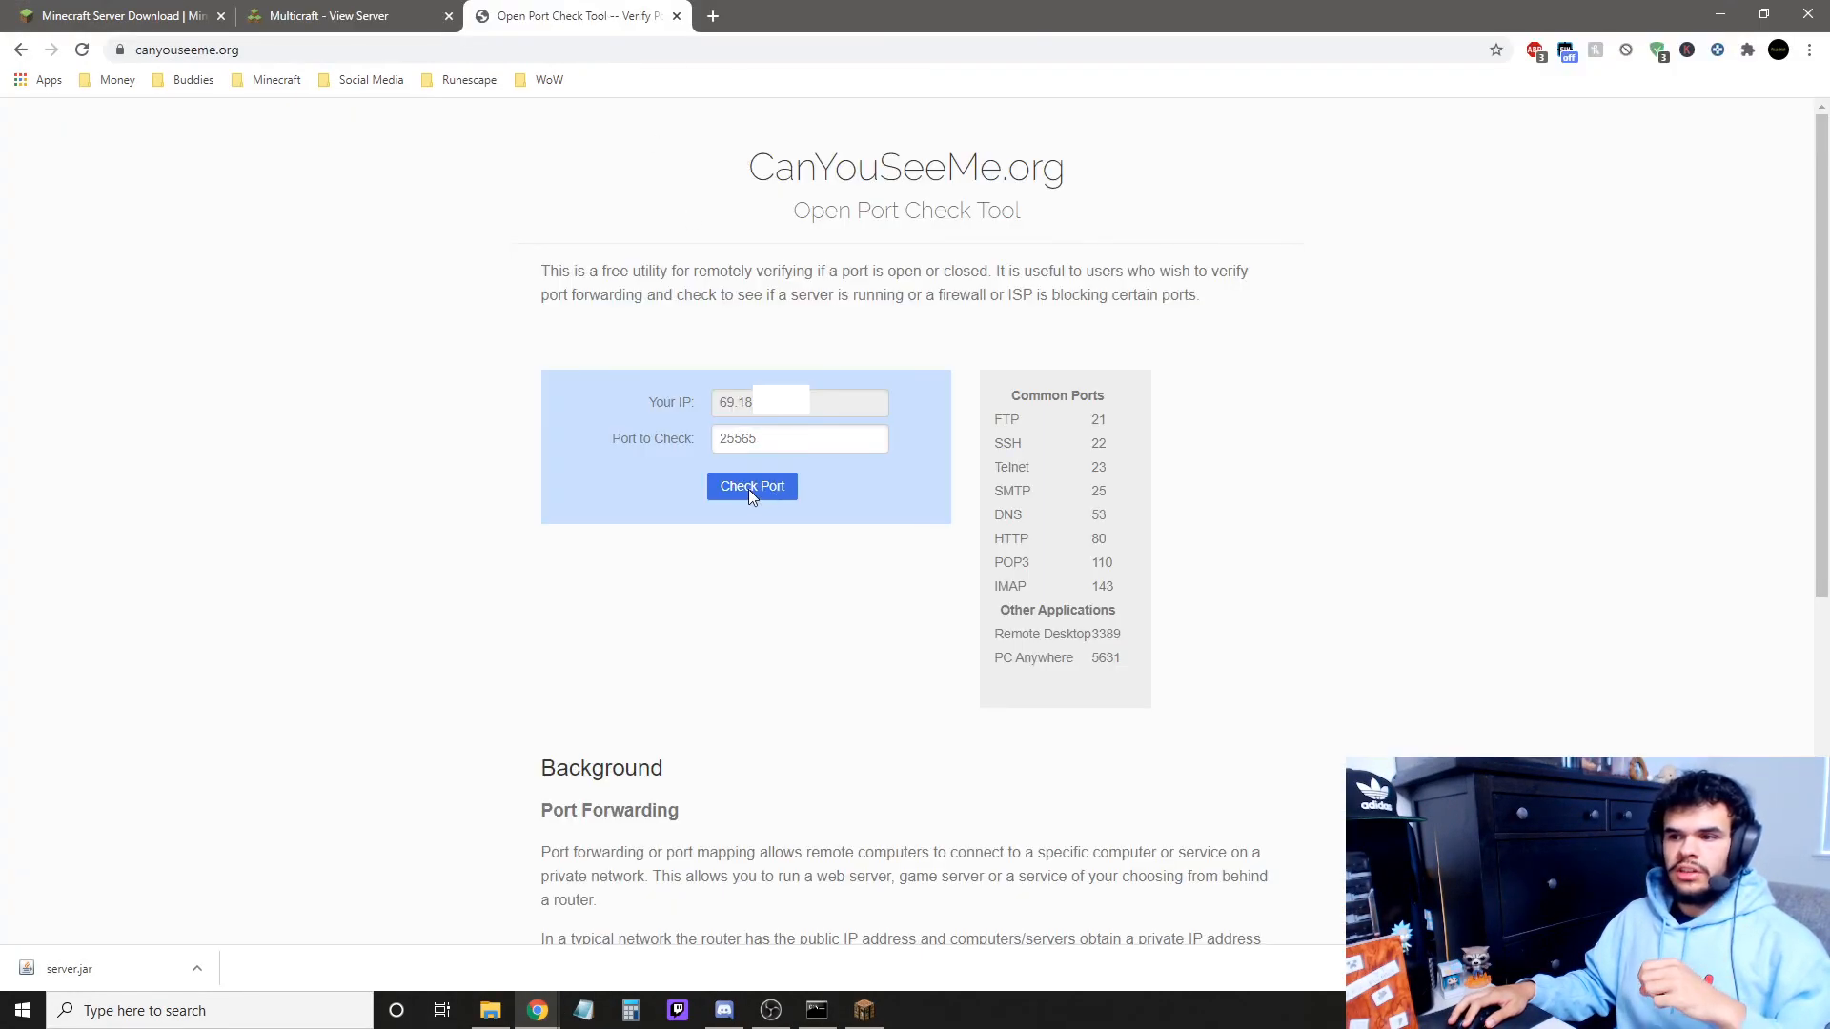
click(752, 485)
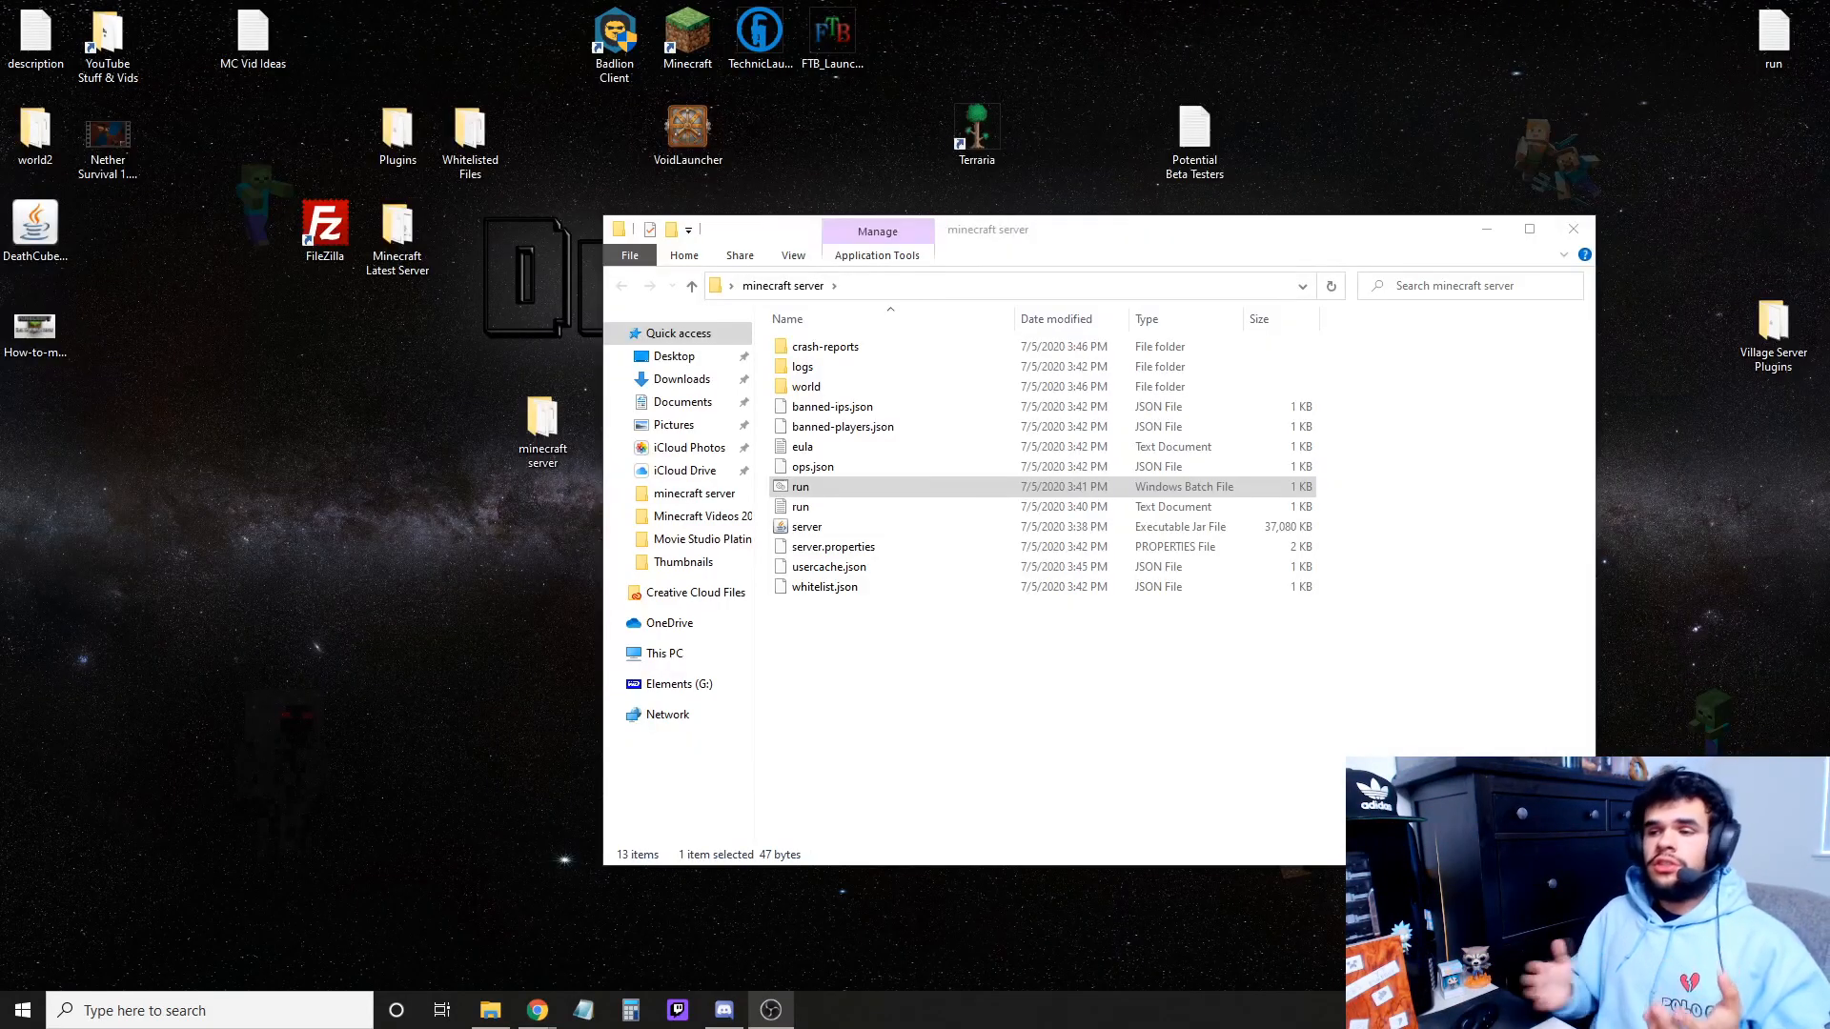
Relaunch the server with run.bat and open server.properties in the text editor.
click(821, 586)
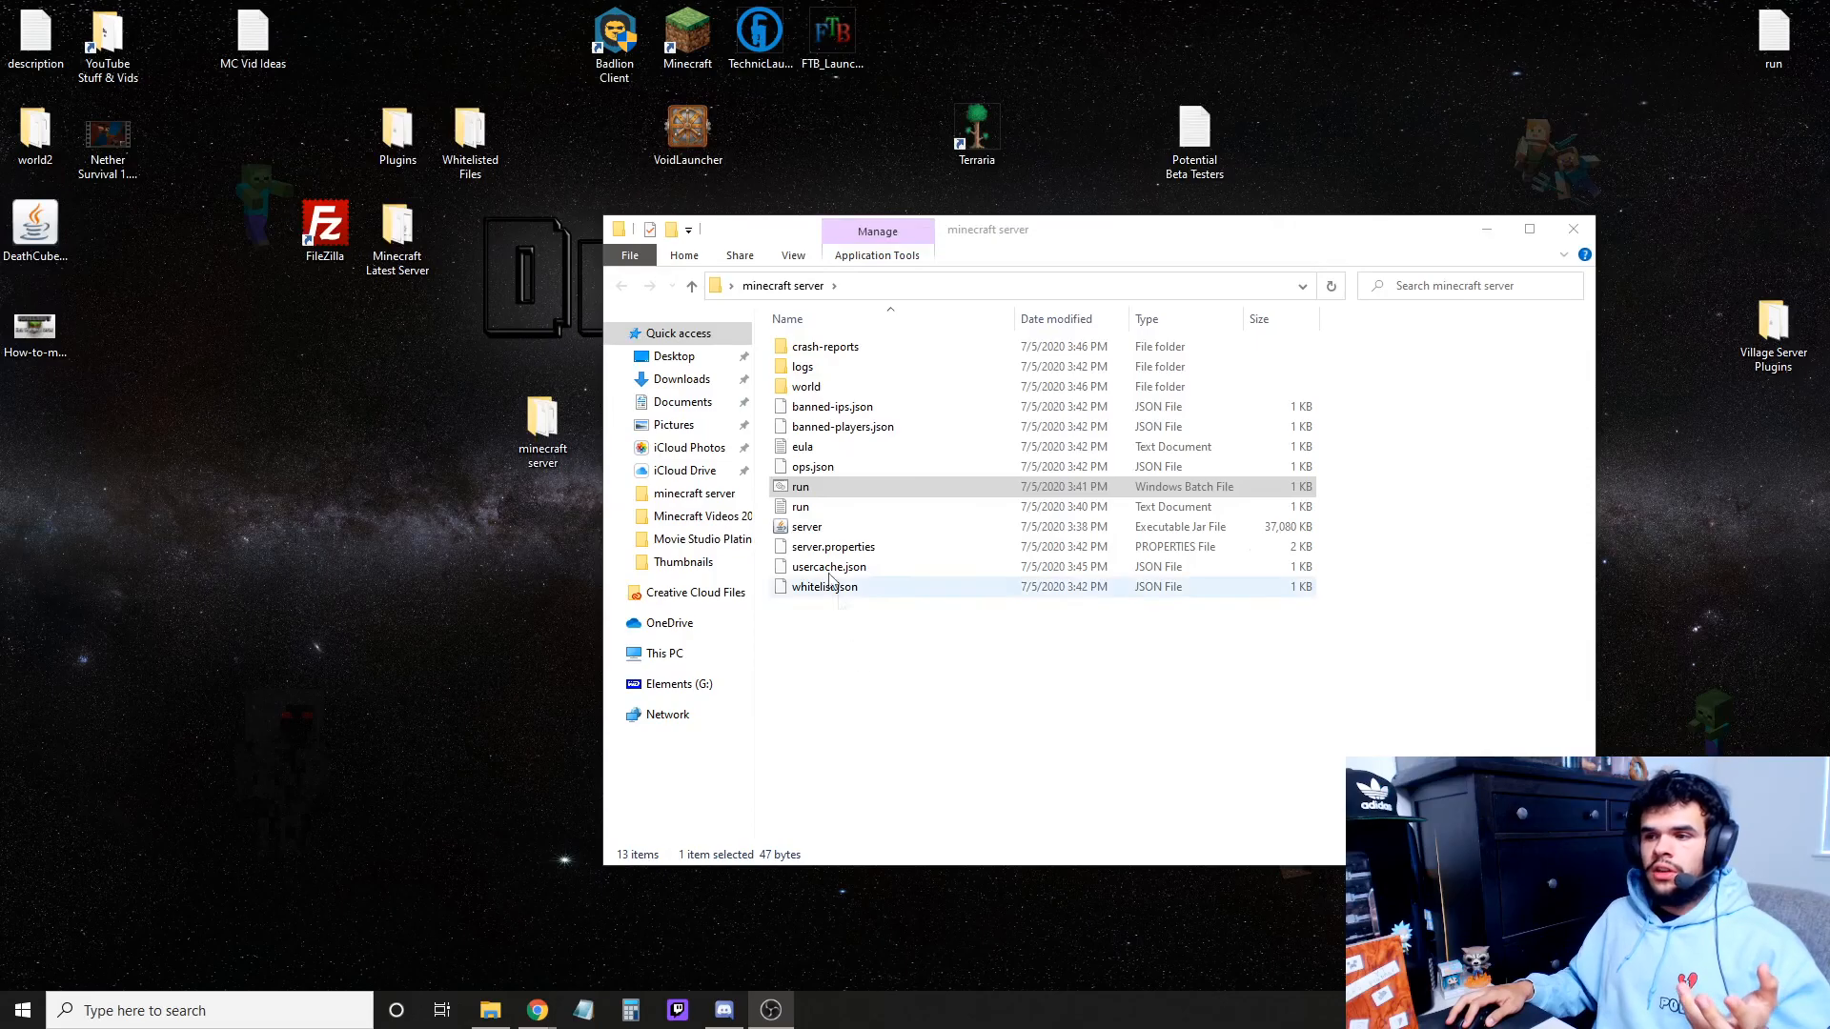
double_click(801, 487)
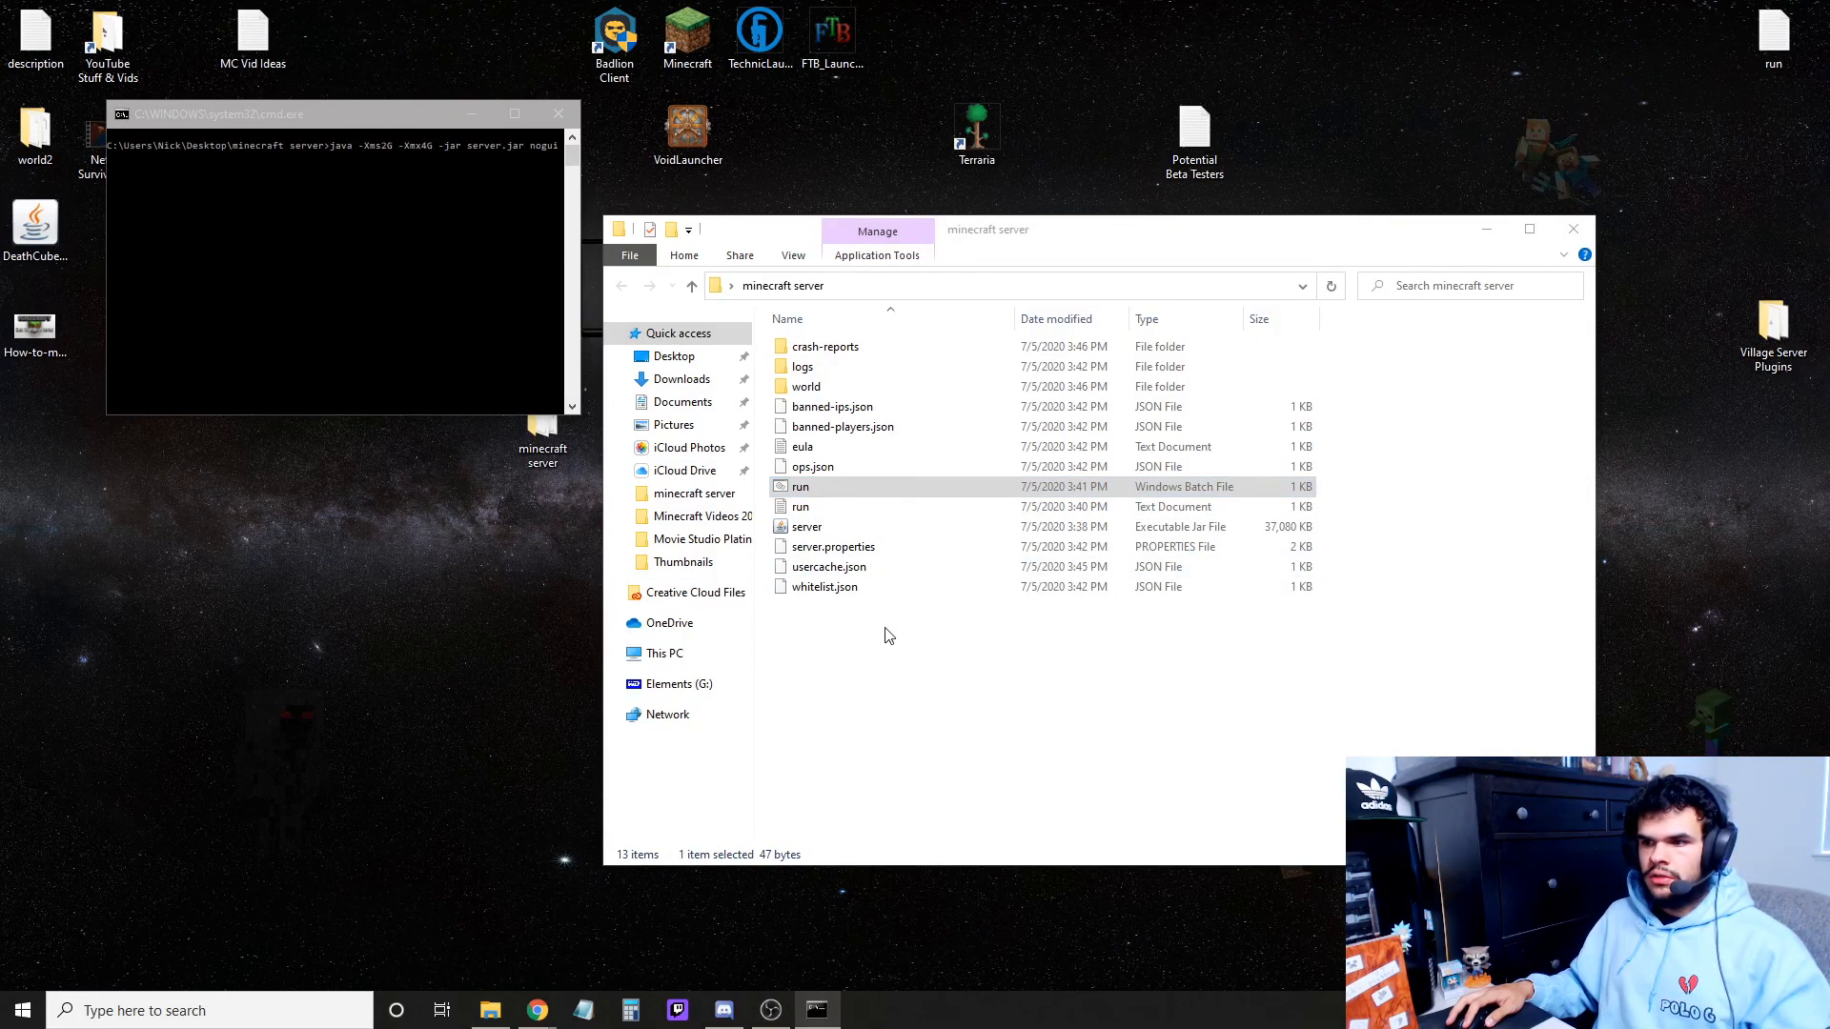
right_click(833, 546)
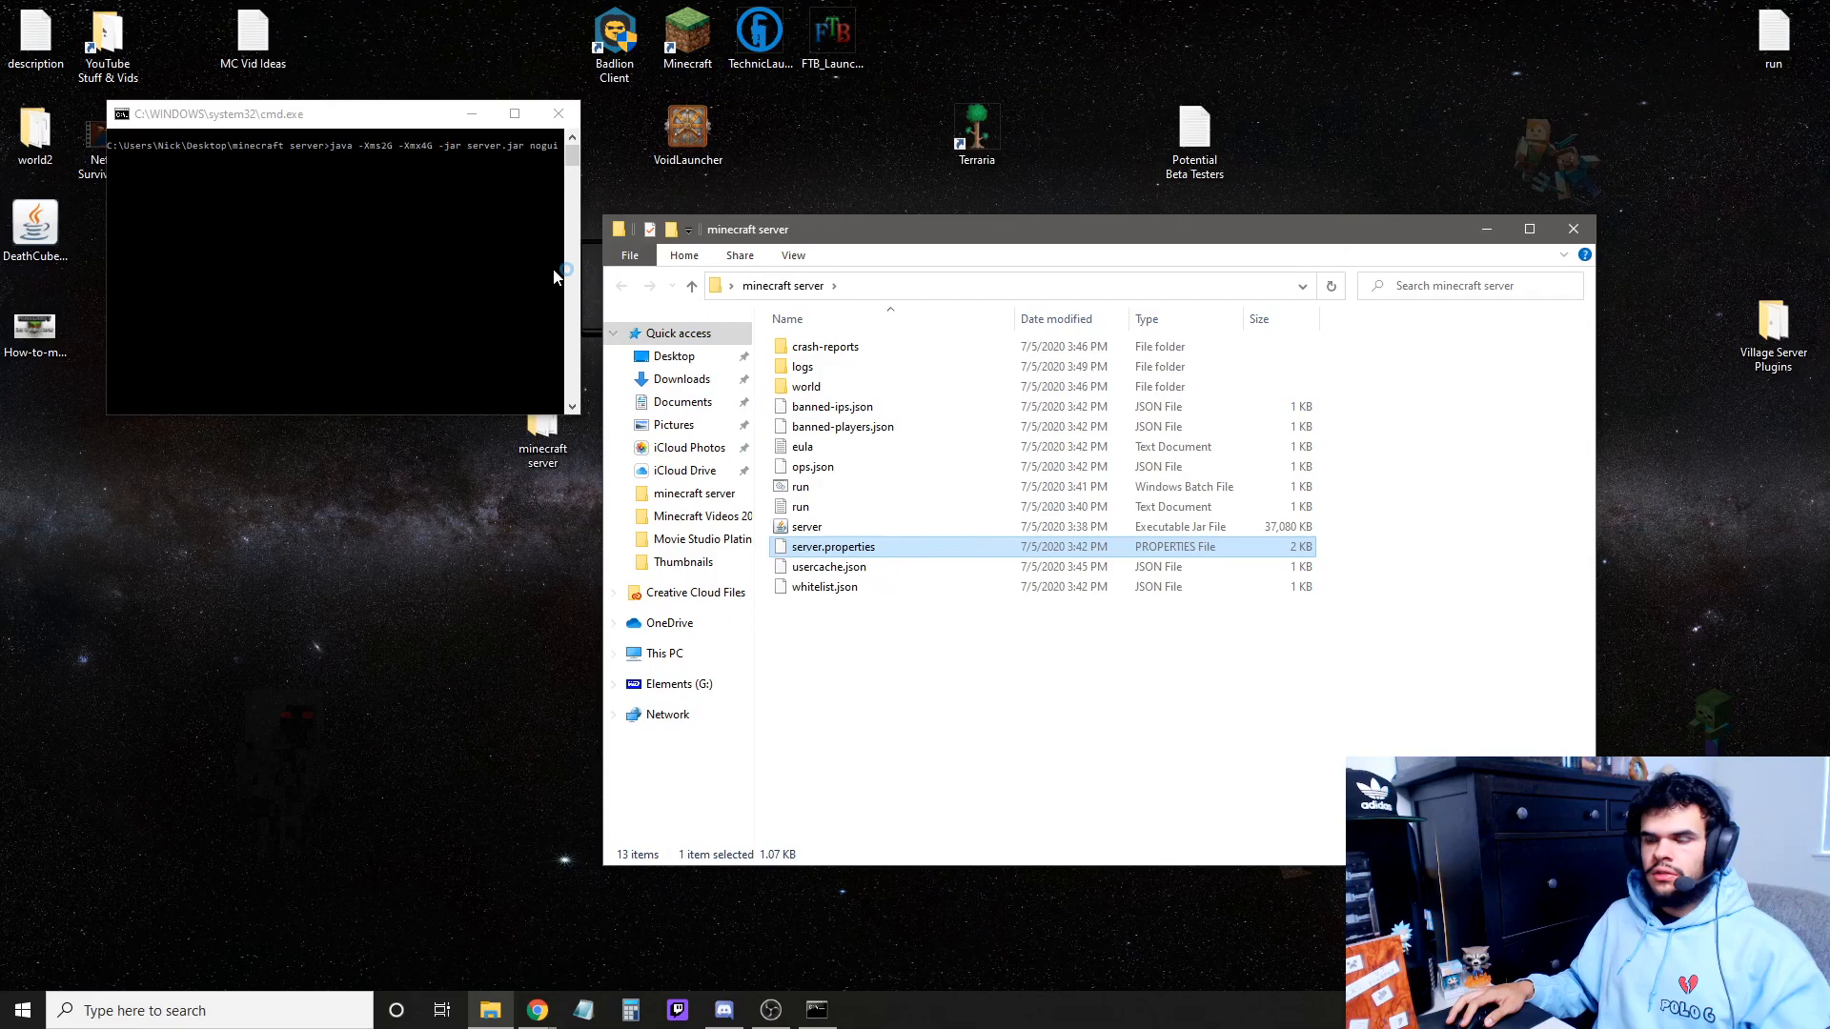
double_click(832, 546)
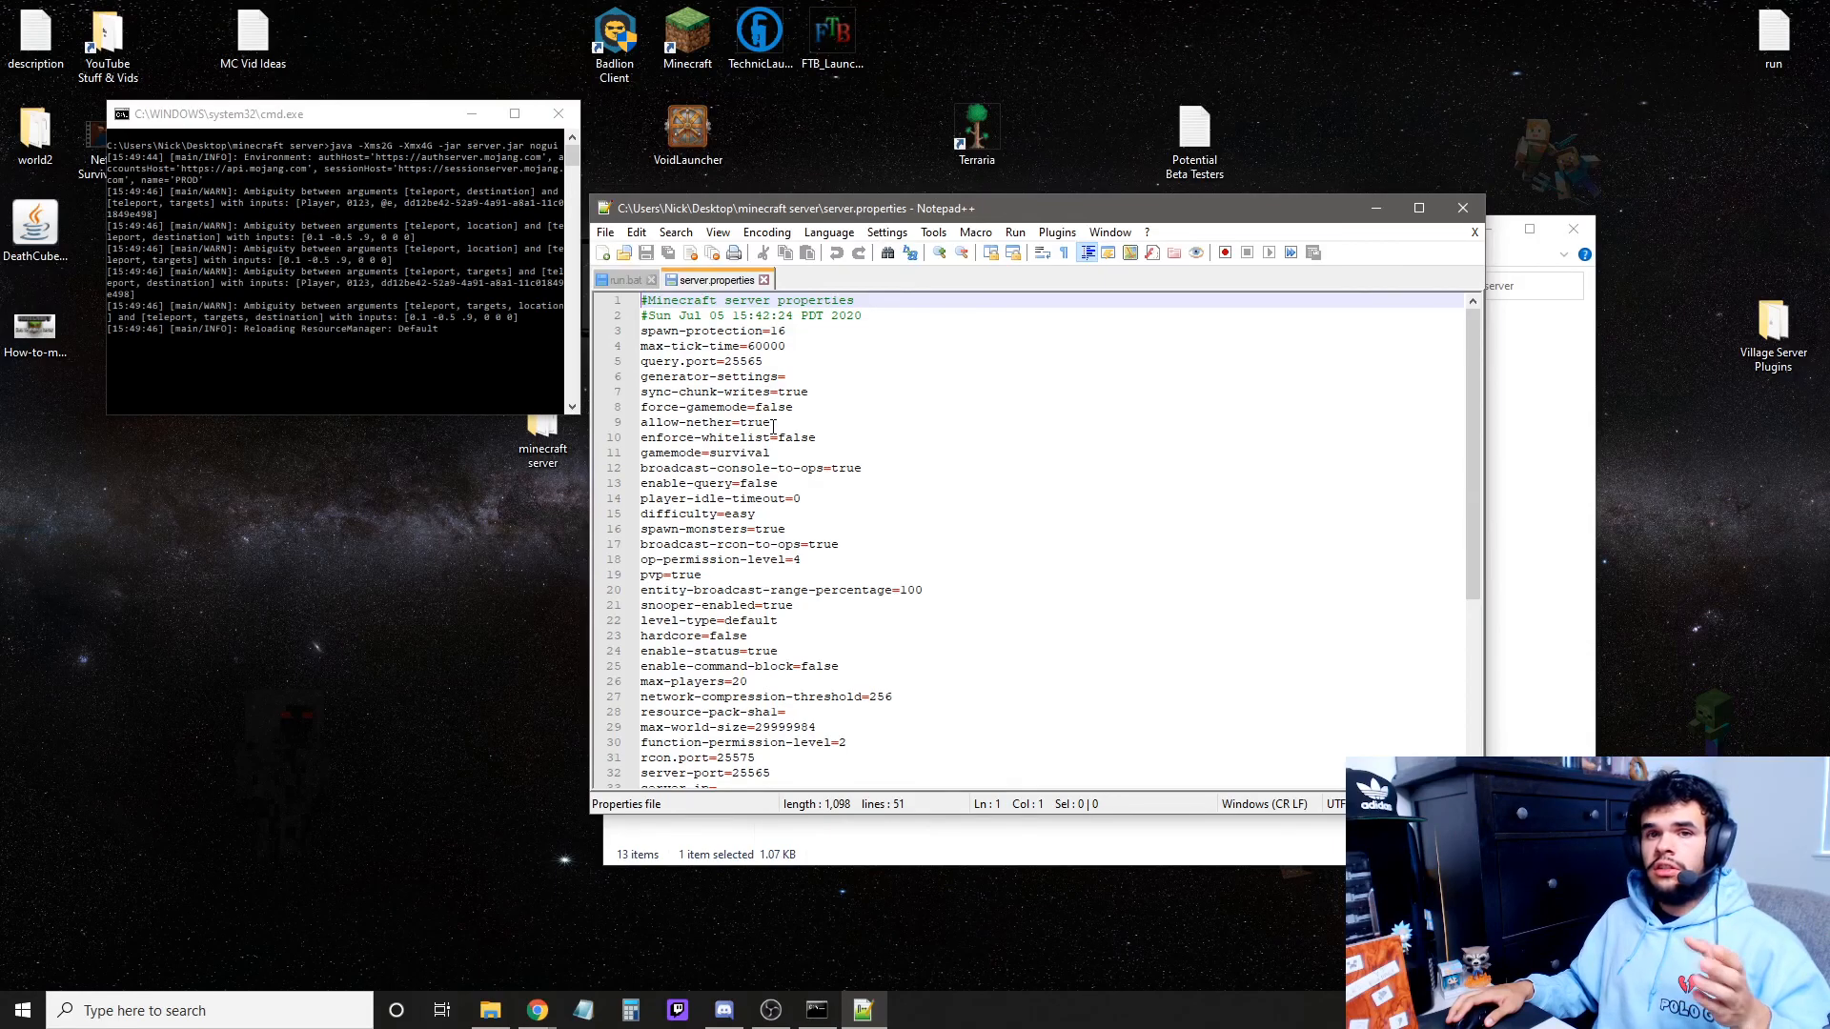
Scroll through server.properties to review settings such as enforce-whitelist.
scroll(down, 3)
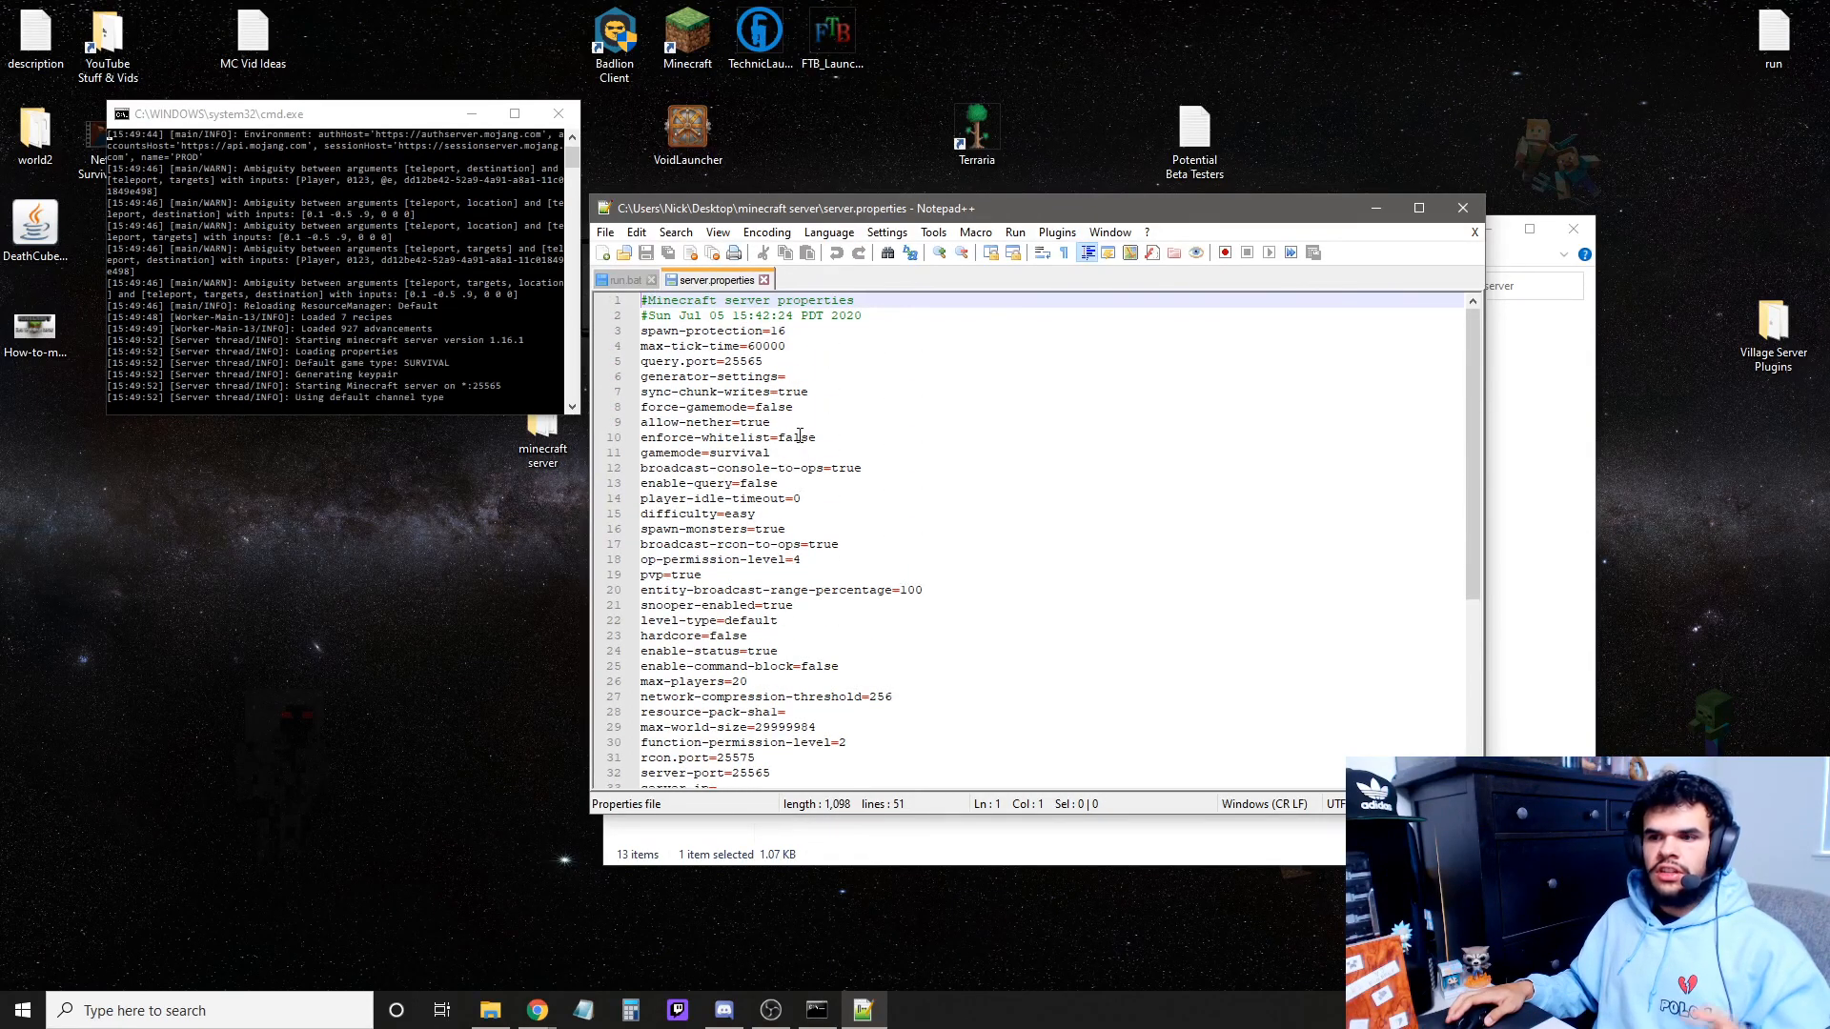
scroll(down, 3)
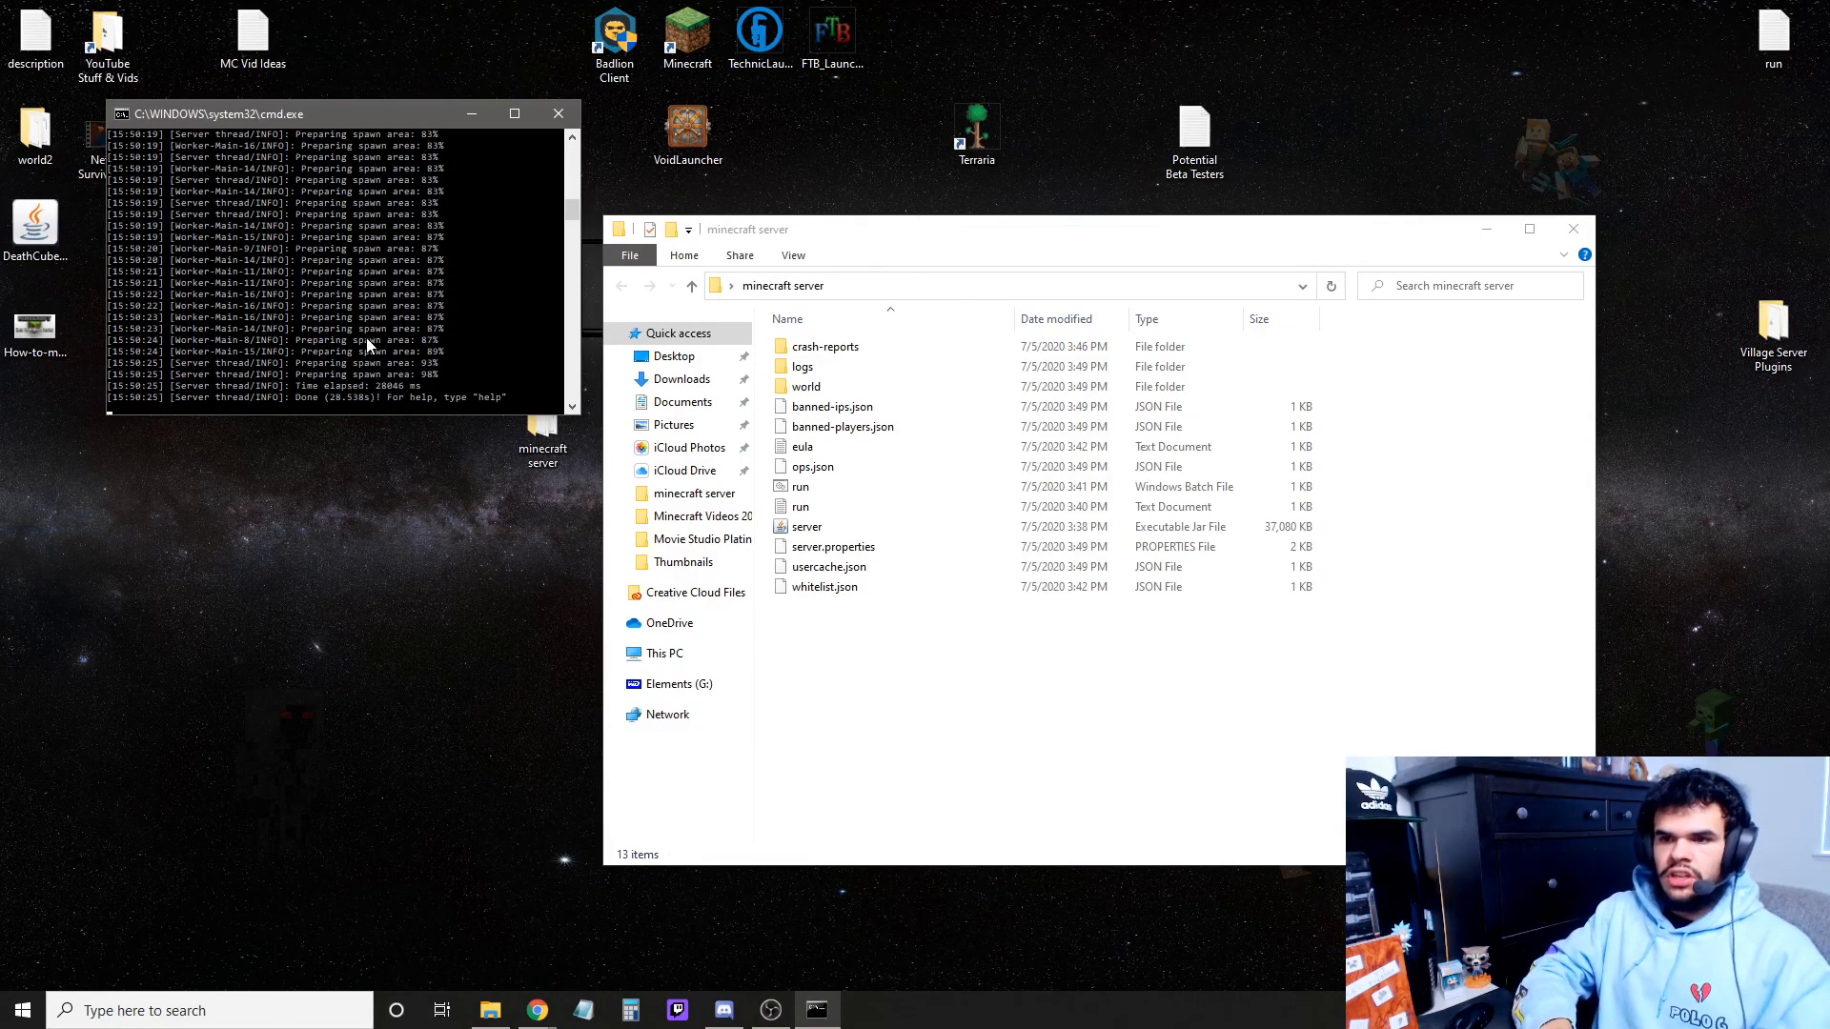
Op player decacrafter from the server console and begin a whitelist add command.
text(op d)
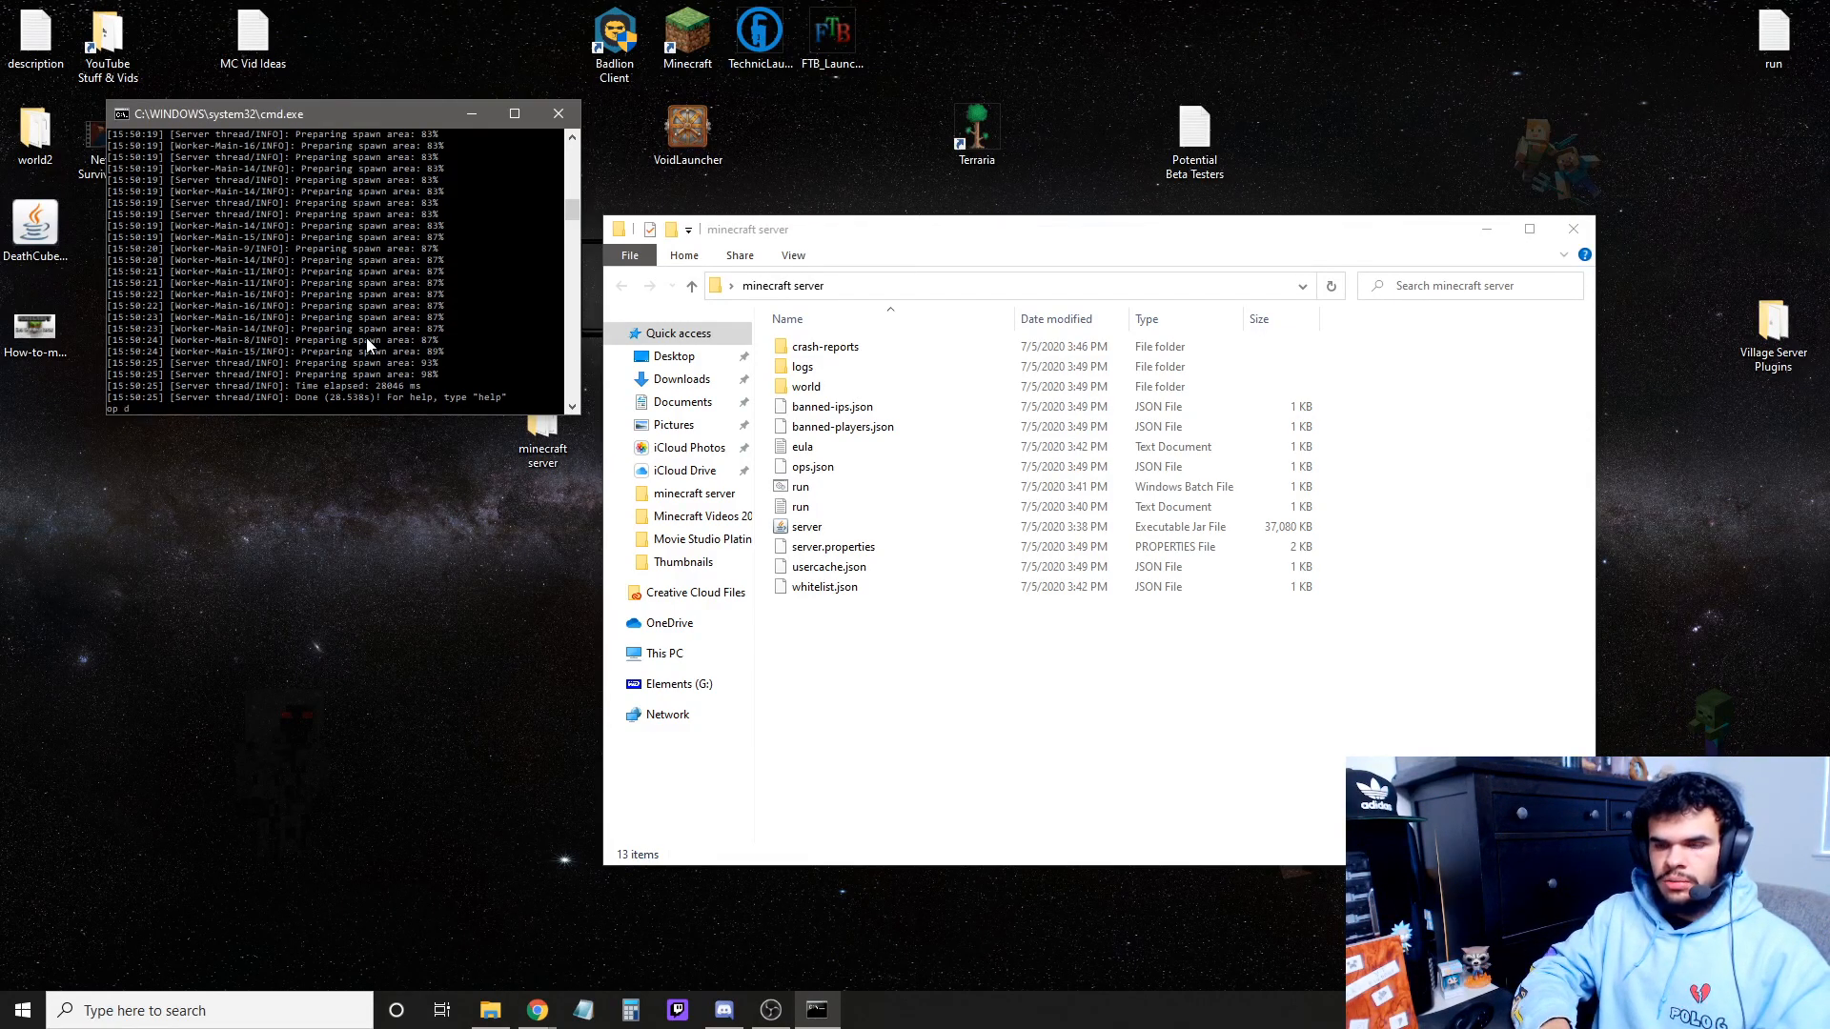
text(ecacrafter)
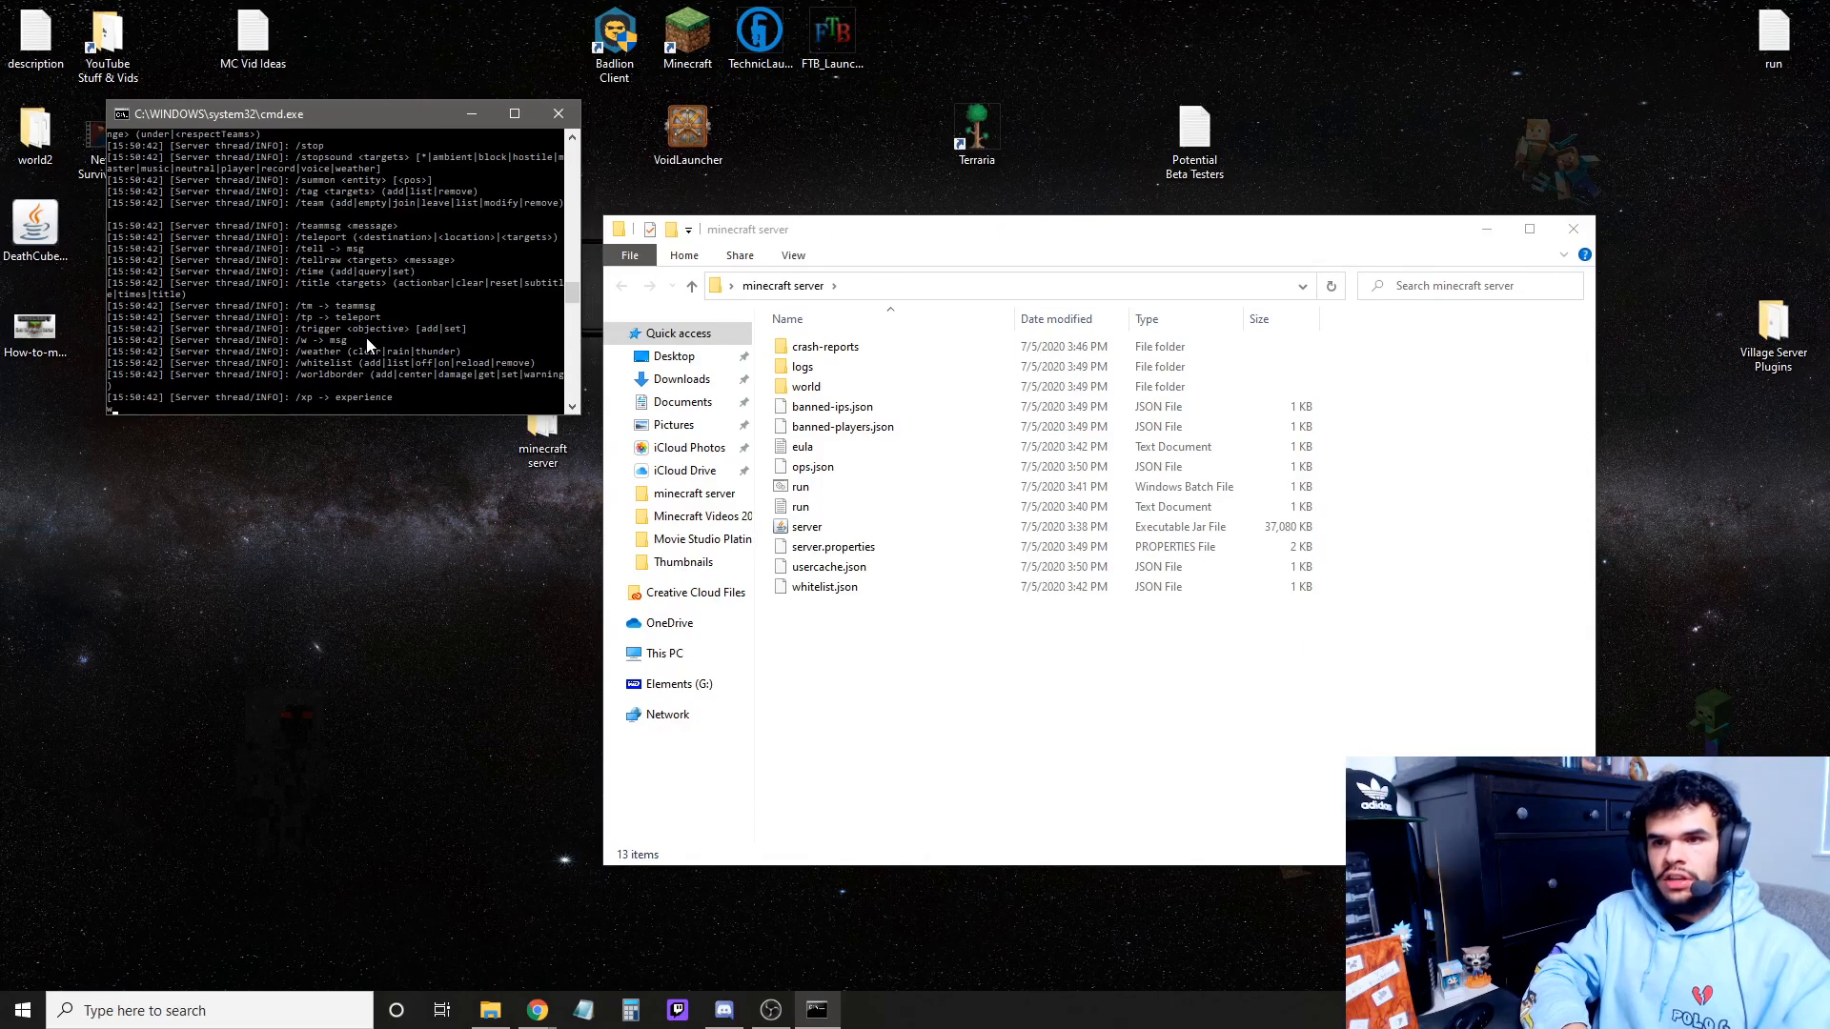
text(whitelist a)
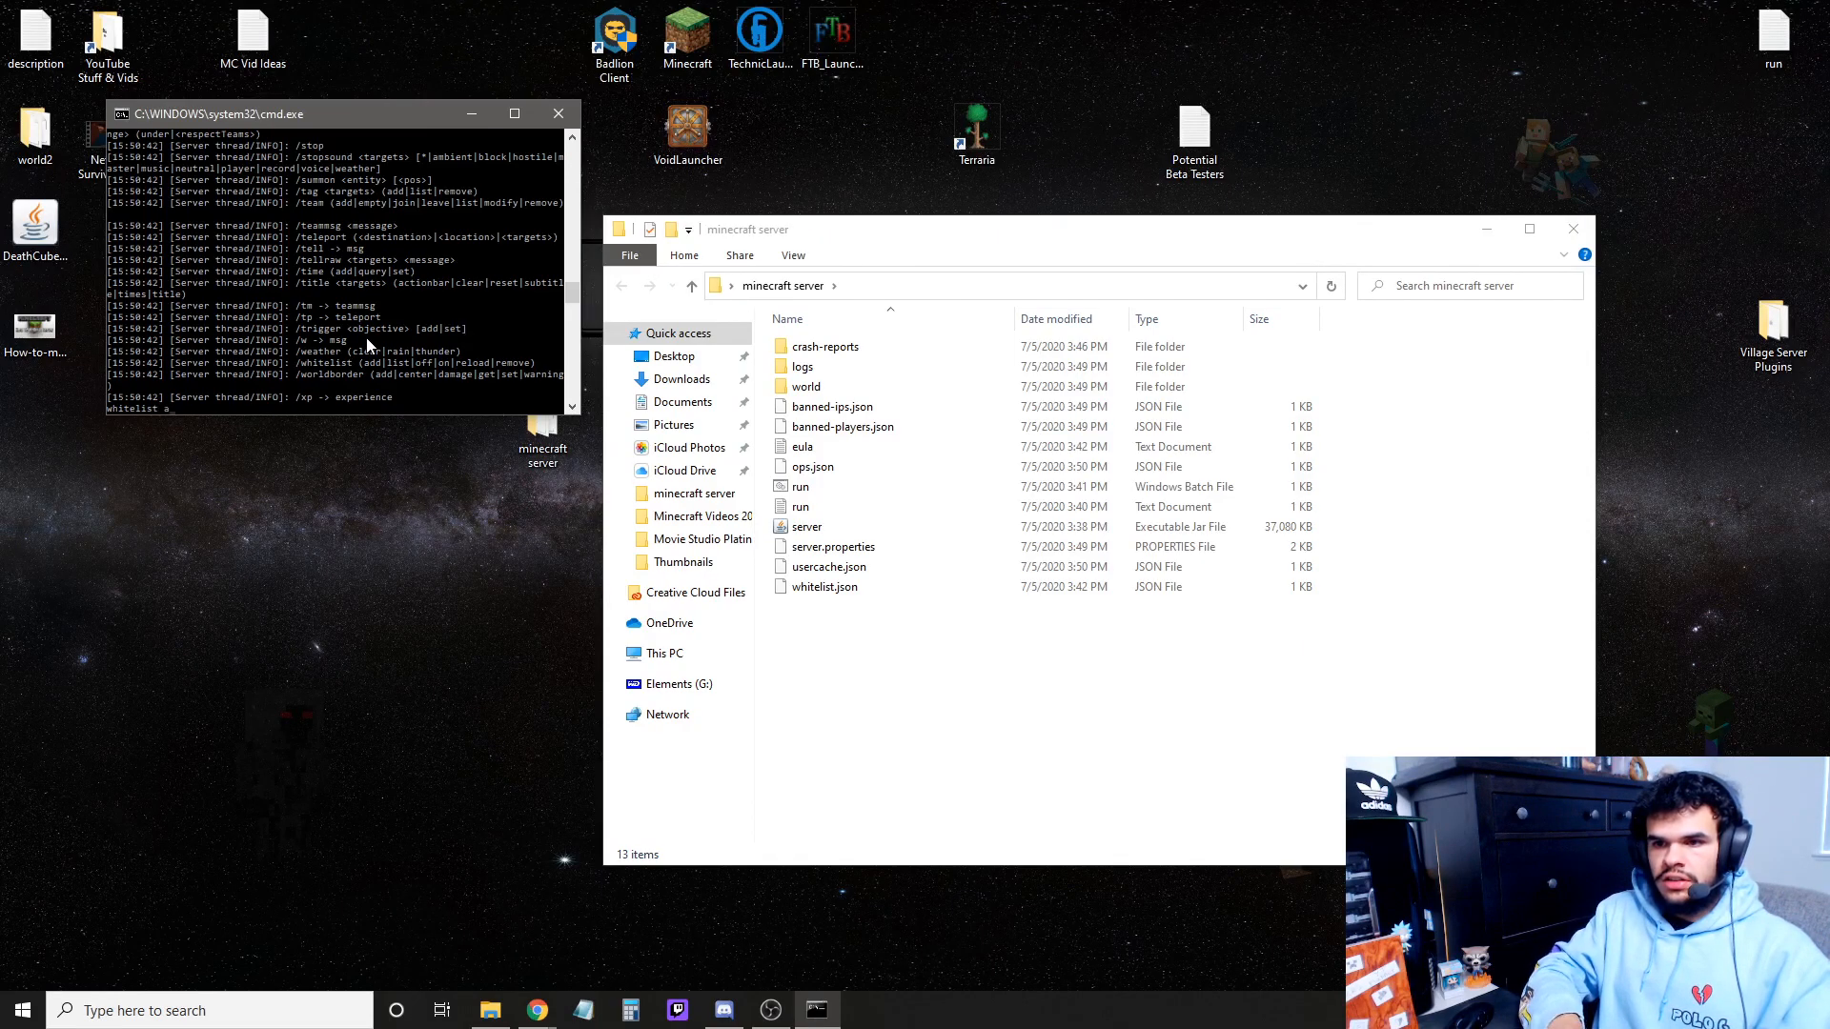